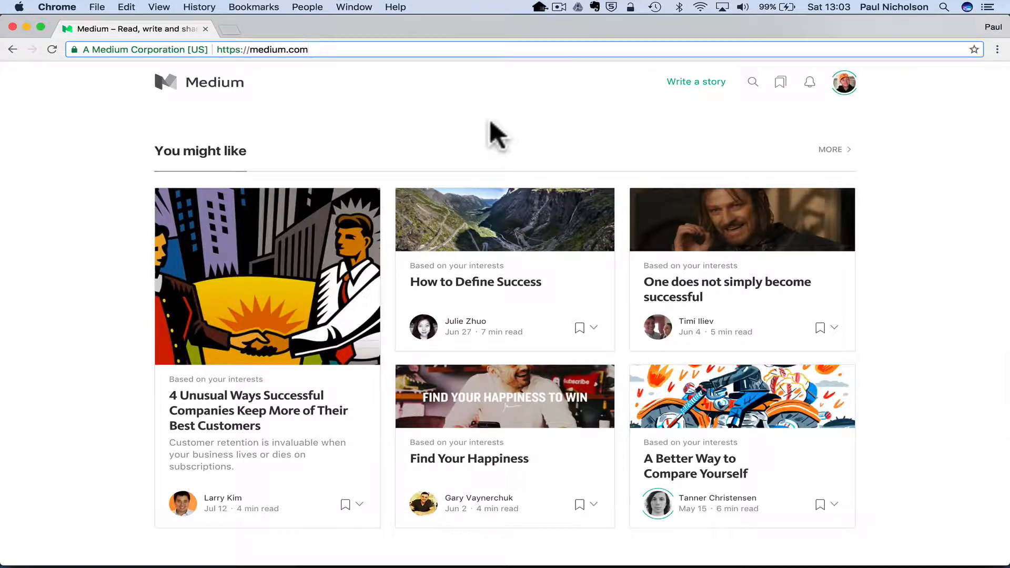
Show the Publications list from the account menu under the profile avatar
click(290, 49)
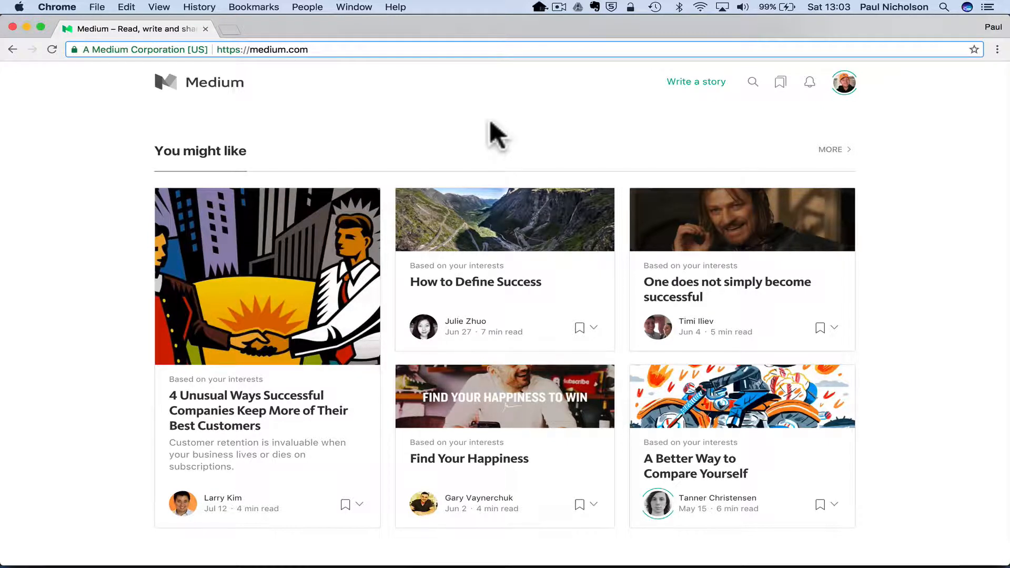
mouse_move(810, 82)
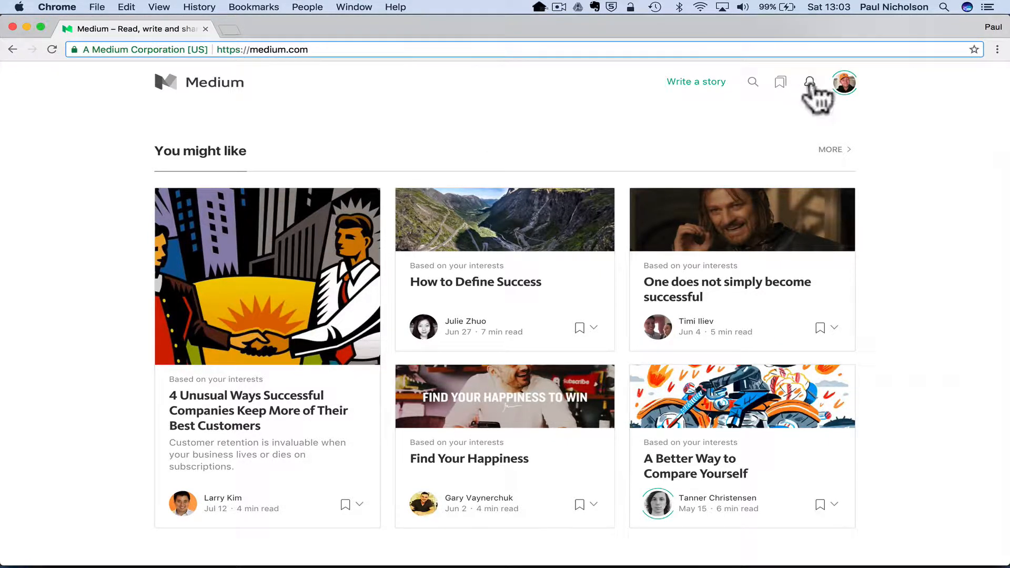
click(842, 82)
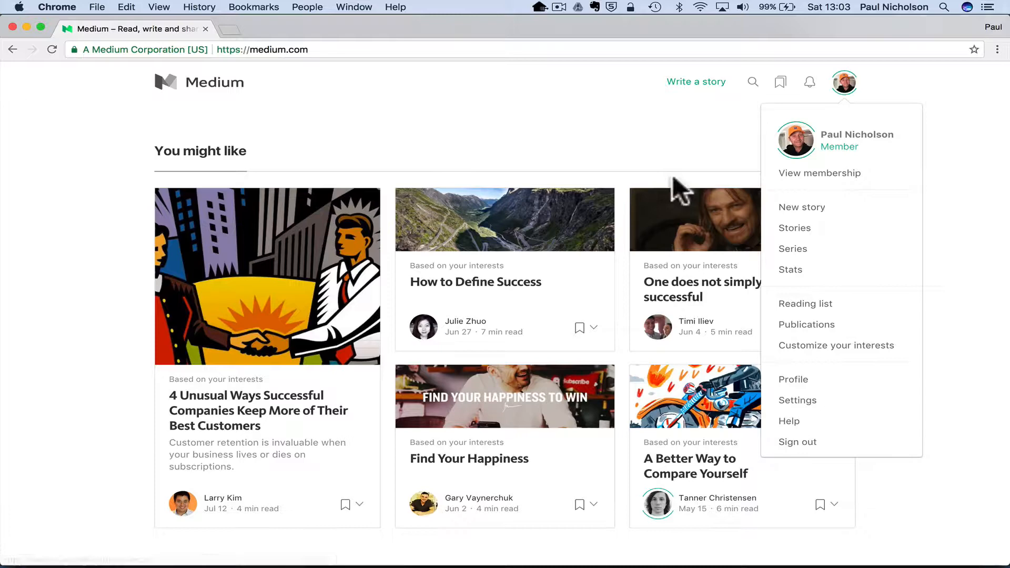
click(806, 324)
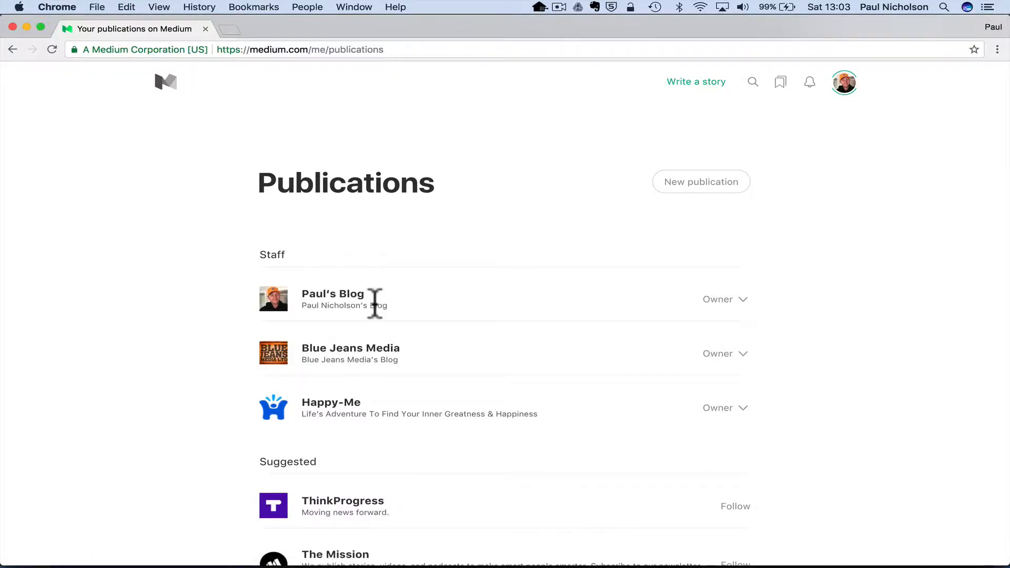
Open the Paul's Blog golf publication and browse its stories
click(332, 293)
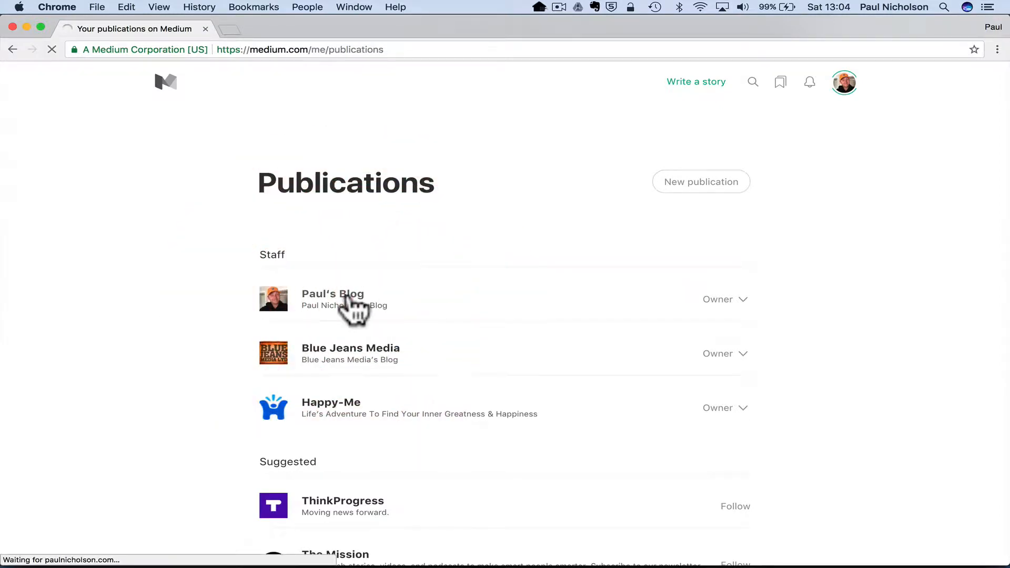
click(332, 293)
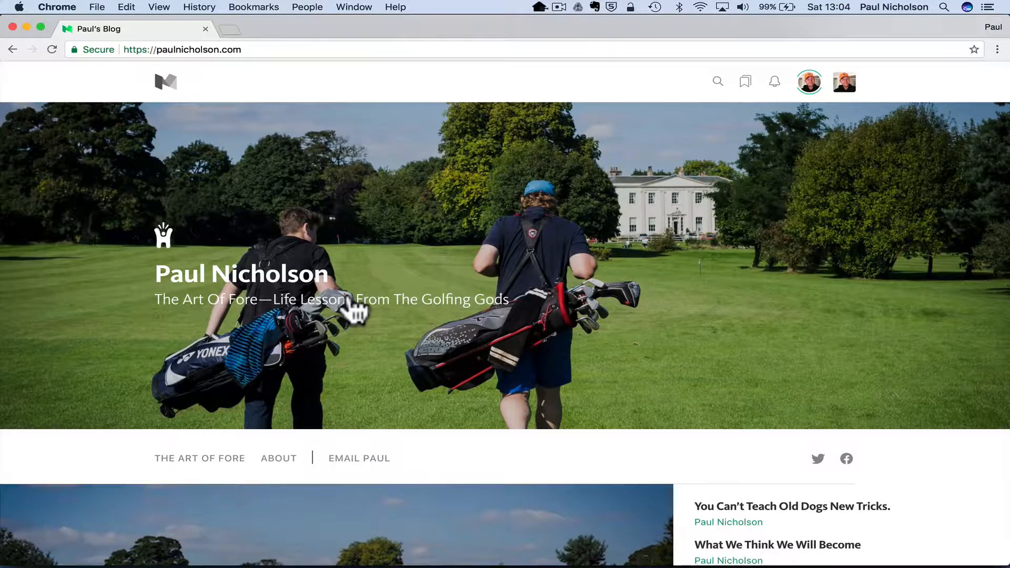
click(276, 49)
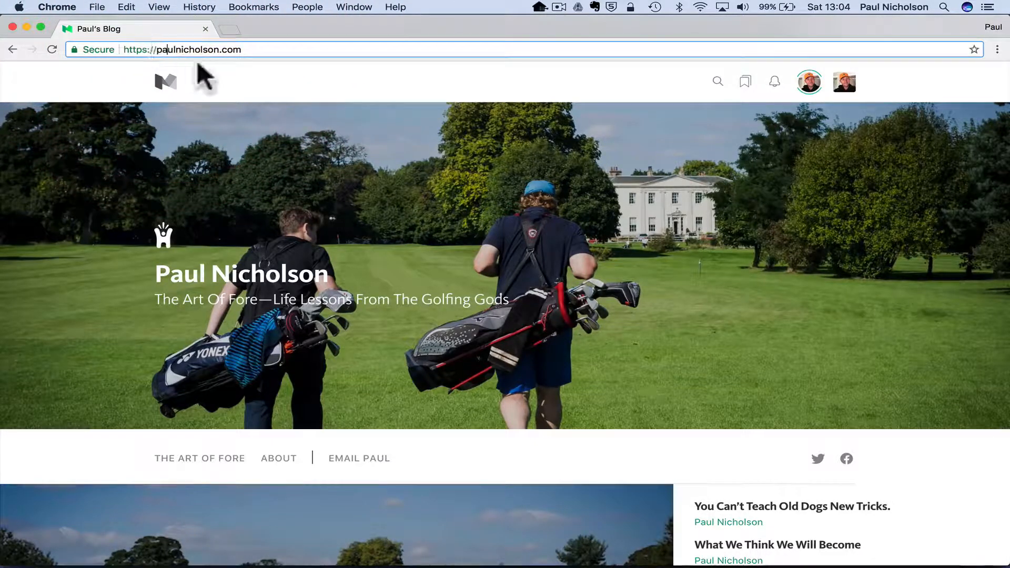
scroll(down, 3)
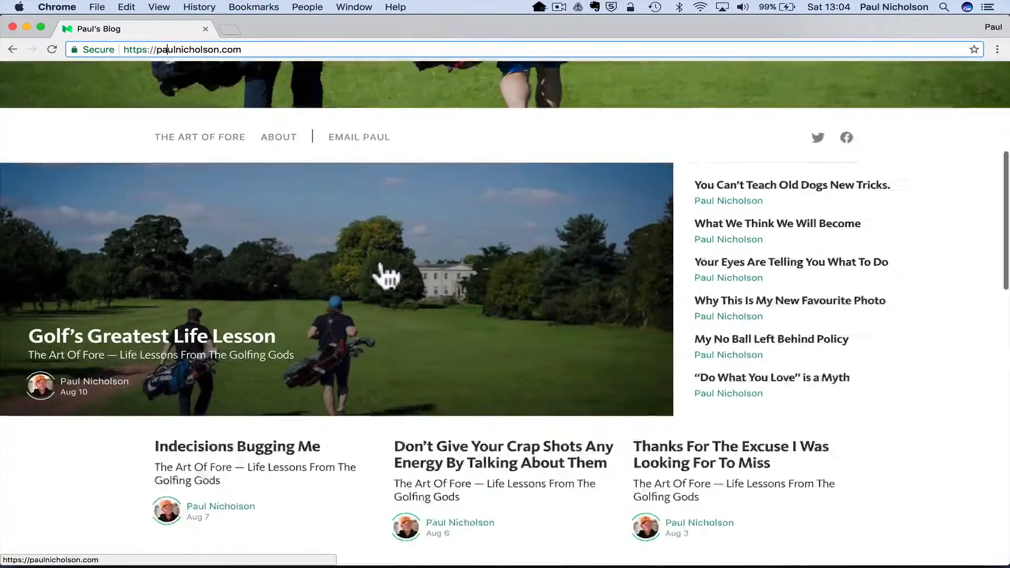
Read the story 'Don't Give Your Crap Shots Any Energy By Talking About Them'
click(504, 455)
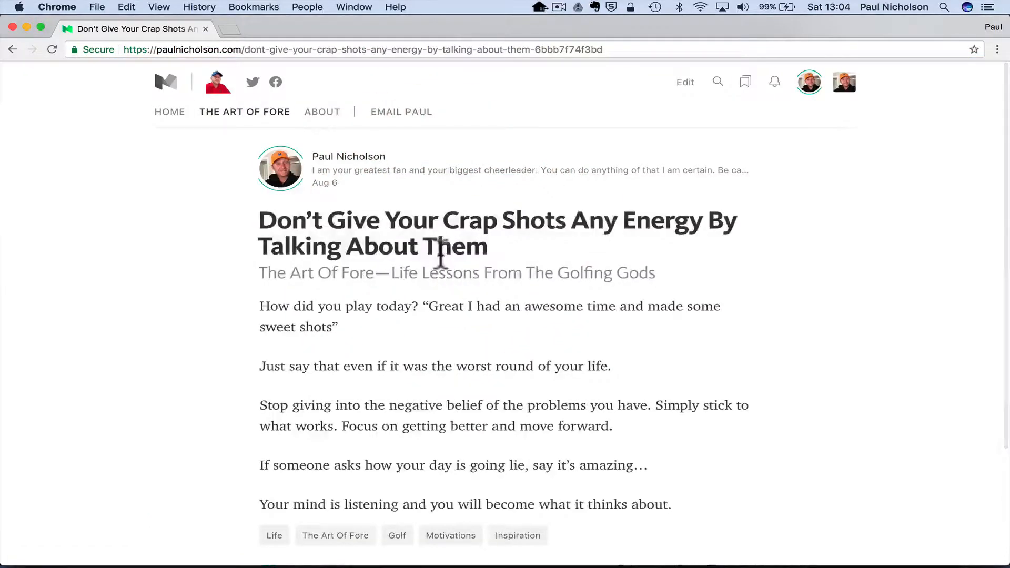
mouse_move(570, 441)
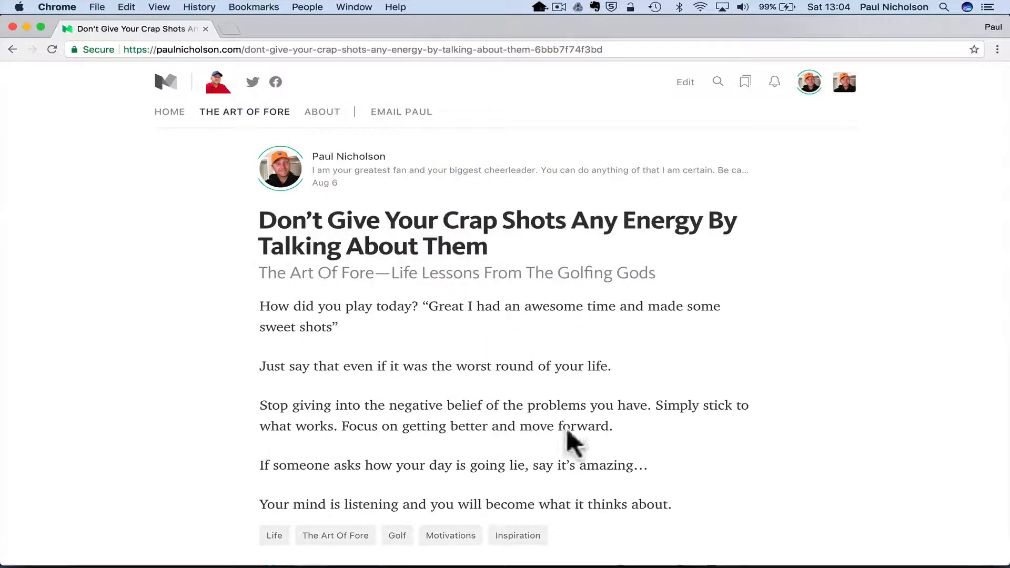
mouse_move(486, 415)
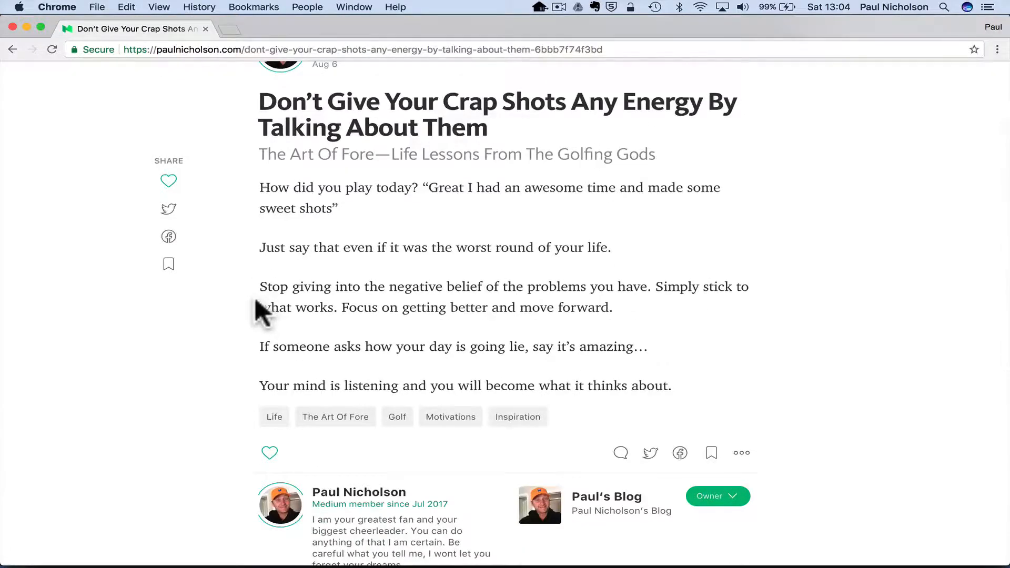
scroll(down, 3)
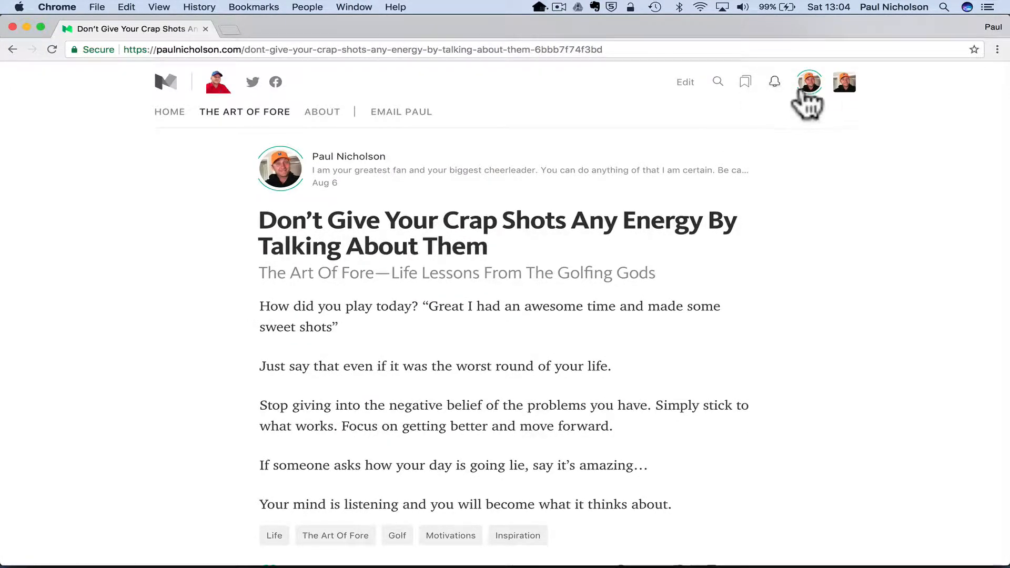
Return to the Publications list showing Paul's Blog, Blue Jeans Media and Happy-Me
click(808, 82)
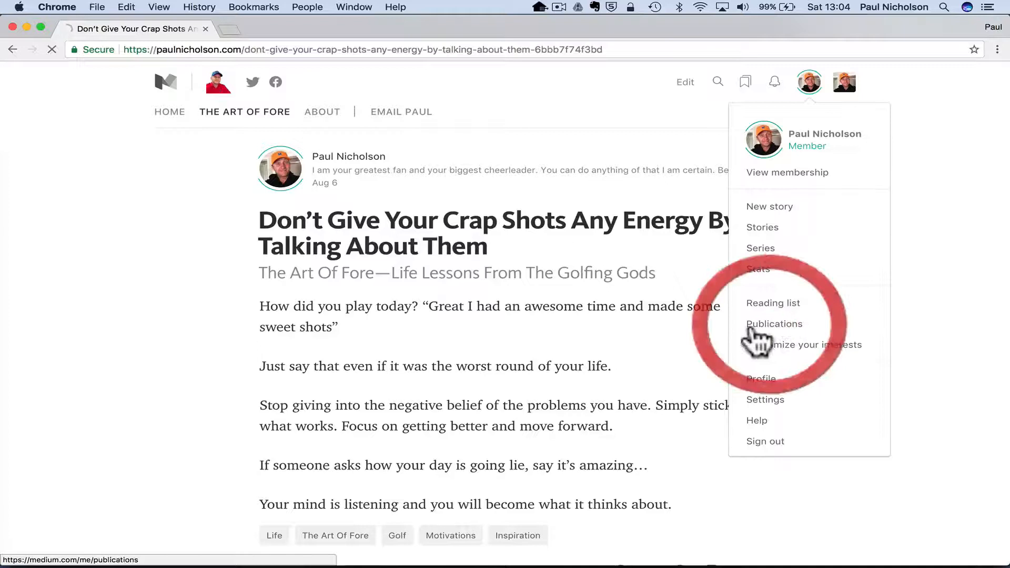
click(773, 323)
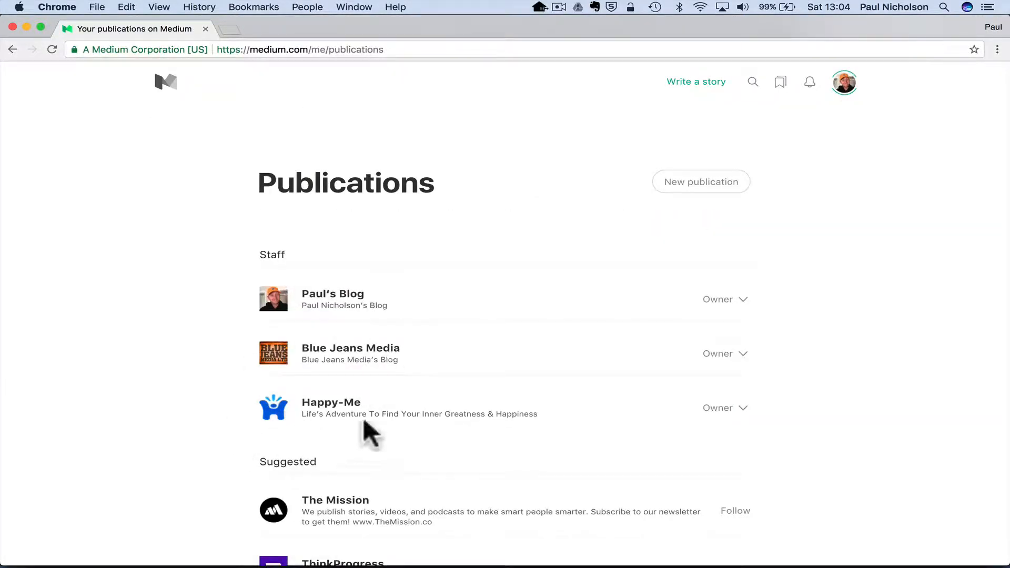
mouse_move(473, 377)
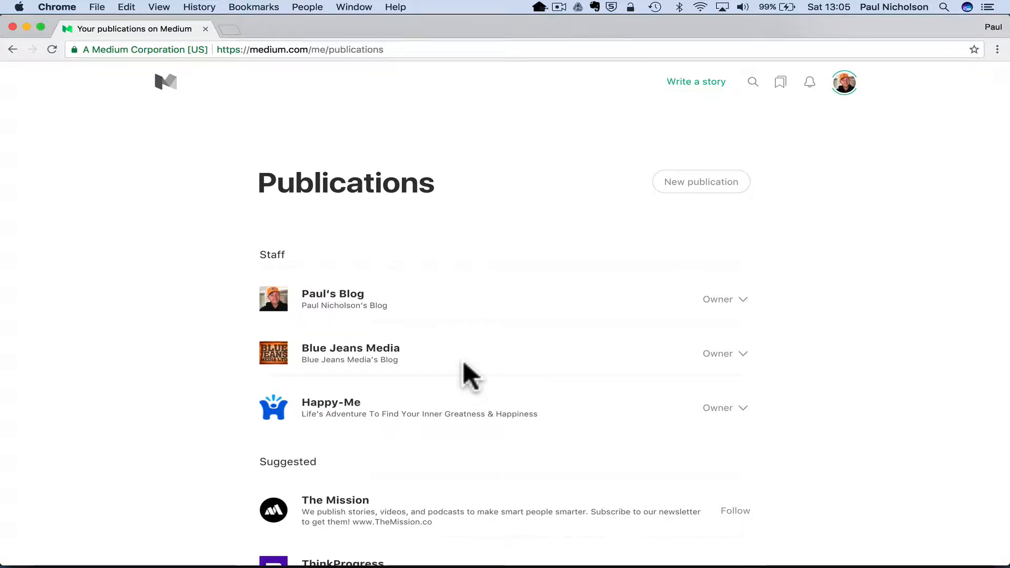
mouse_move(609, 255)
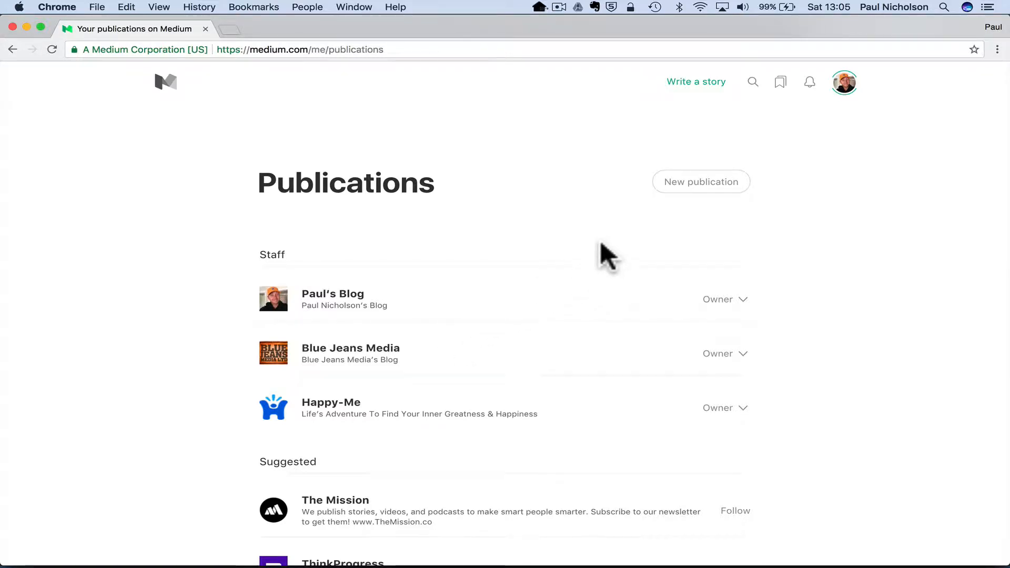
mouse_move(618, 250)
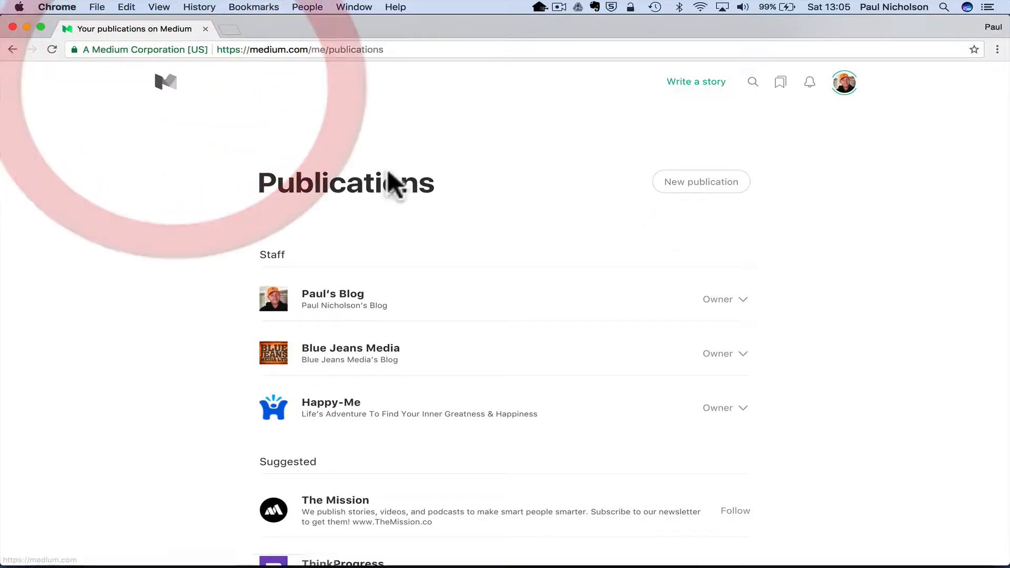
Go home, return to Publications and start a blank New publication form
click(165, 83)
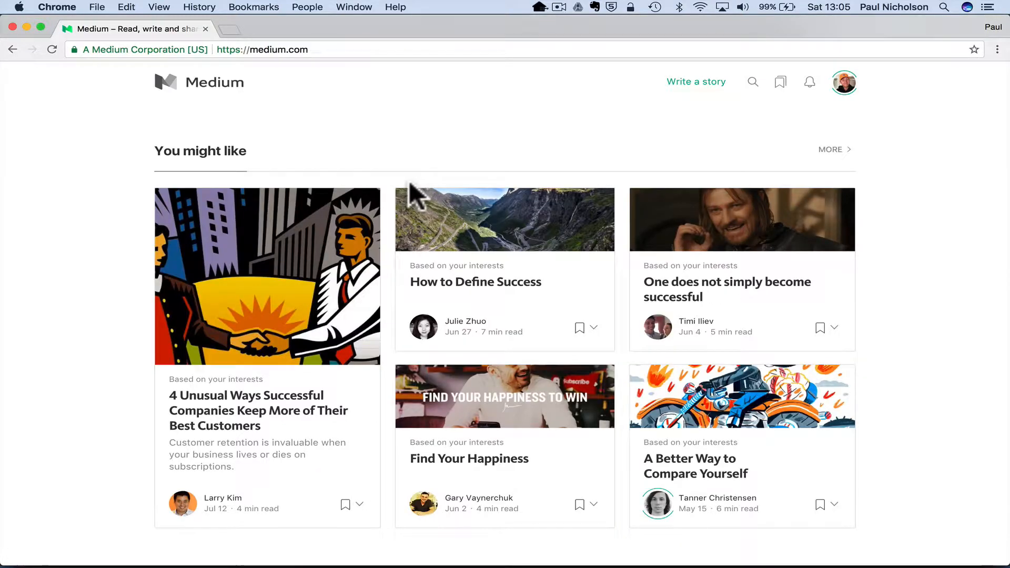
mouse_move(727, 147)
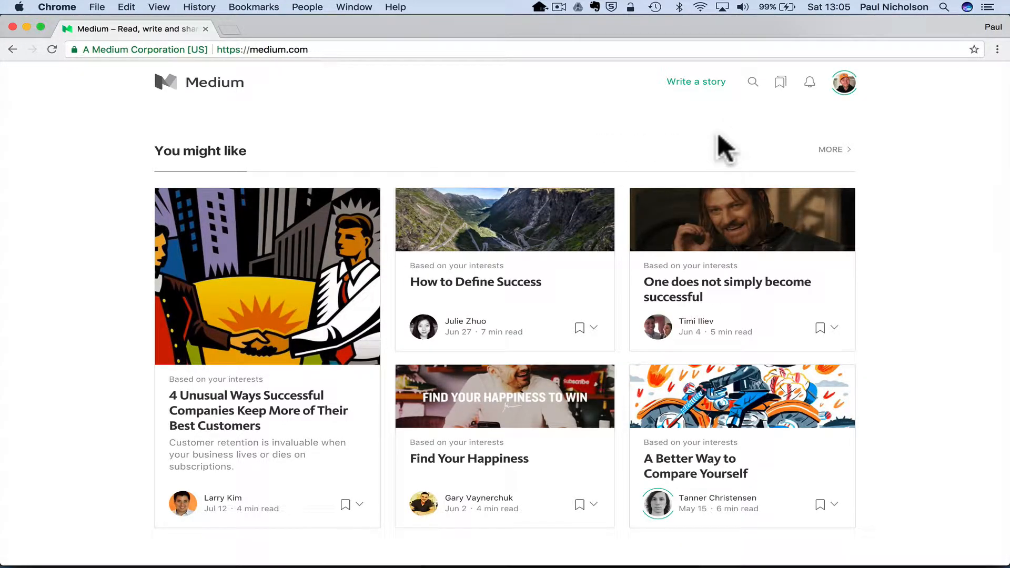
click(842, 82)
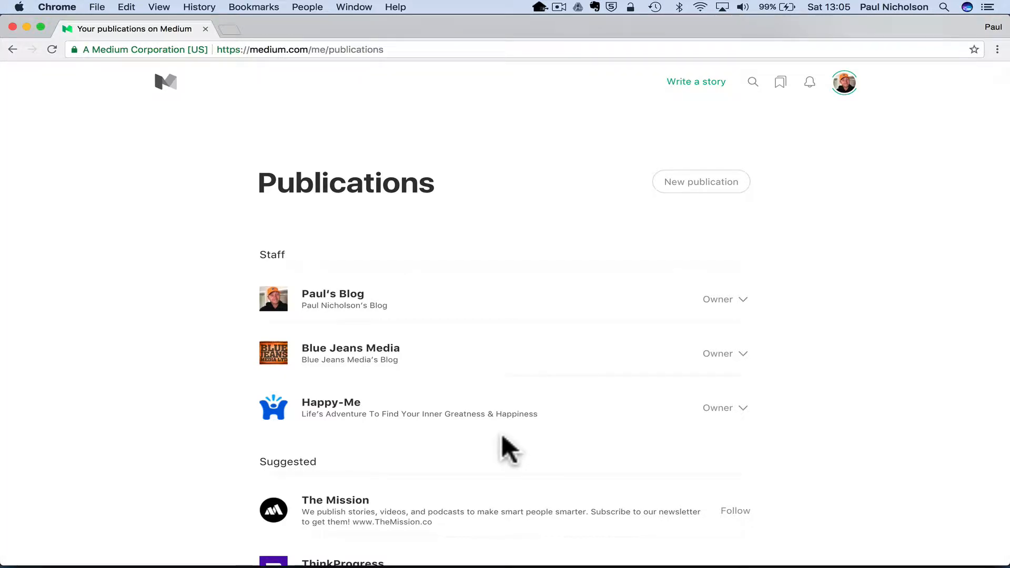
mouse_move(486, 443)
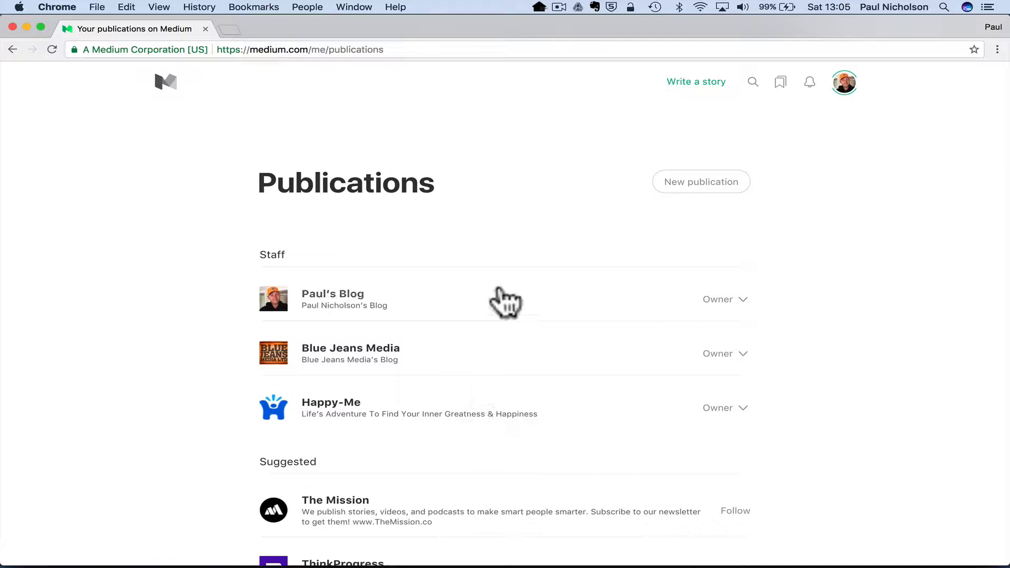
mouse_move(642, 209)
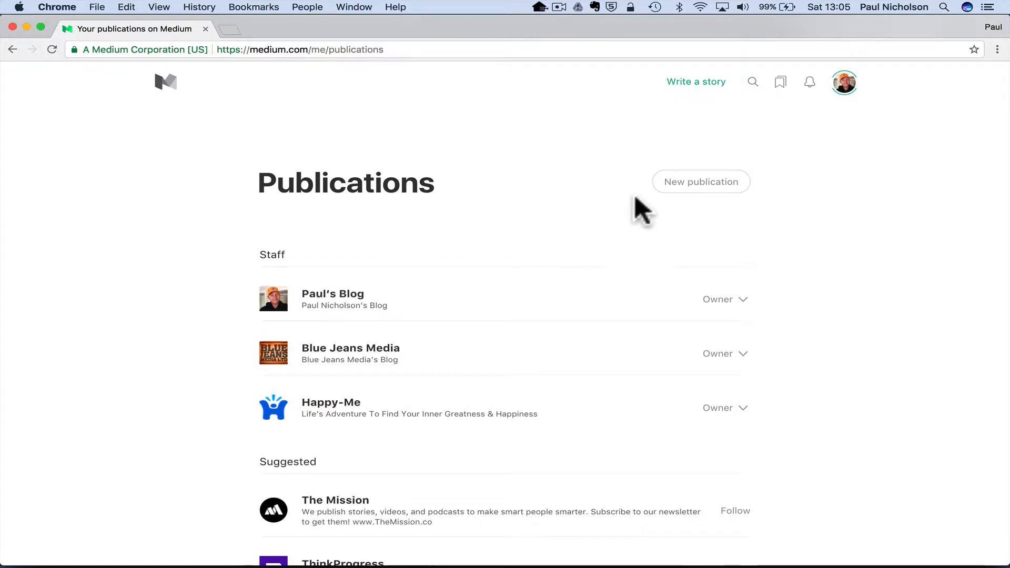
click(842, 82)
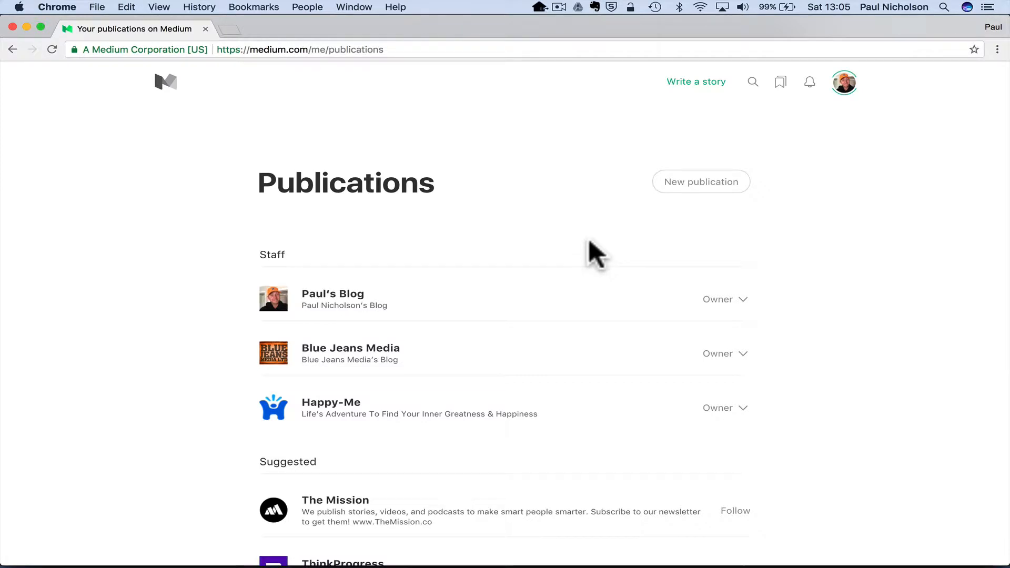
mouse_move(674, 237)
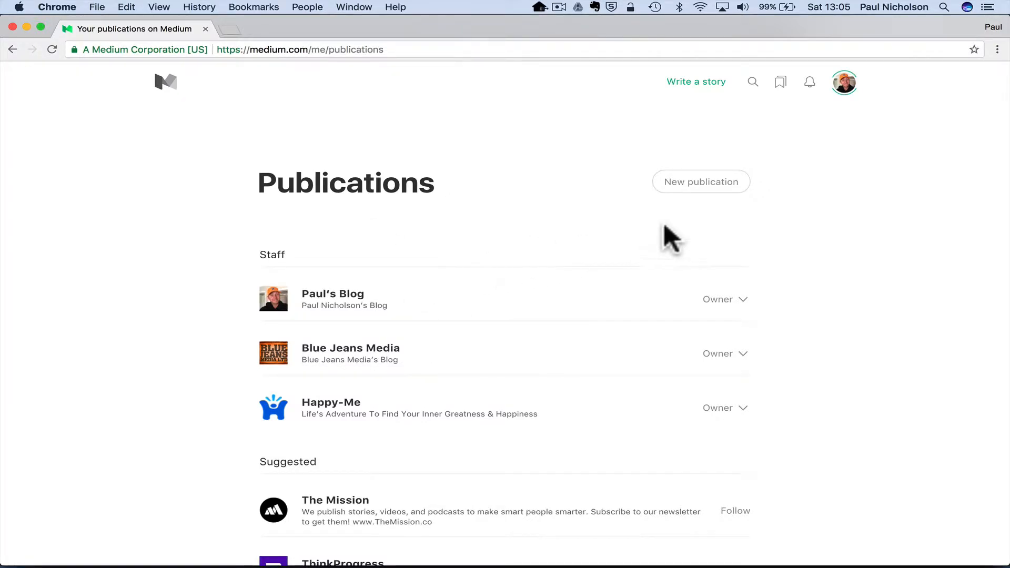
click(700, 182)
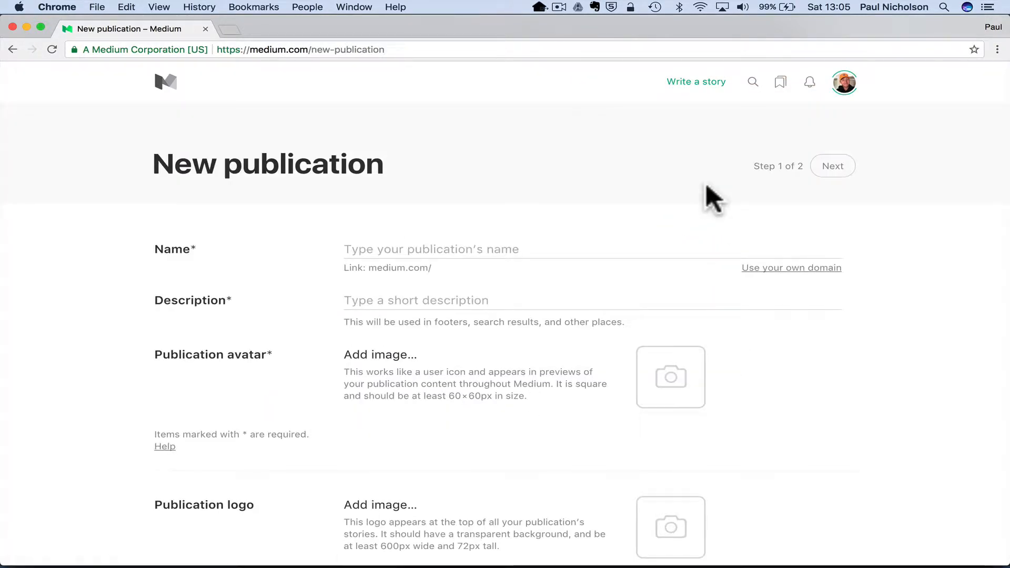
Enter the name 'Bermuda Corona League' and the description 'Blog'
click(431, 249)
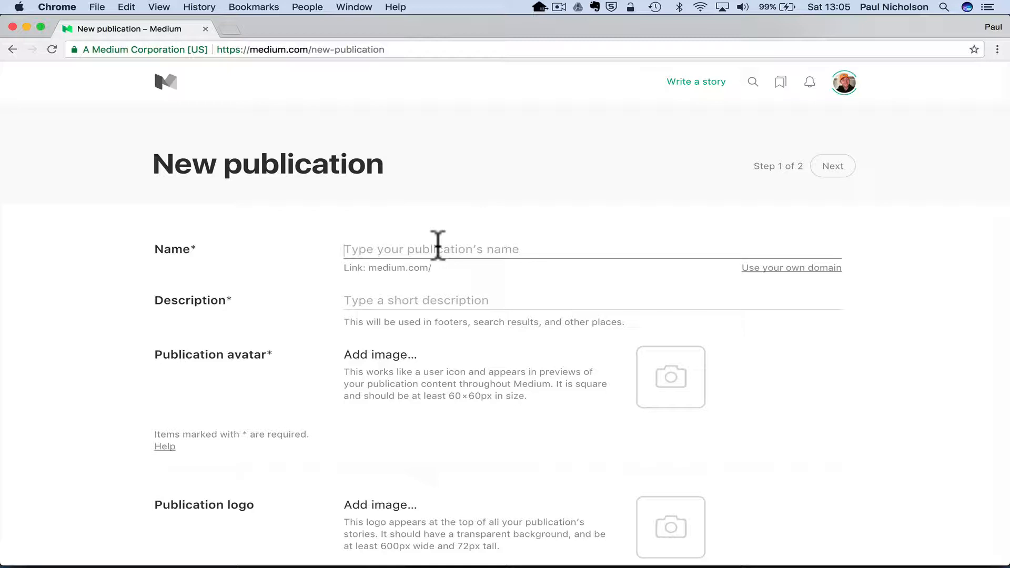
text(Bermuda Corona La)
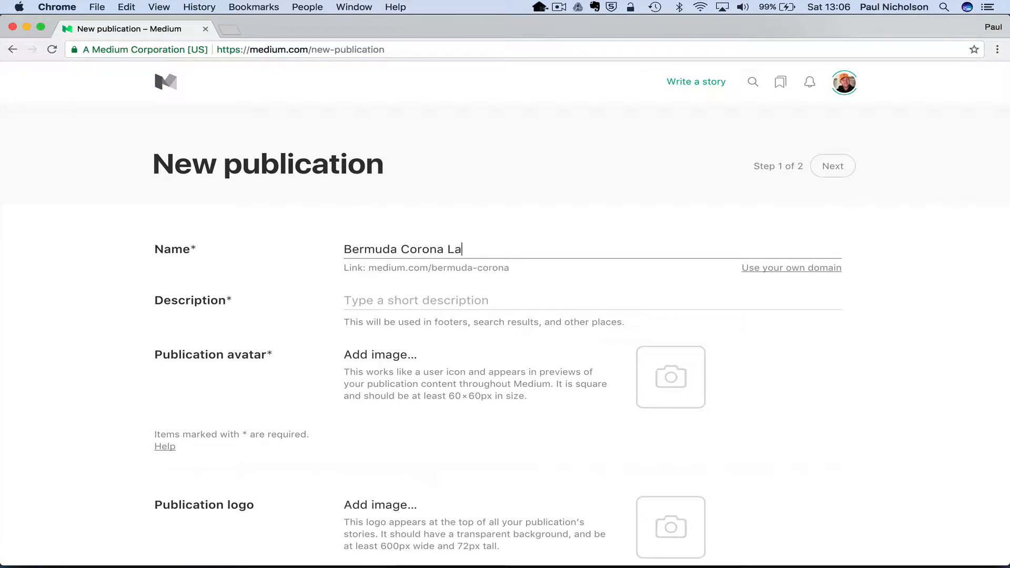
text(Leagu)
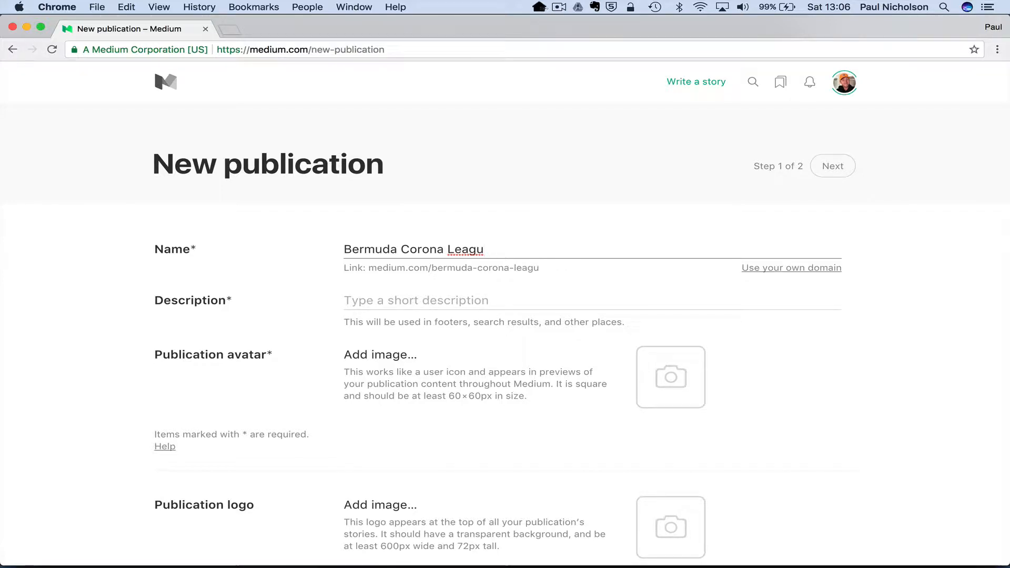
text(Blog)
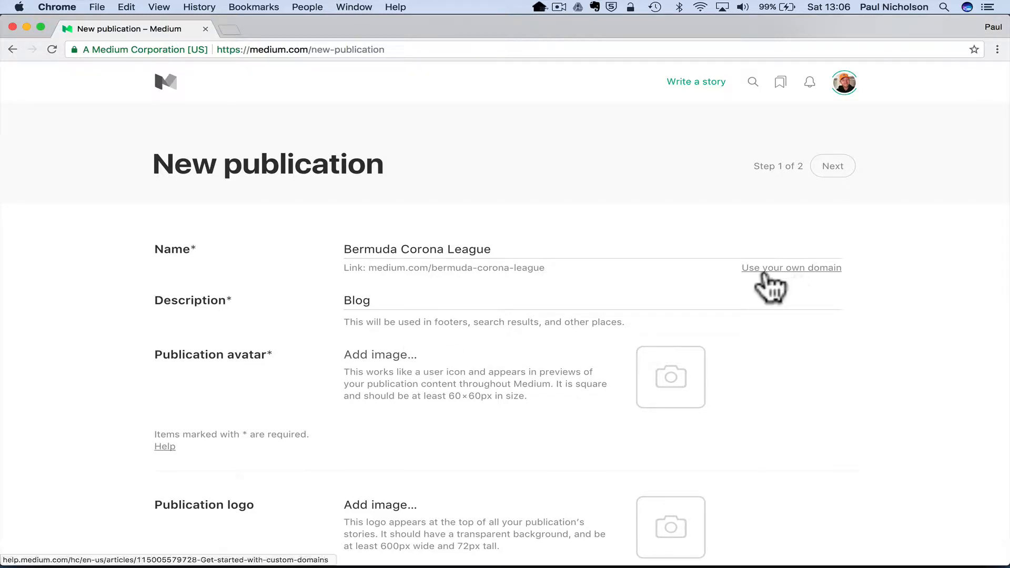
mouse_move(495, 355)
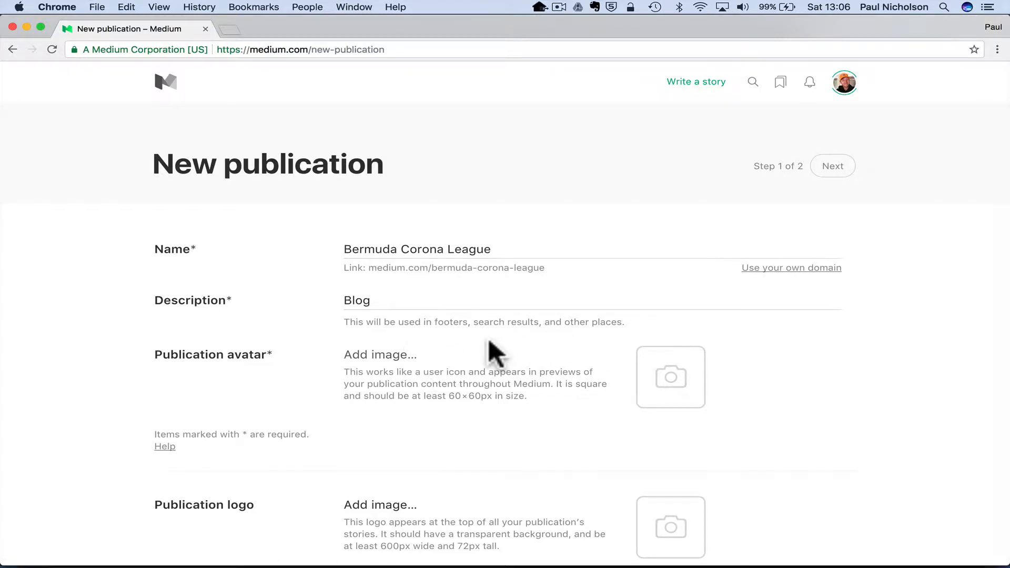
scroll(down, 3)
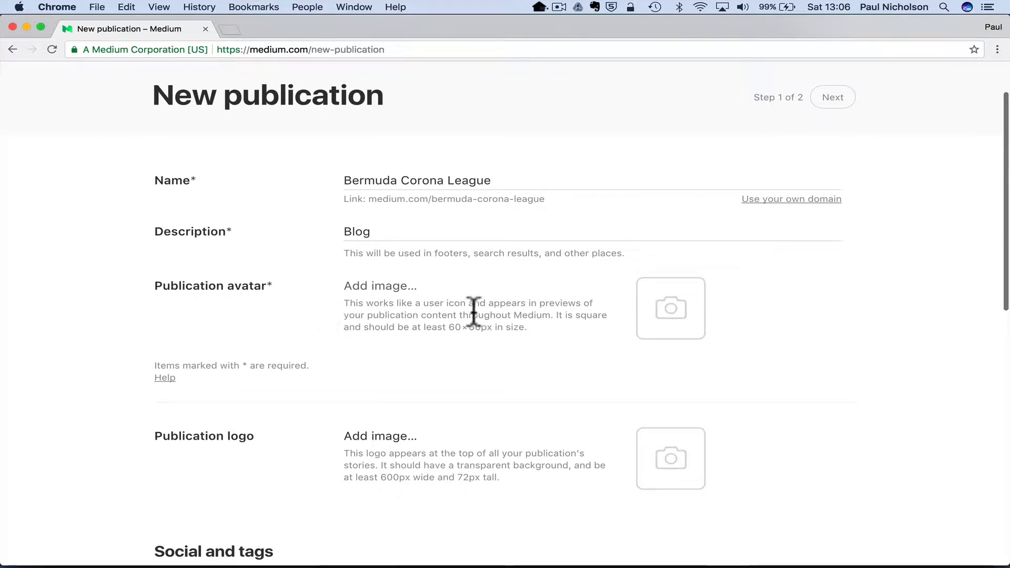
scroll(down, 3)
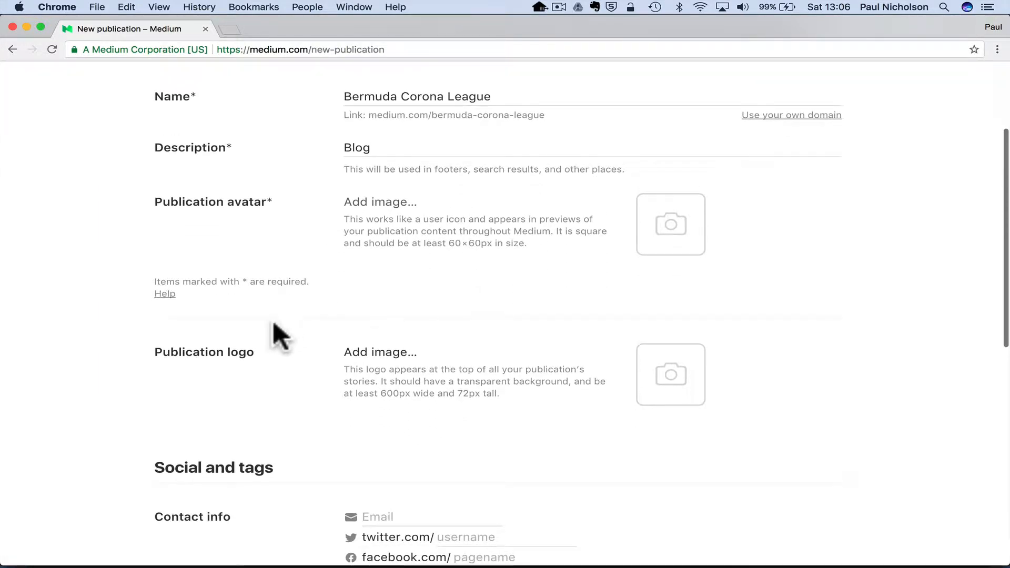
scroll(down, 3)
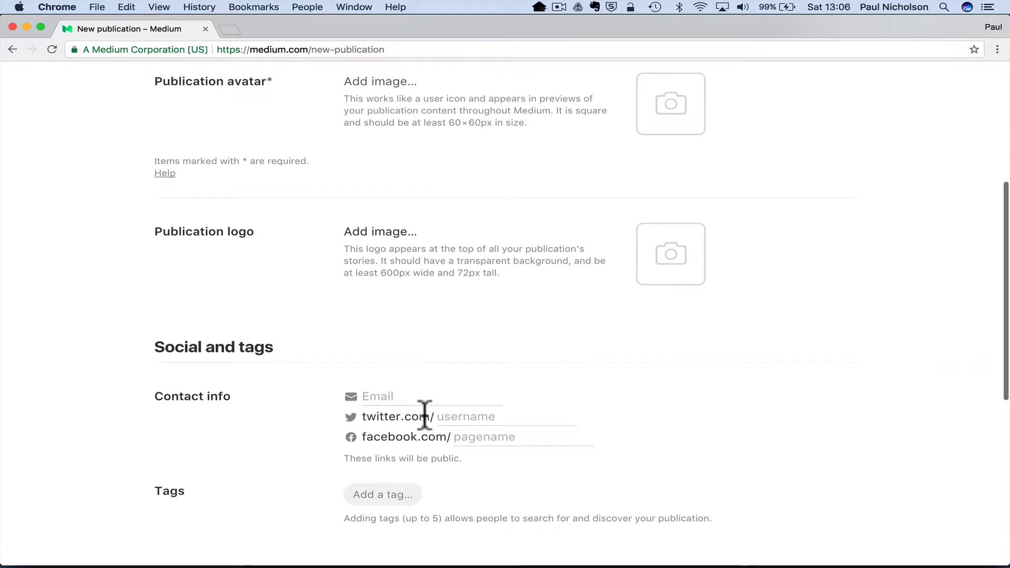
scroll(down, 3)
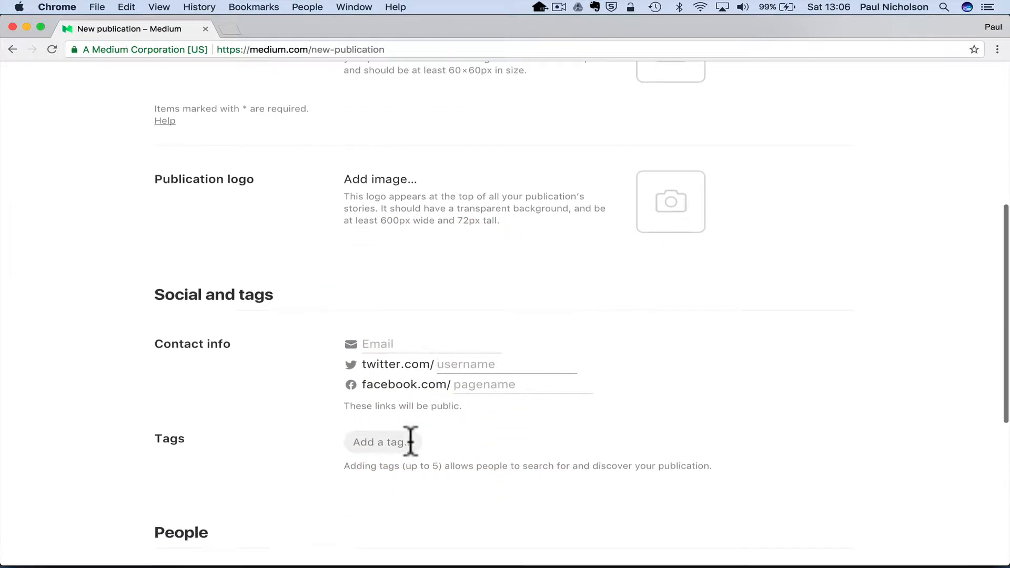
text(bermudacl)
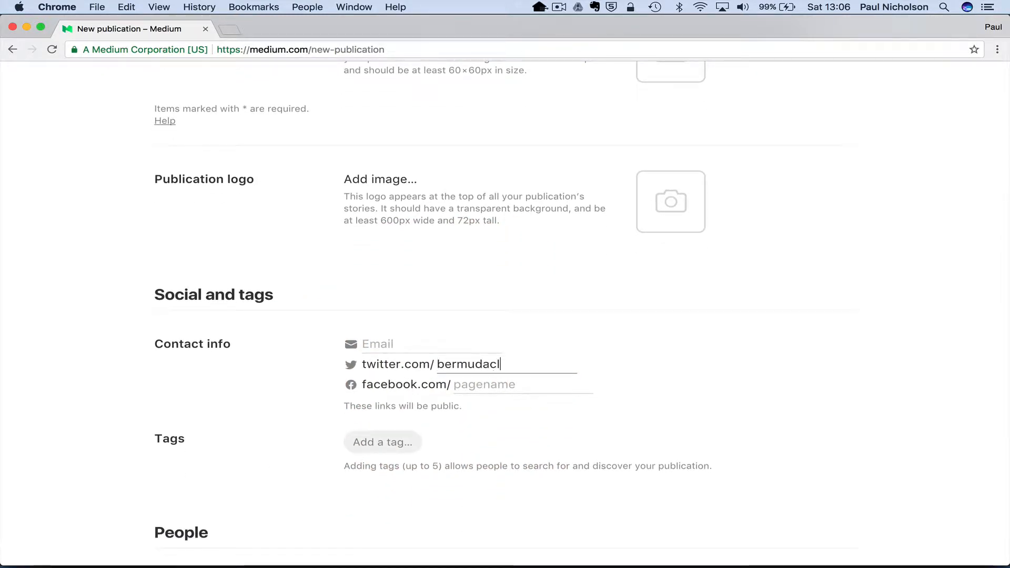
text(bermucacl)
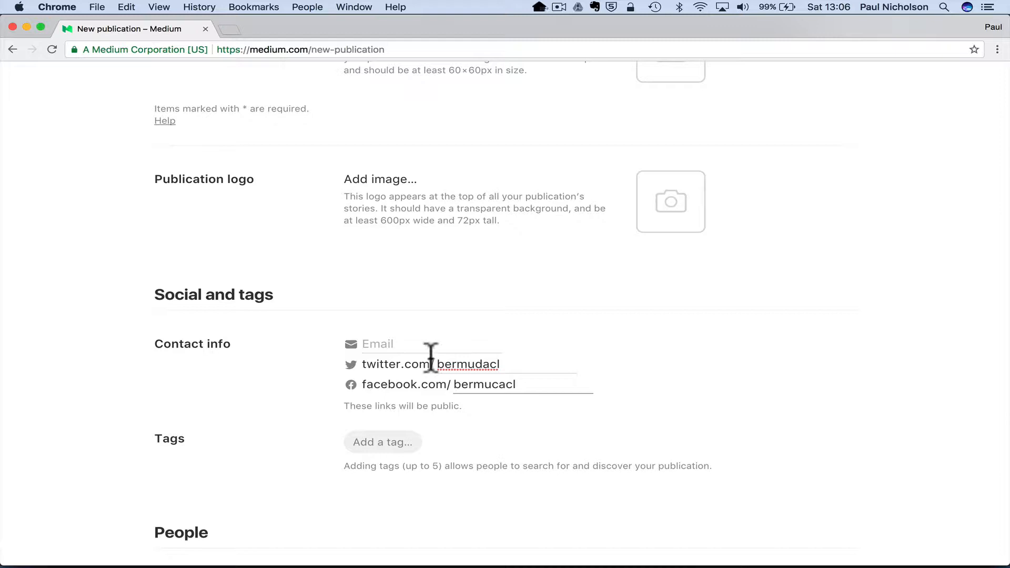
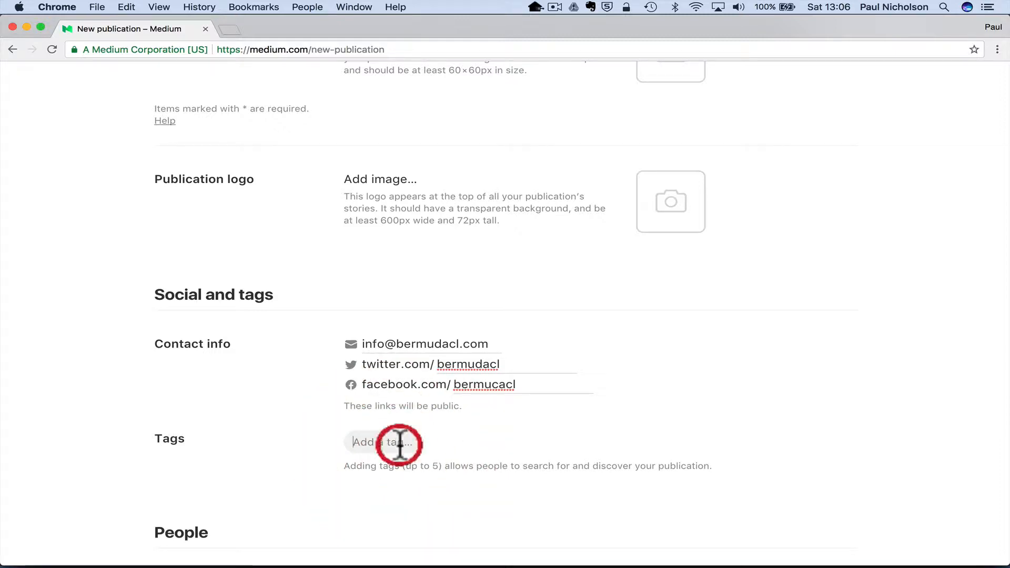
Add the tags Bermuda, Bermuda Corona League and Football
text(Bermud)
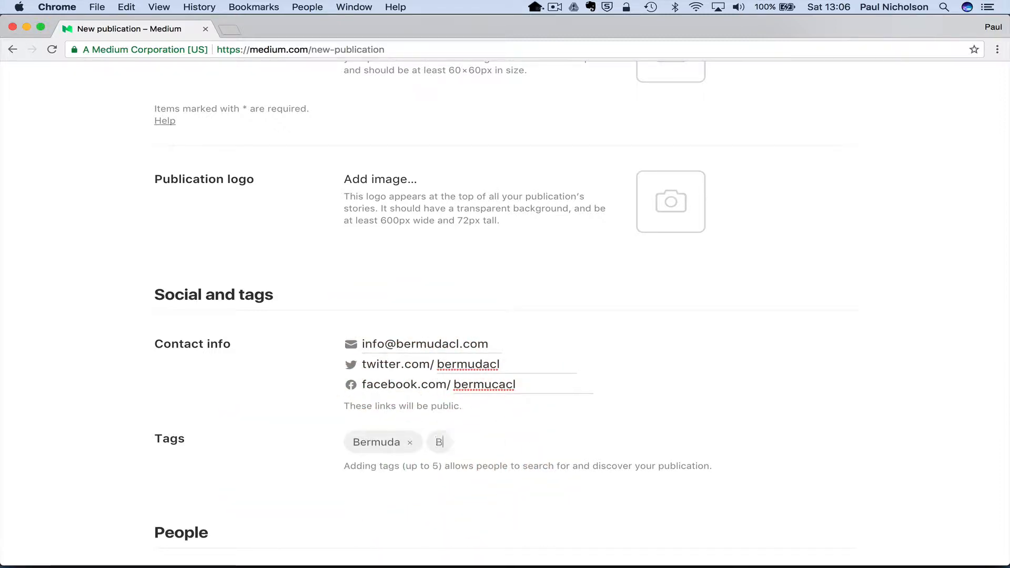
text(ermuda Corona League)
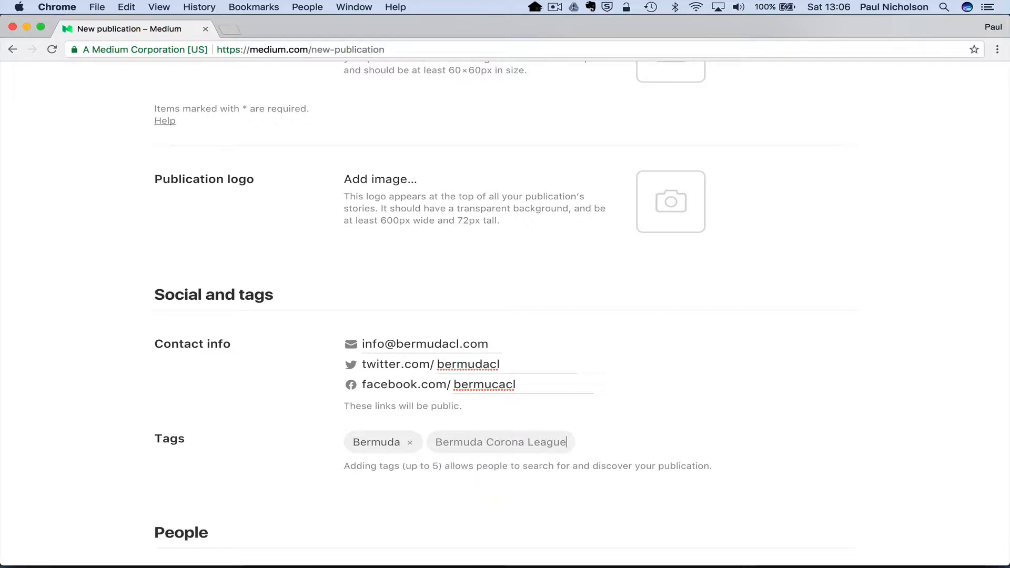
text(Football)
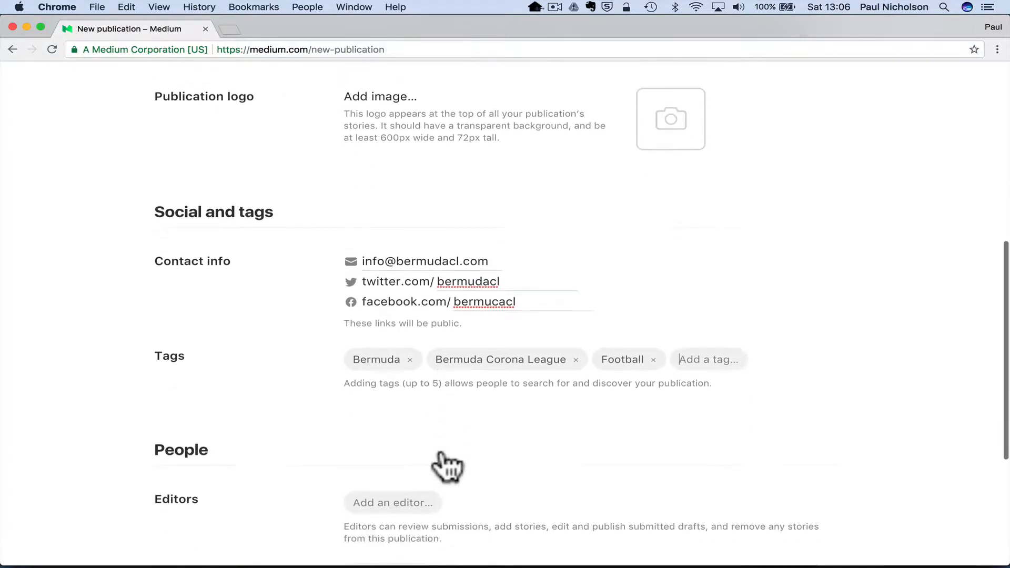
scroll(down, 3)
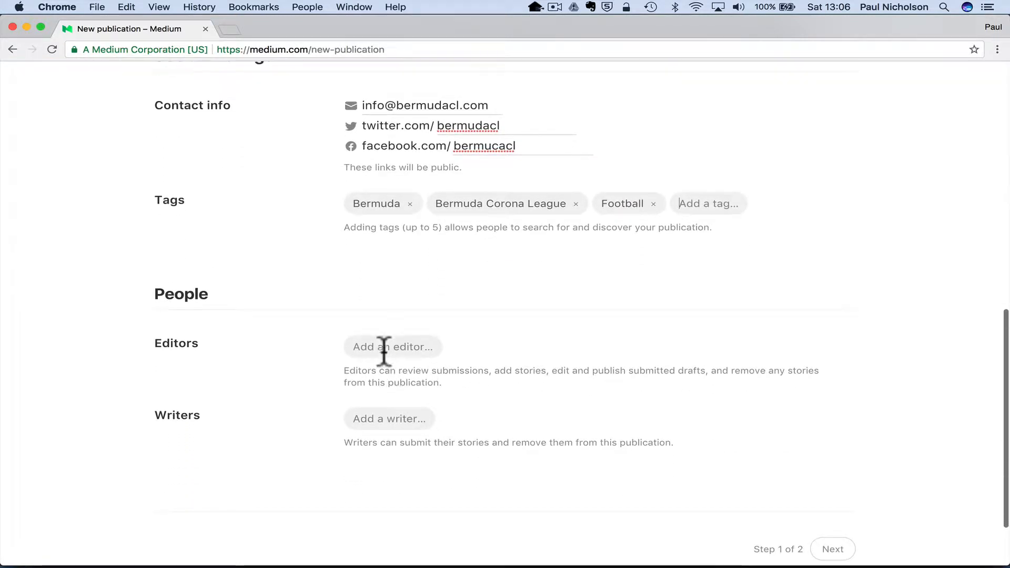
text(@paulnic)
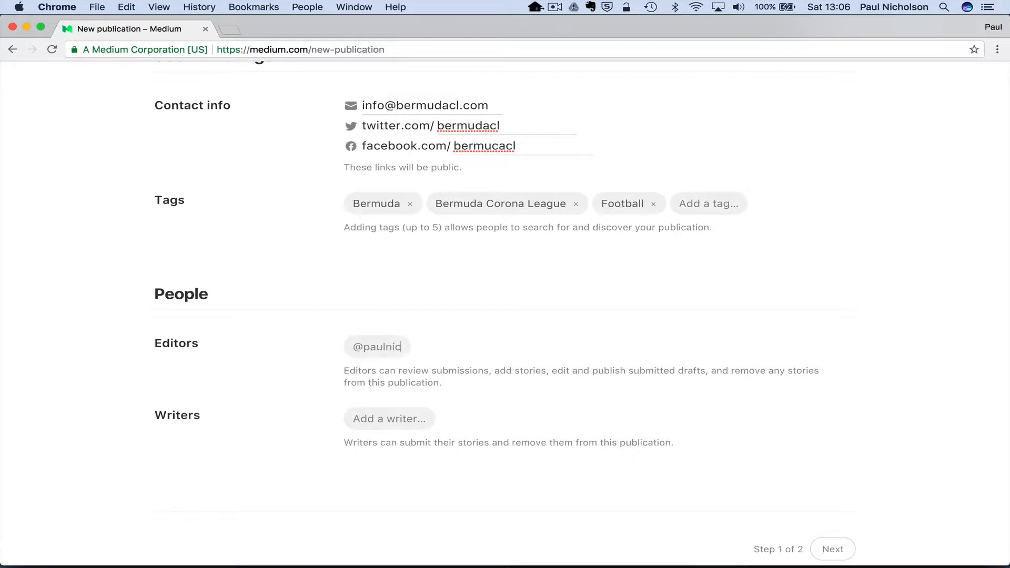
text(holsongo)
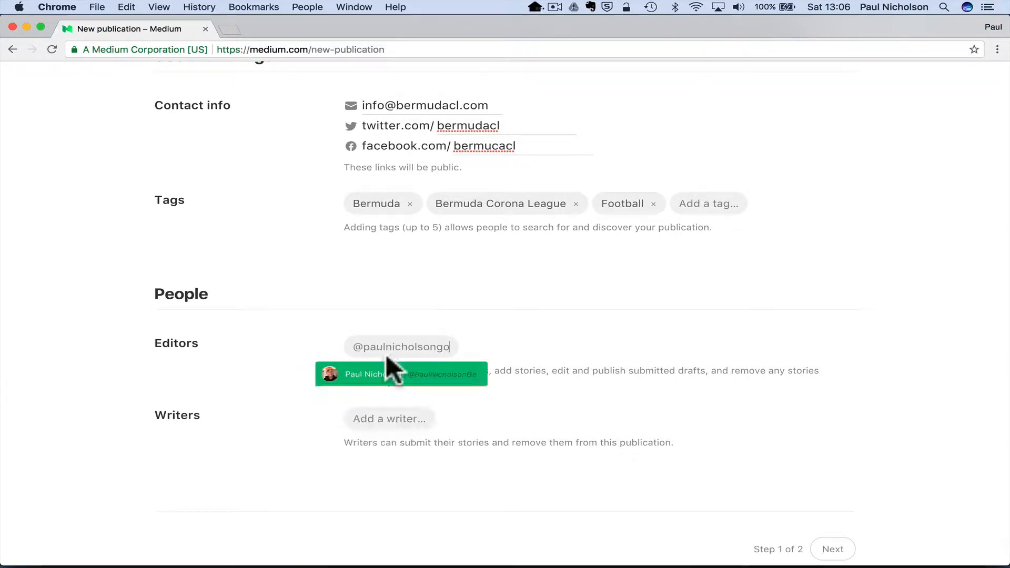
click(401, 373)
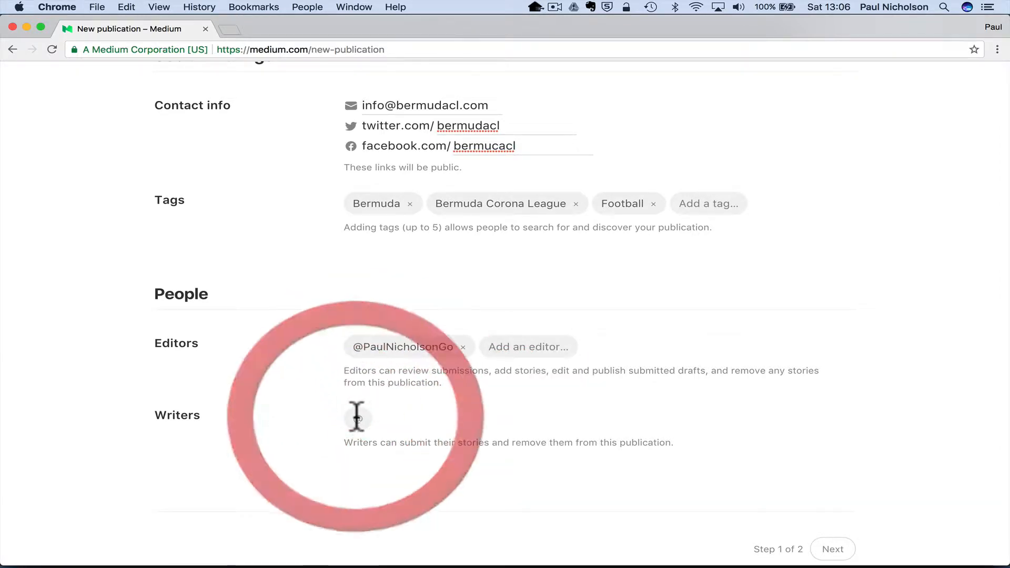
text(@Paul@)
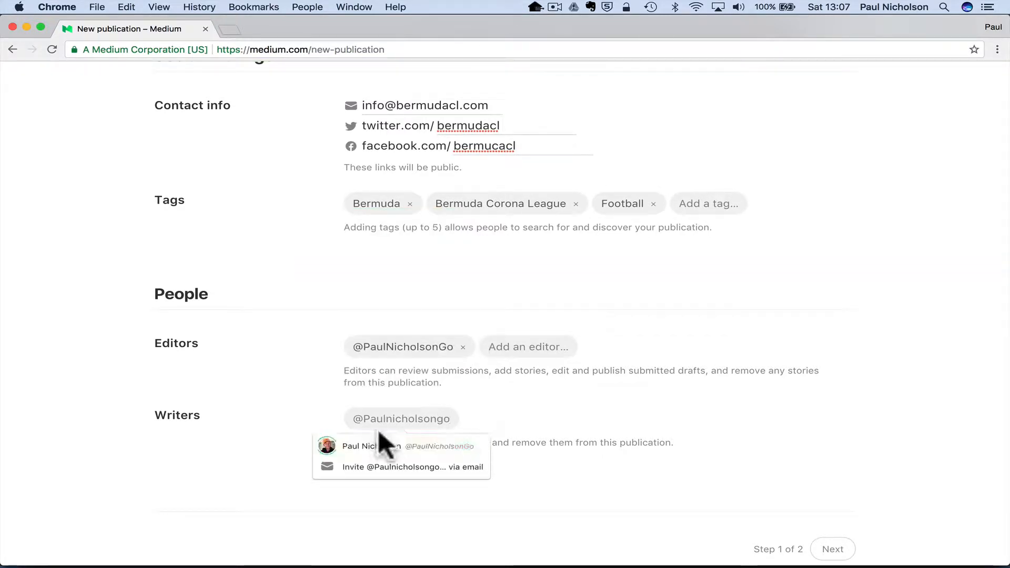
click(400, 446)
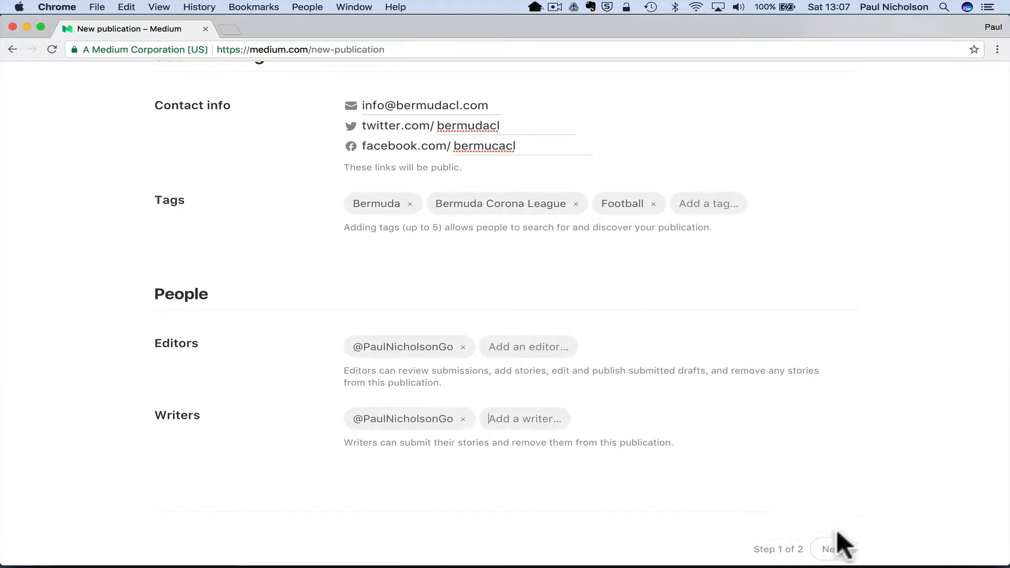
Pick an avatar image from the Happy Me folder and continue with Next to the layout step
click(833, 549)
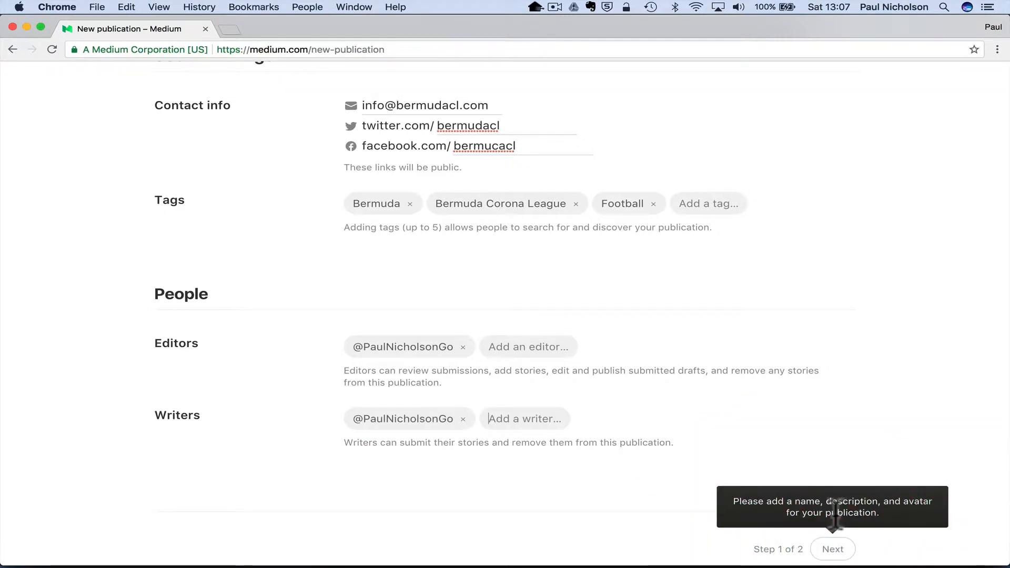
mouse_move(795, 458)
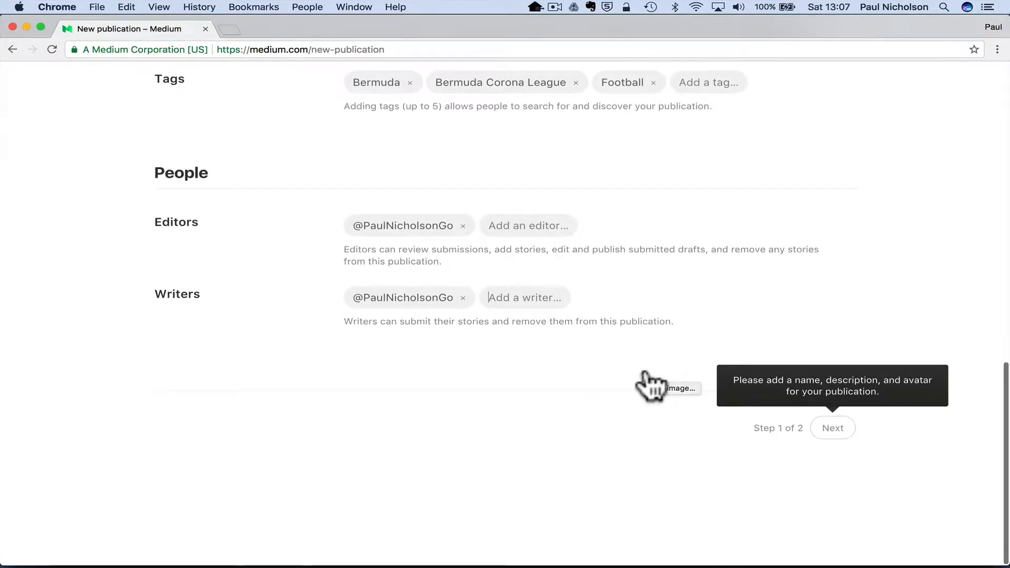
mouse_move(652, 385)
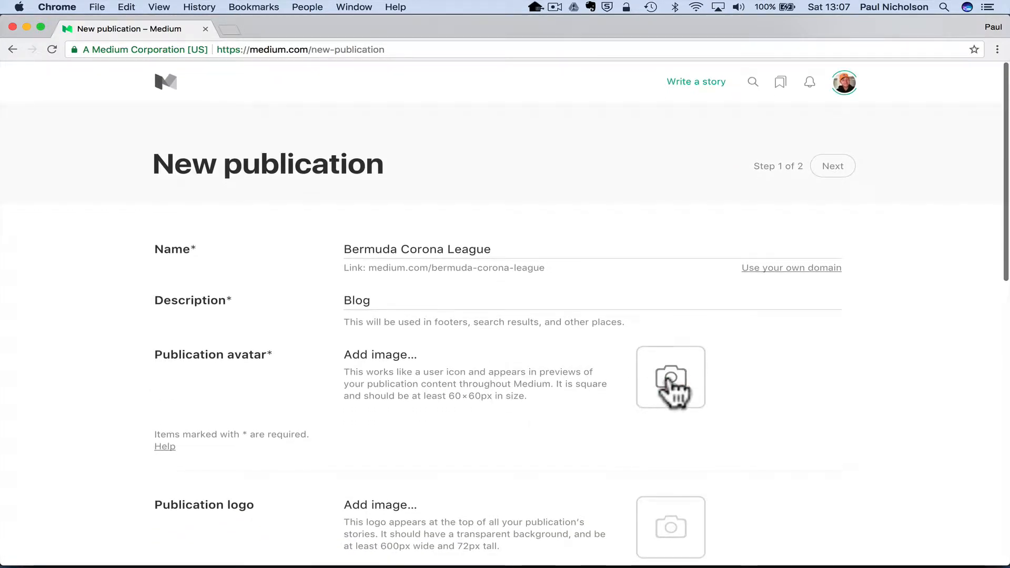
click(670, 376)
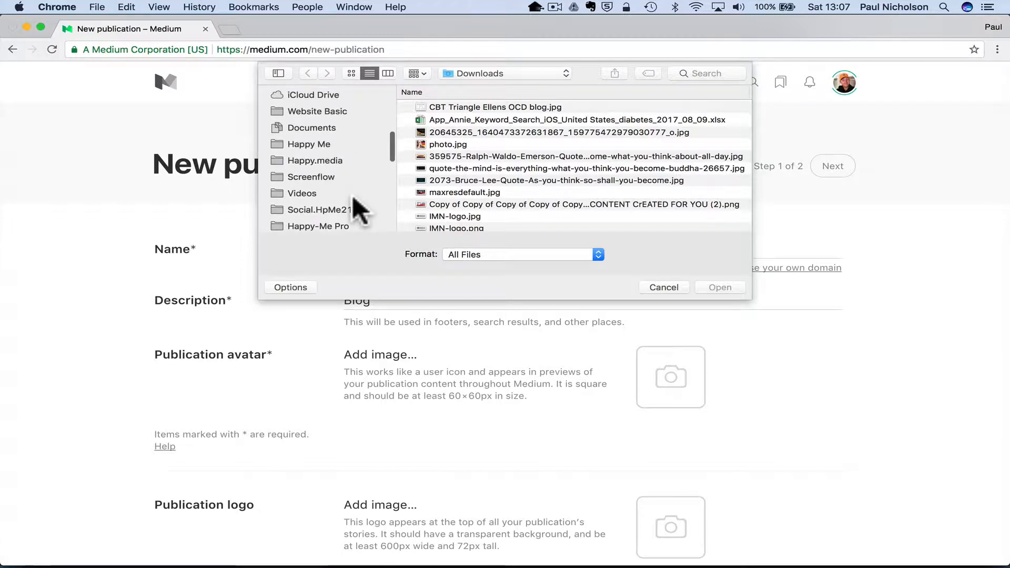
click(309, 144)
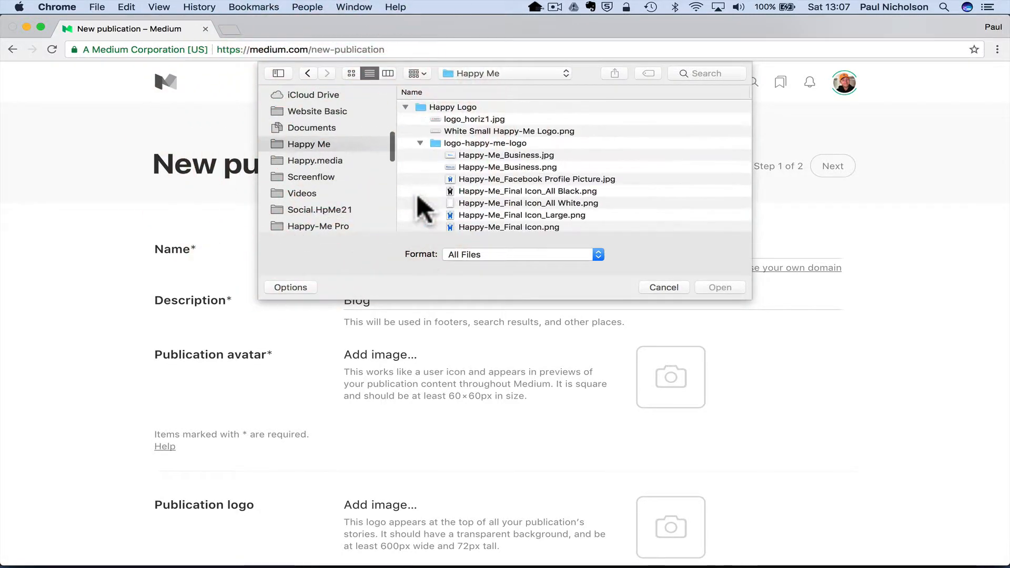
click(663, 287)
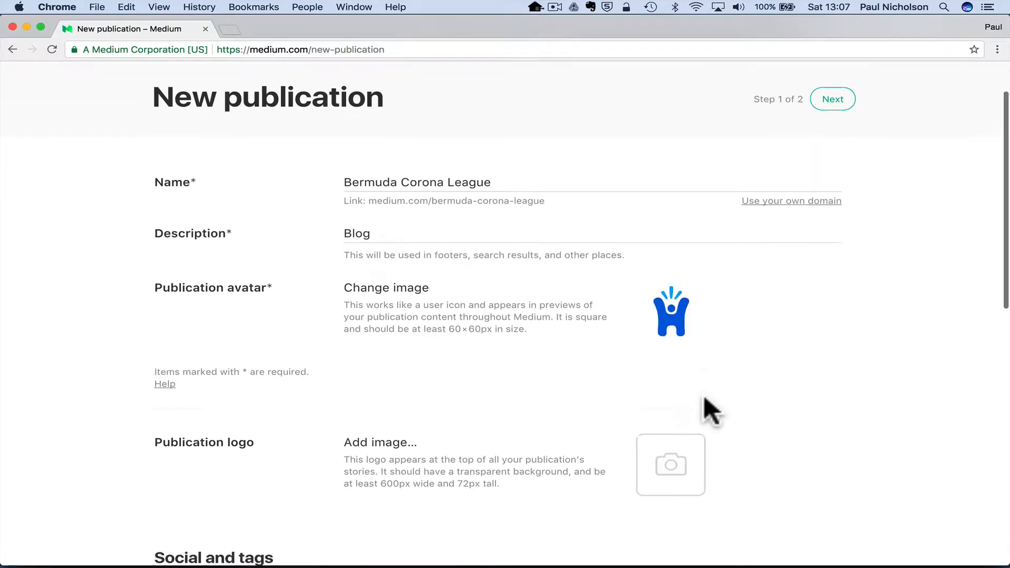
scroll(down, 3)
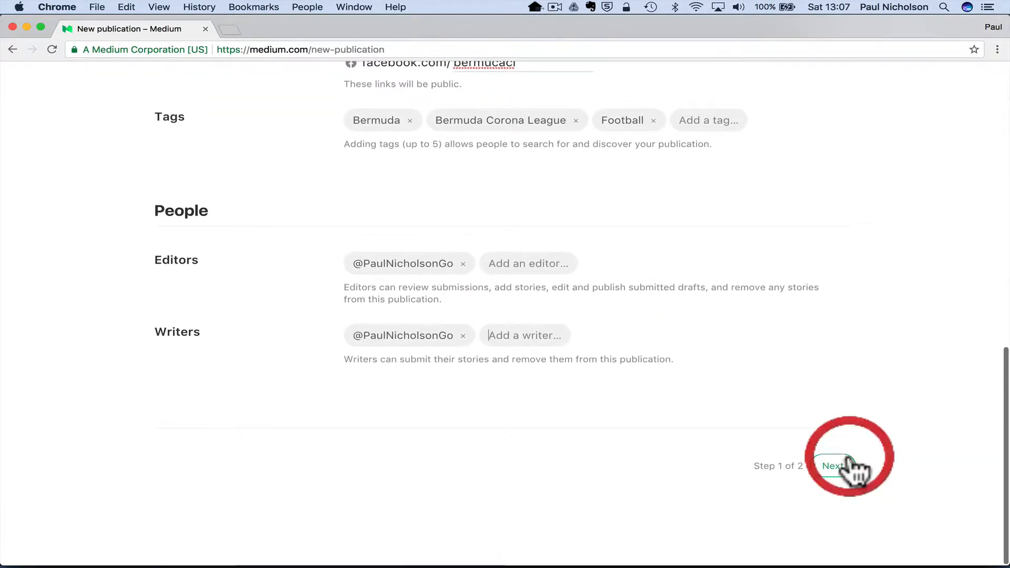
click(832, 466)
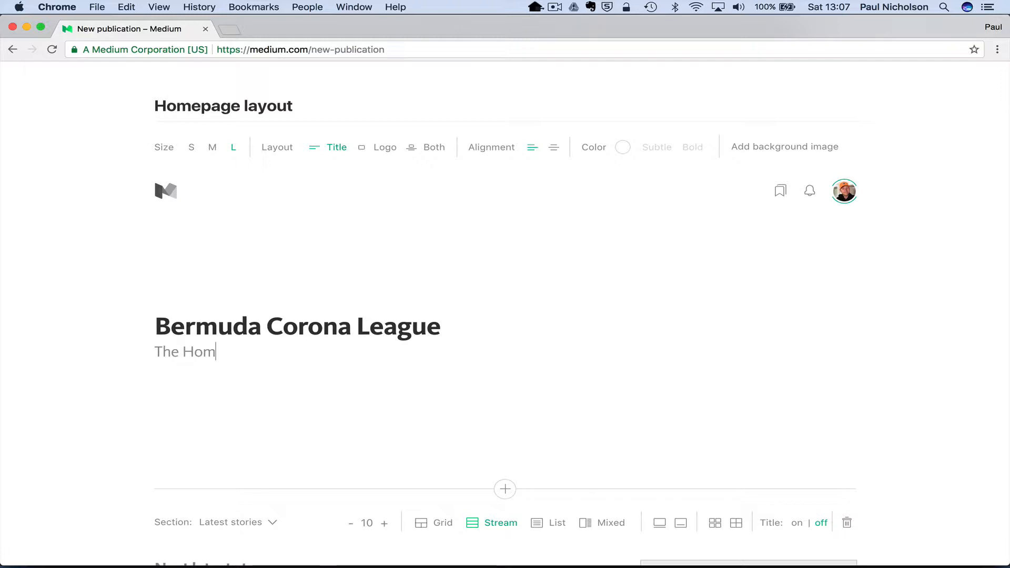
Set the tagline 'The Home Of Football In Bermuda' and create the publication
text(e Of foo)
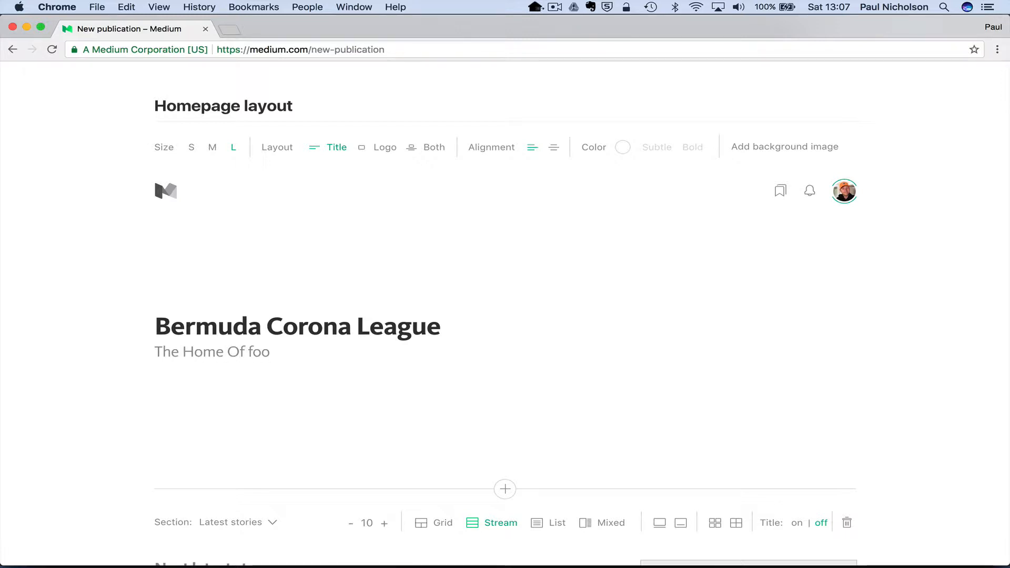
text(Football)
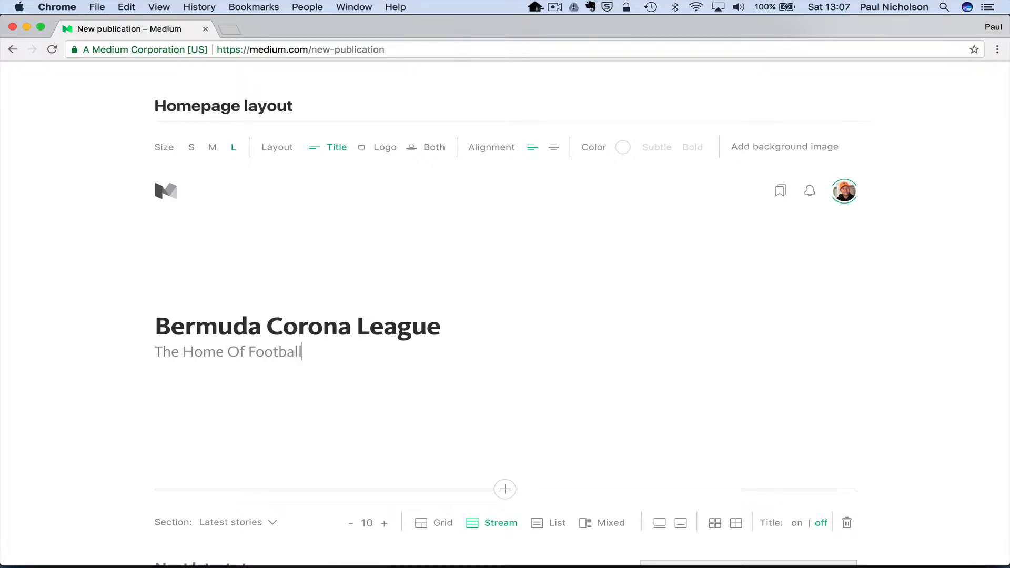
text(In Bermuda)
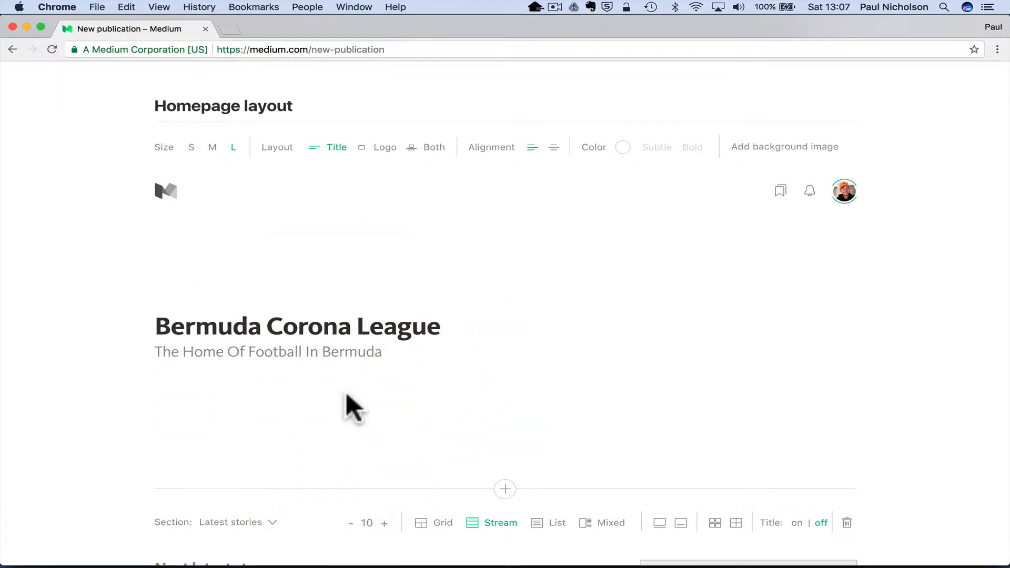
mouse_move(535, 444)
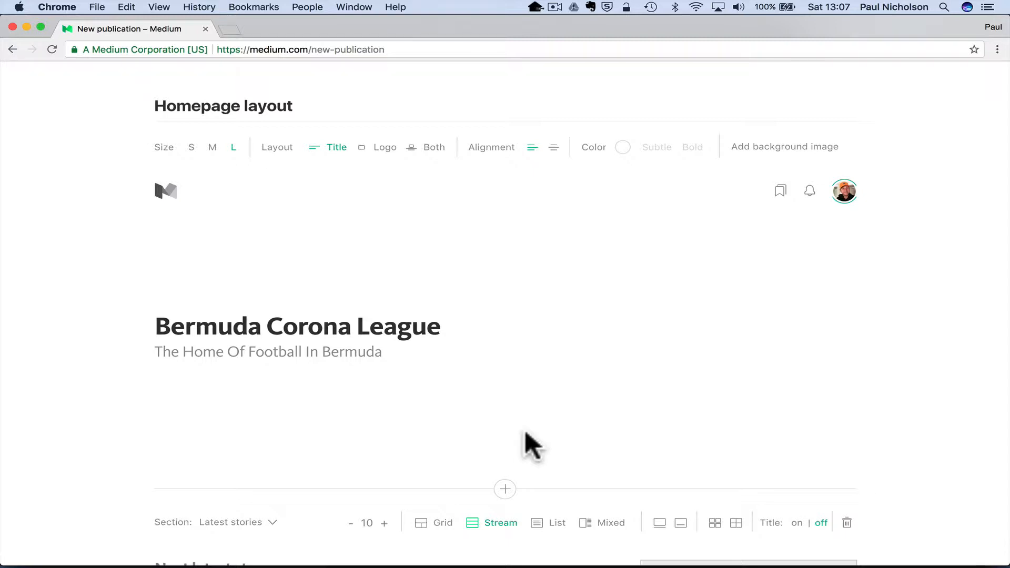
scroll(down, 3)
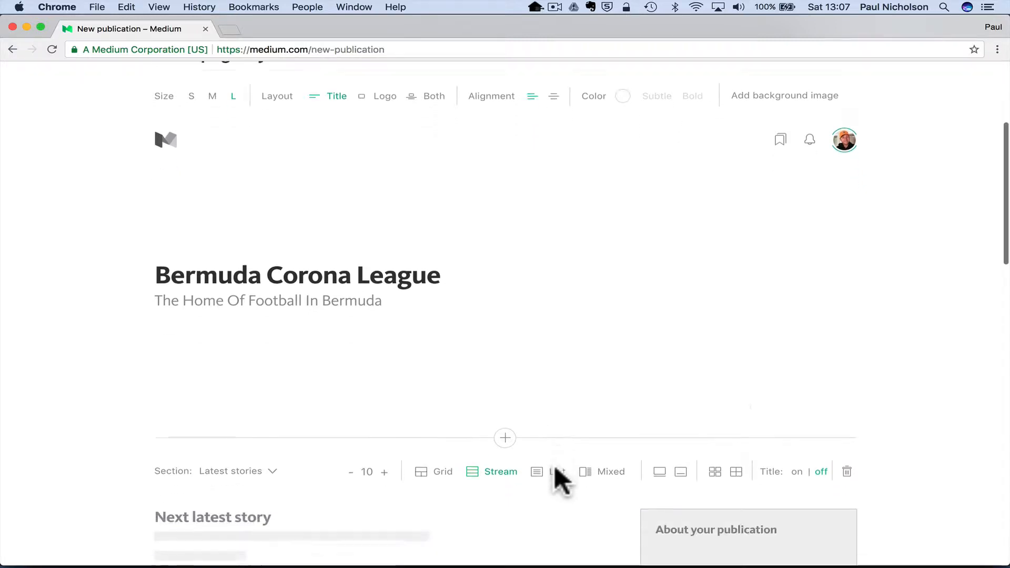
scroll(down, 3)
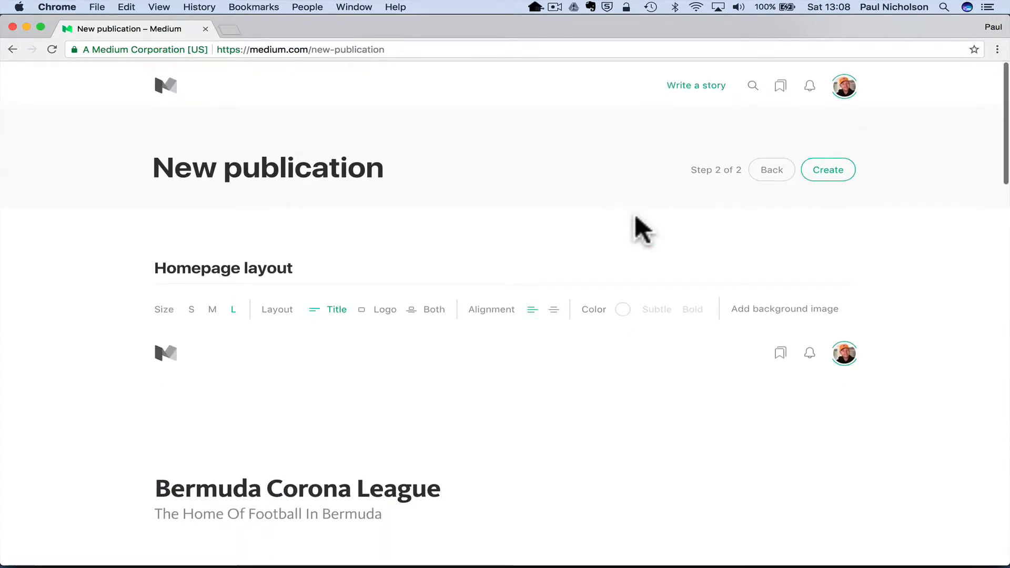
click(827, 169)
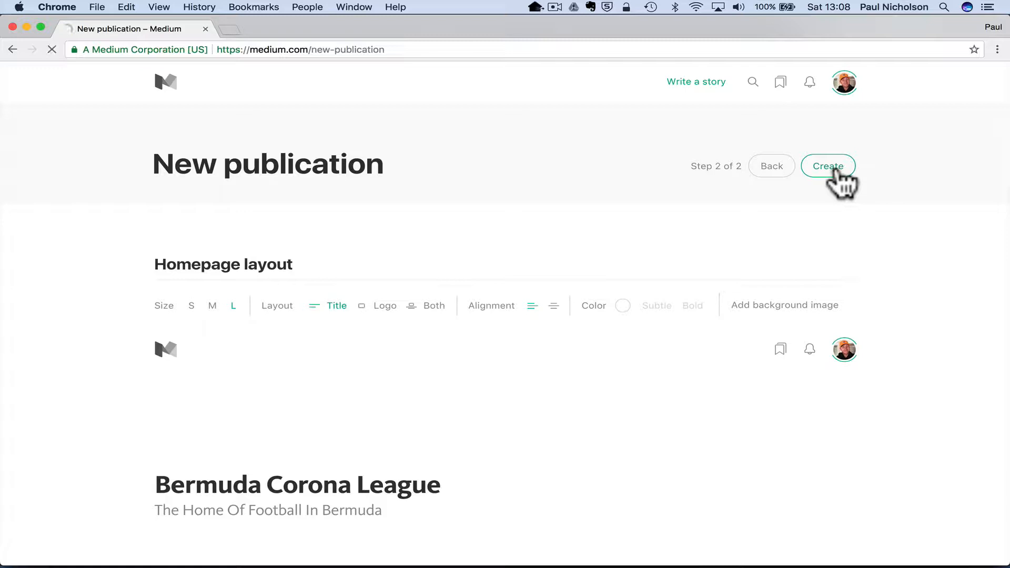
Go to Homepage and settings, Advanced, and choose Migrate stories into this publication
click(828, 165)
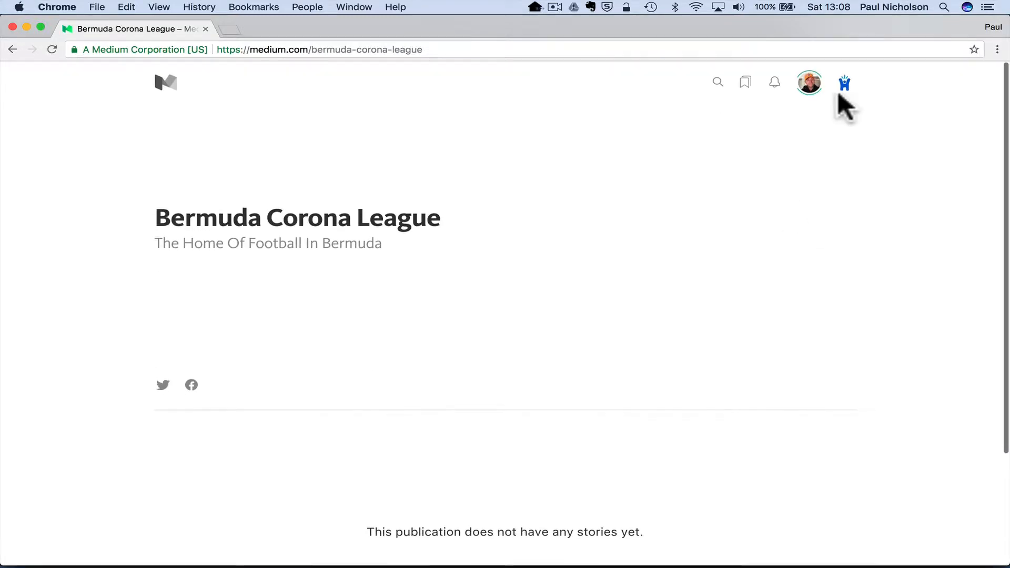
click(843, 82)
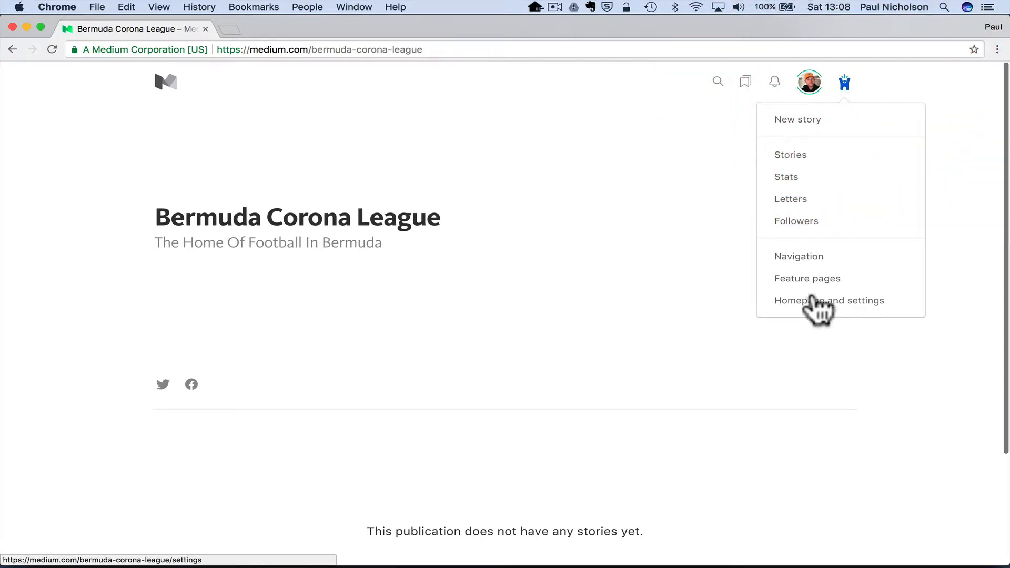
click(828, 299)
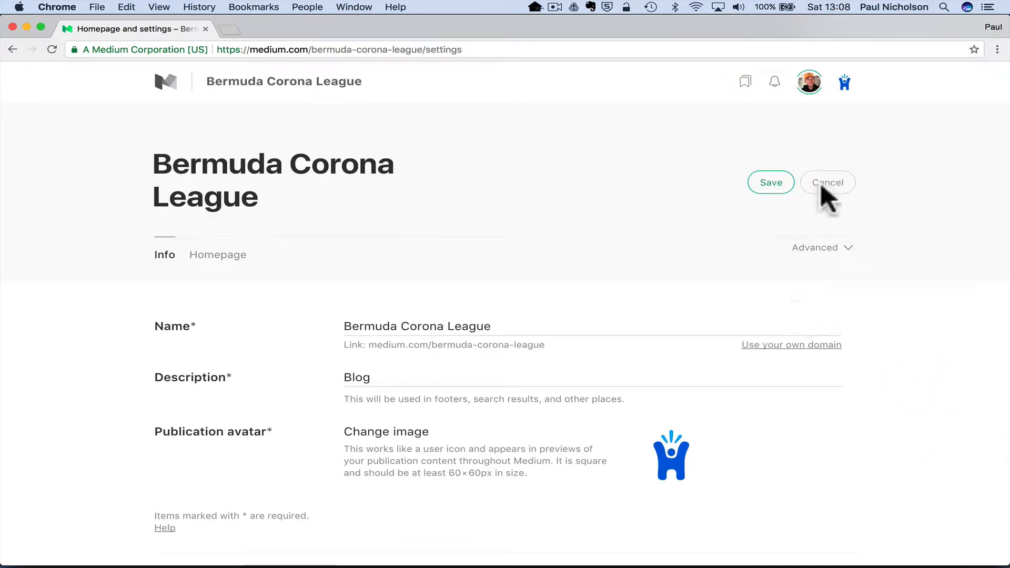
mouse_move(814, 286)
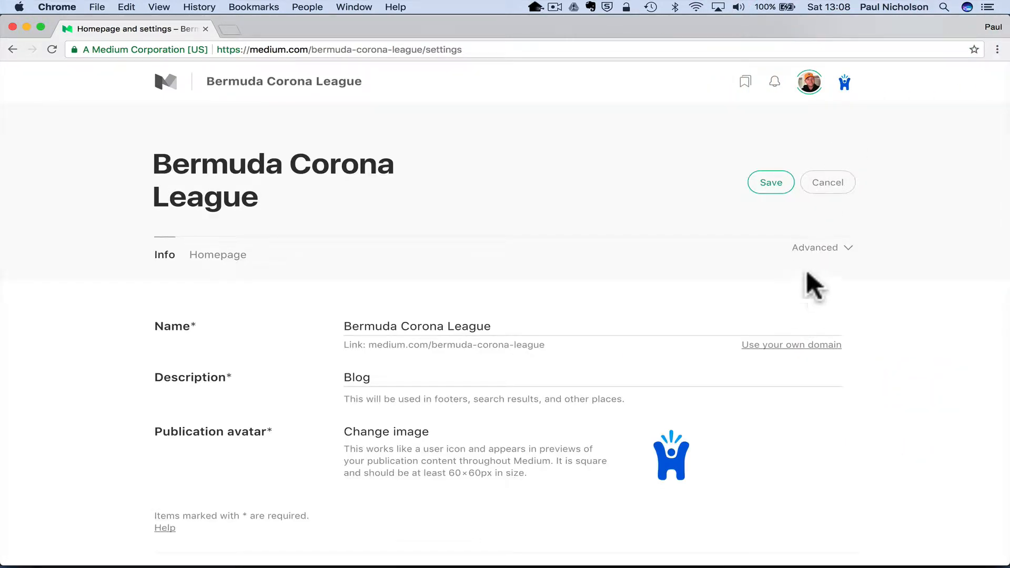
click(816, 247)
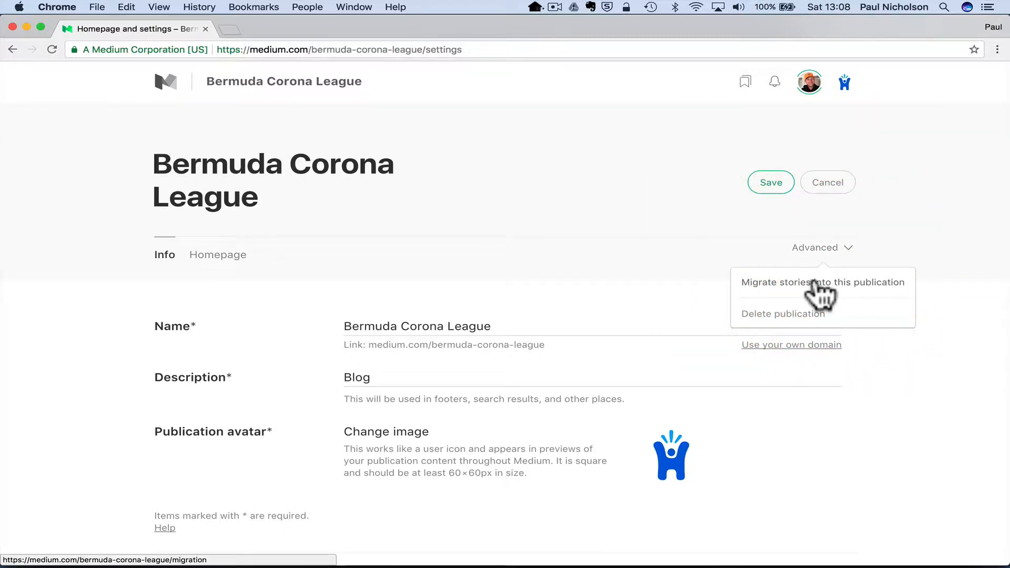
click(823, 281)
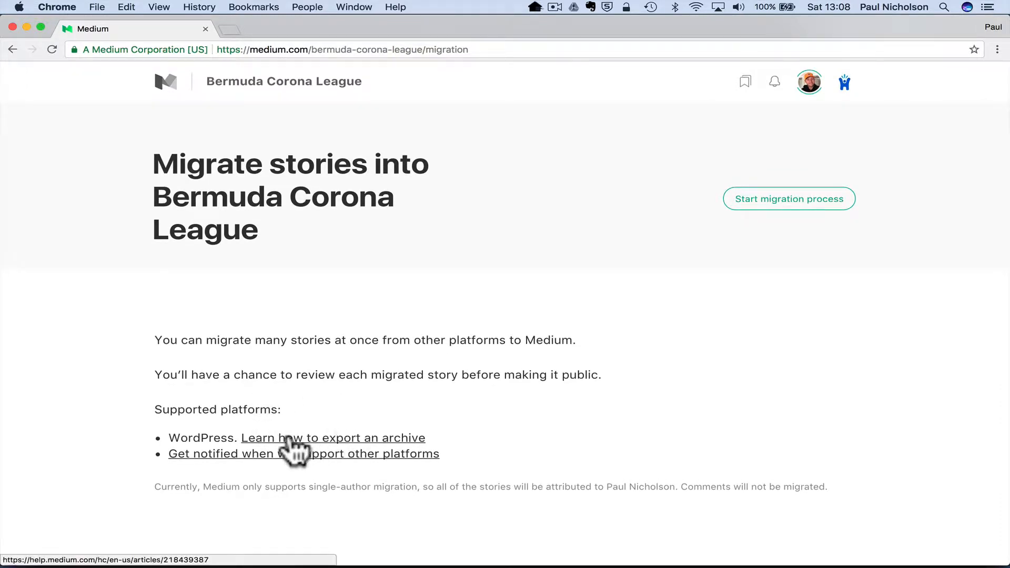
mouse_move(364, 454)
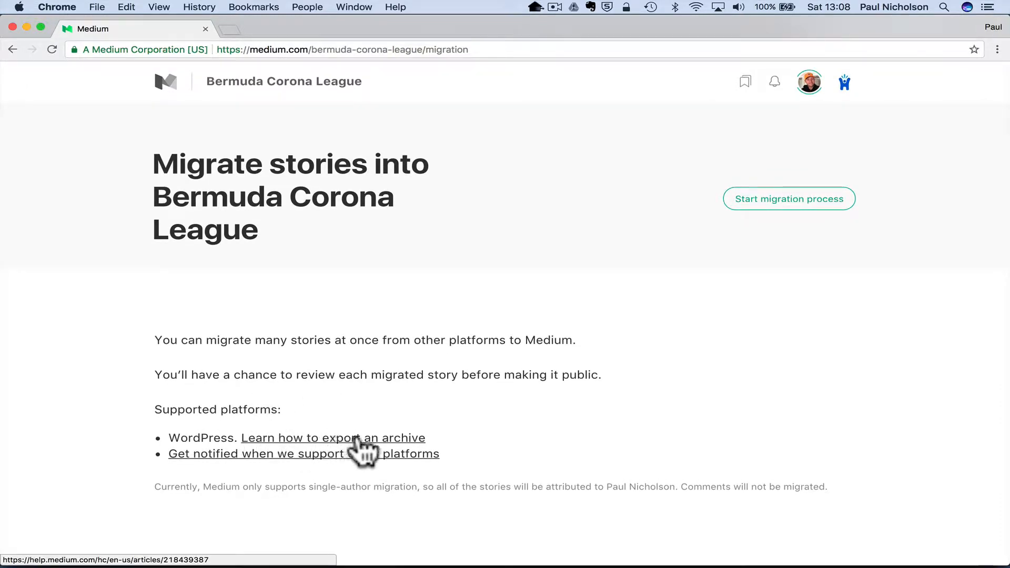
mouse_move(789, 199)
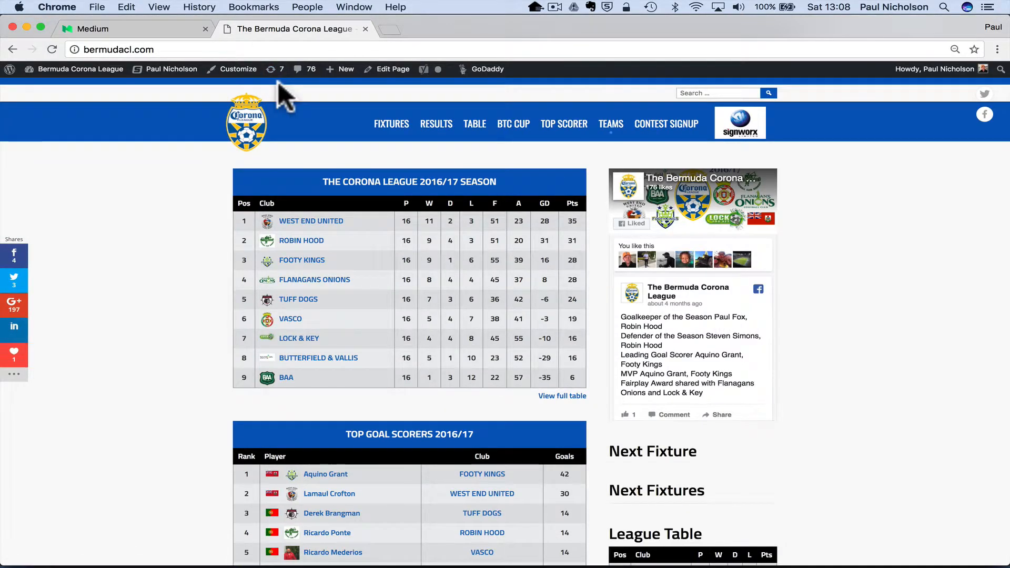
Reach the WordPress Export tool from the site's admin dashboard
click(80, 69)
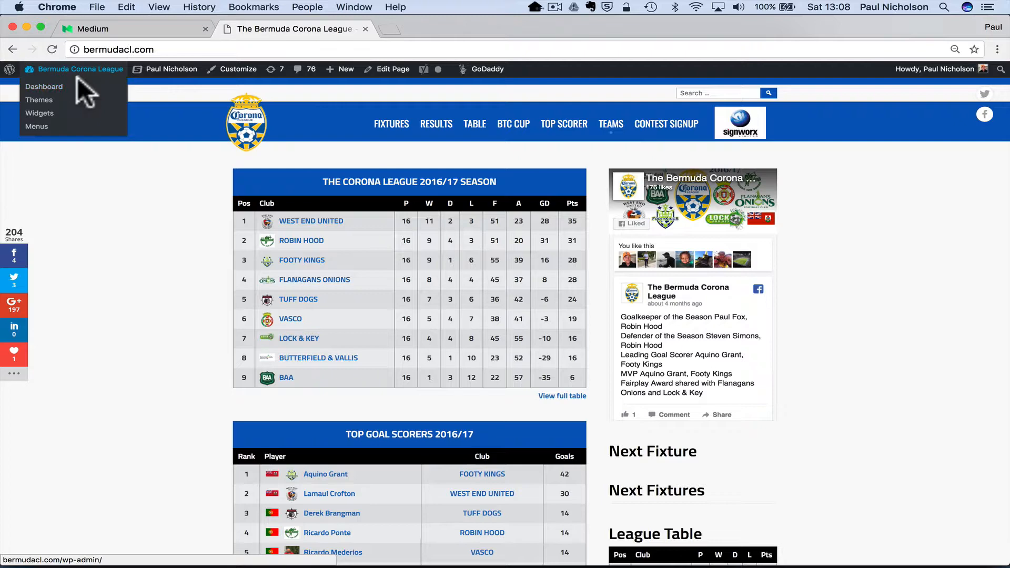
click(44, 86)
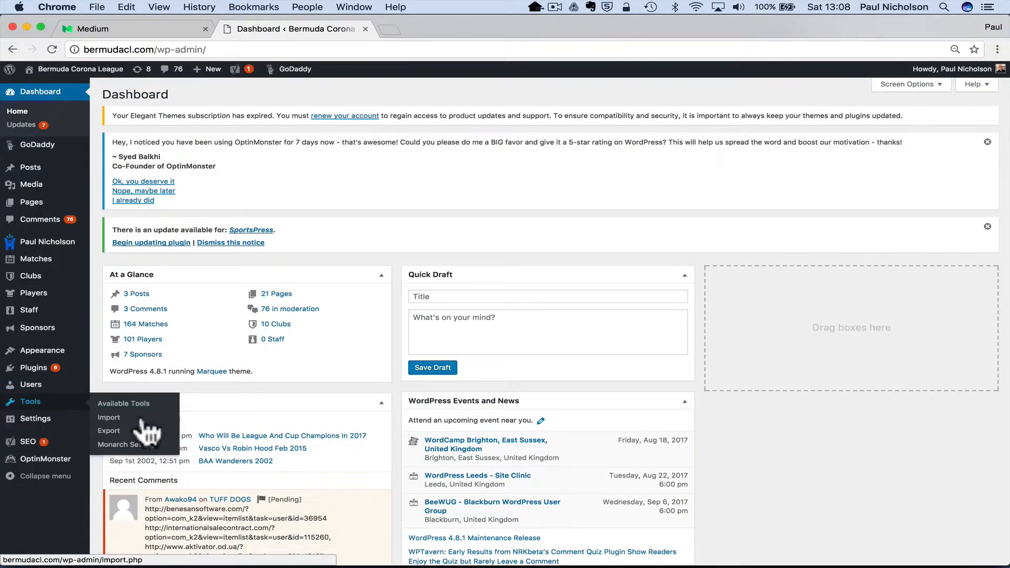
click(109, 431)
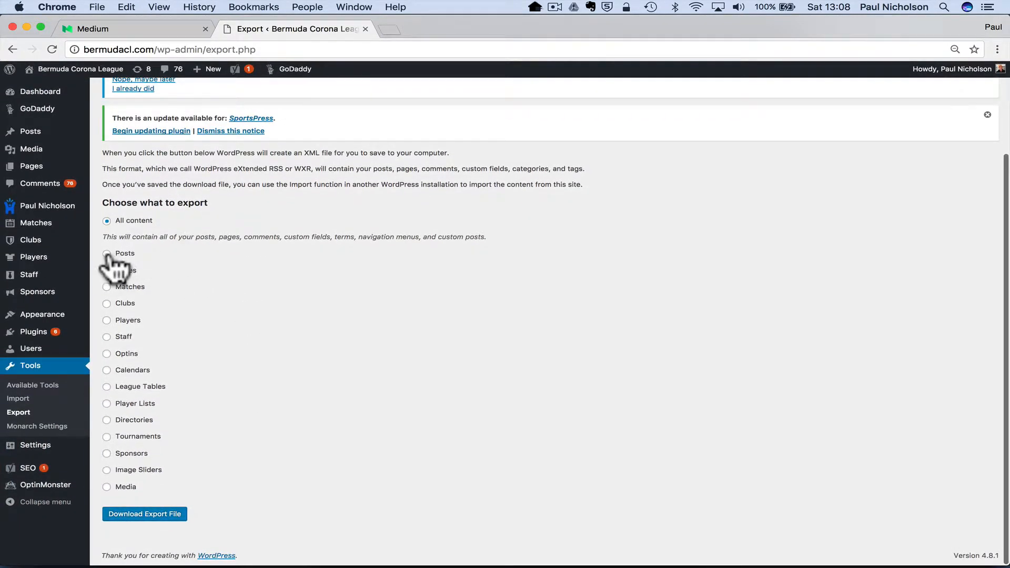
Export only Posts and download the export XML file
click(107, 253)
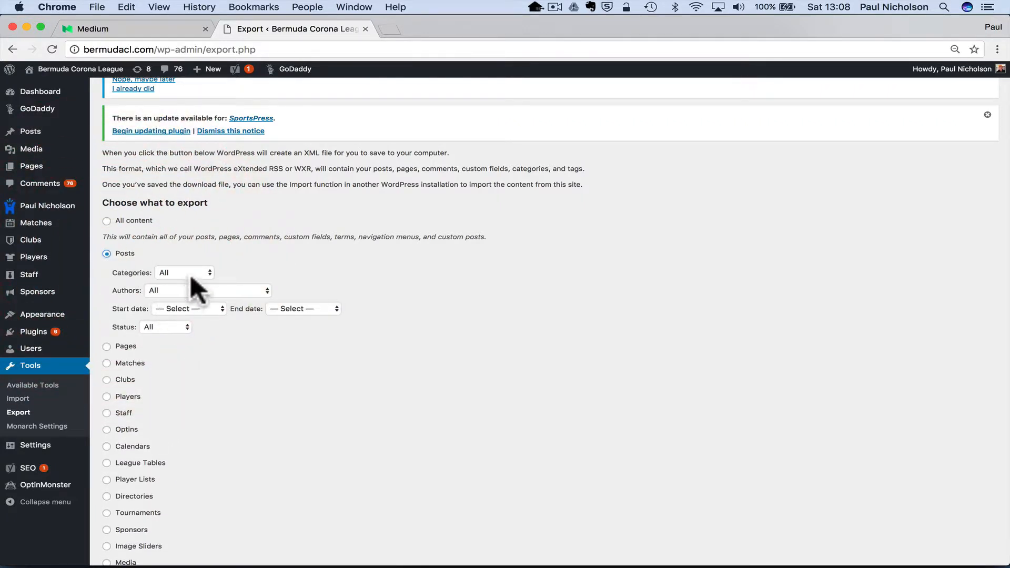
scroll(down, 3)
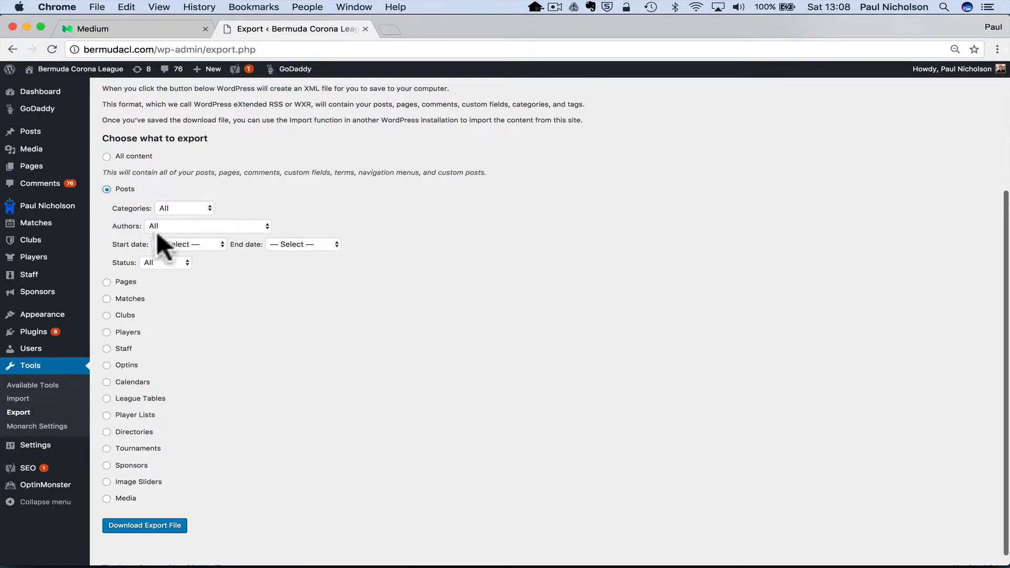
mouse_move(187, 213)
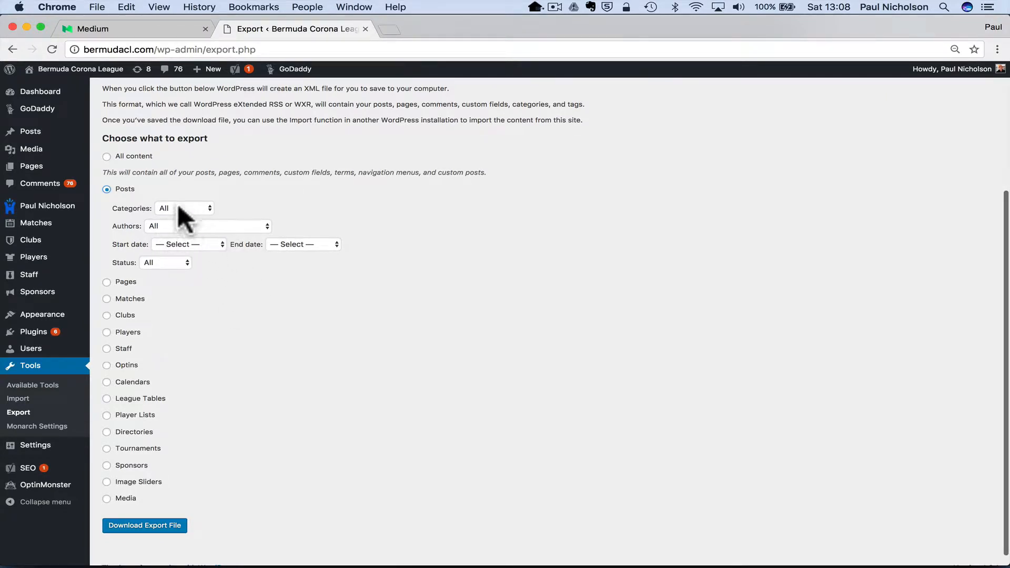
click(187, 243)
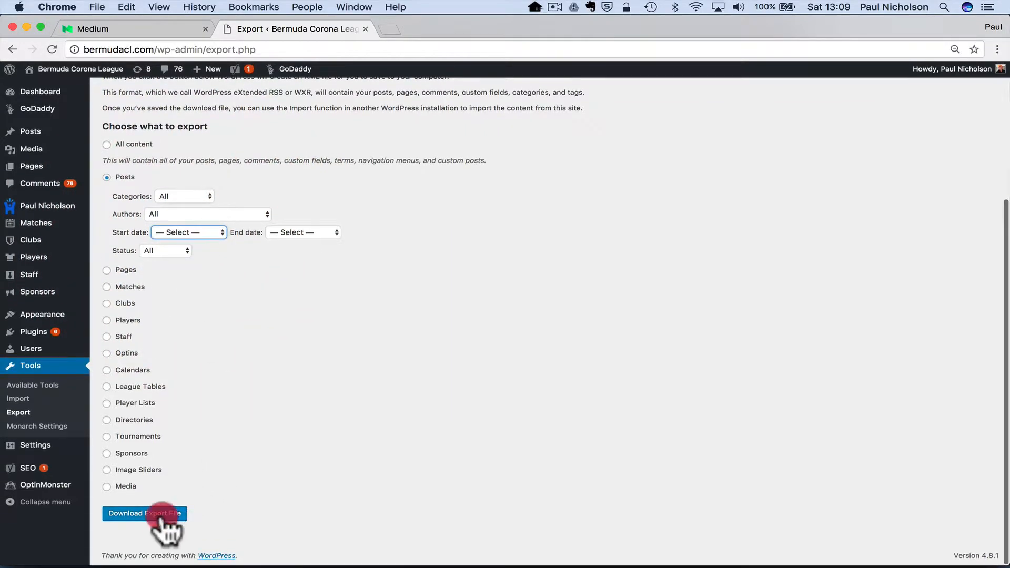
click(144, 514)
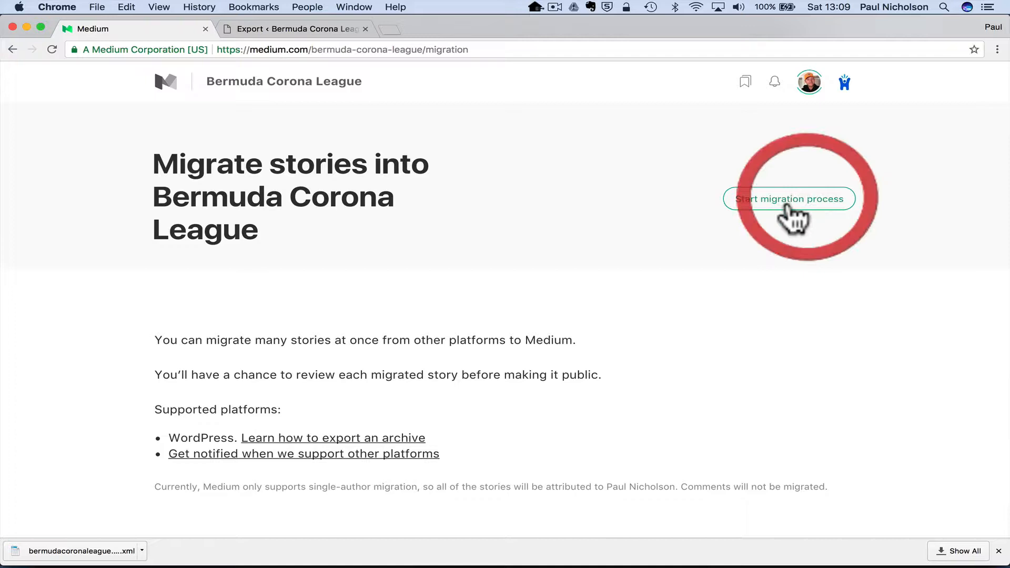
Upload bermudacoronaleague.wordpress.2017-08-12.xml from Downloads as the migration archive
click(787, 199)
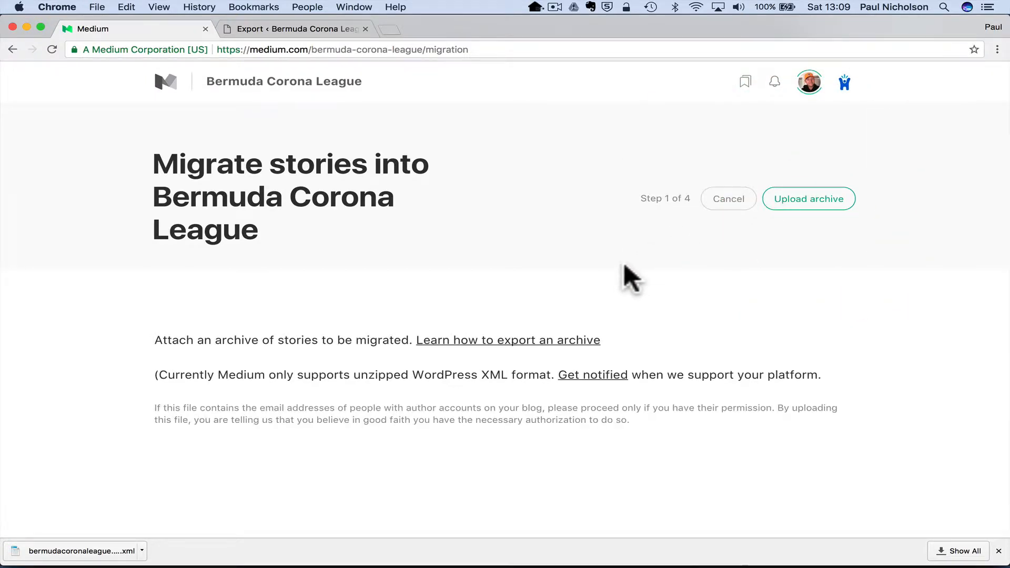
click(808, 199)
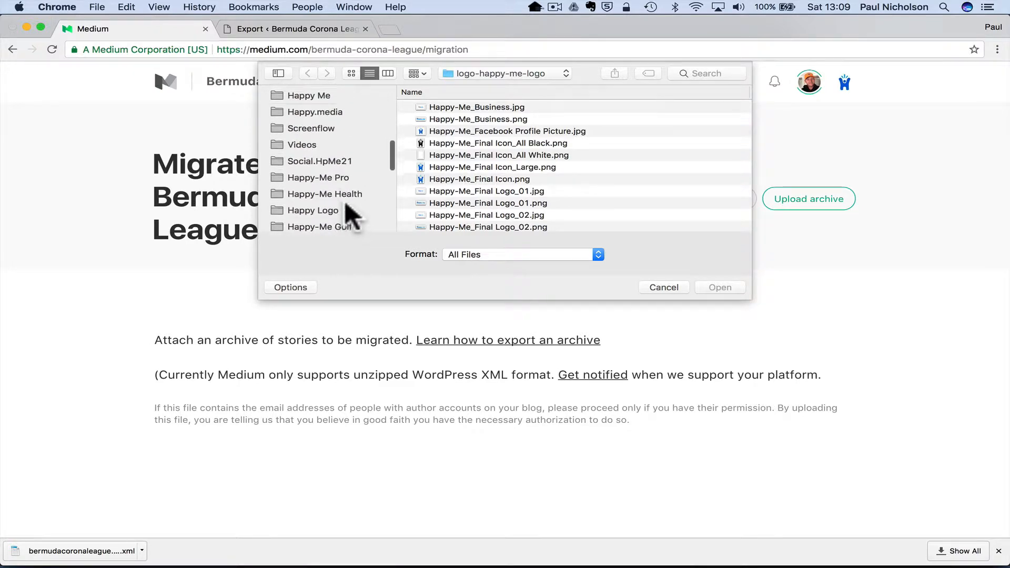
click(310, 200)
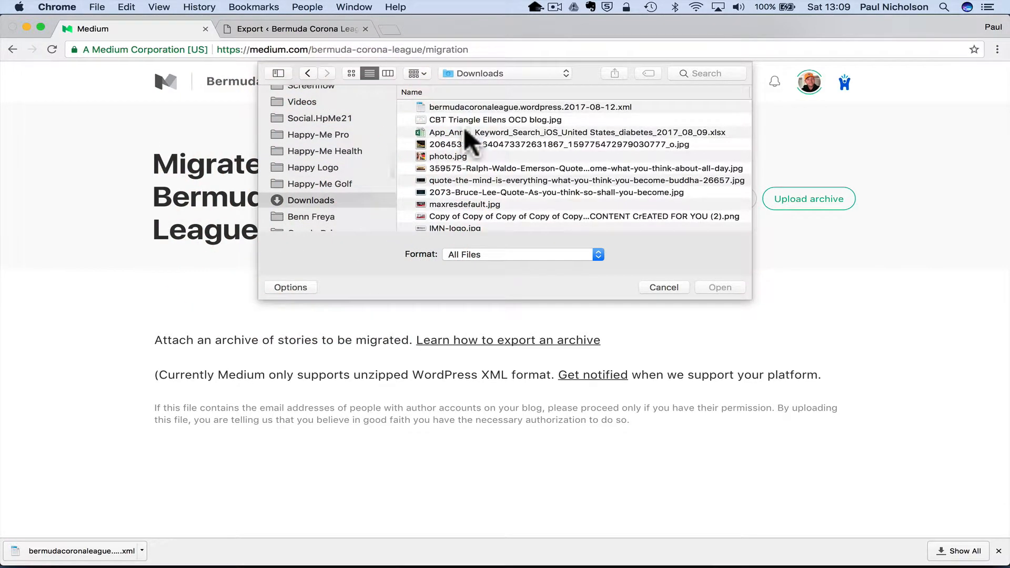
click(720, 287)
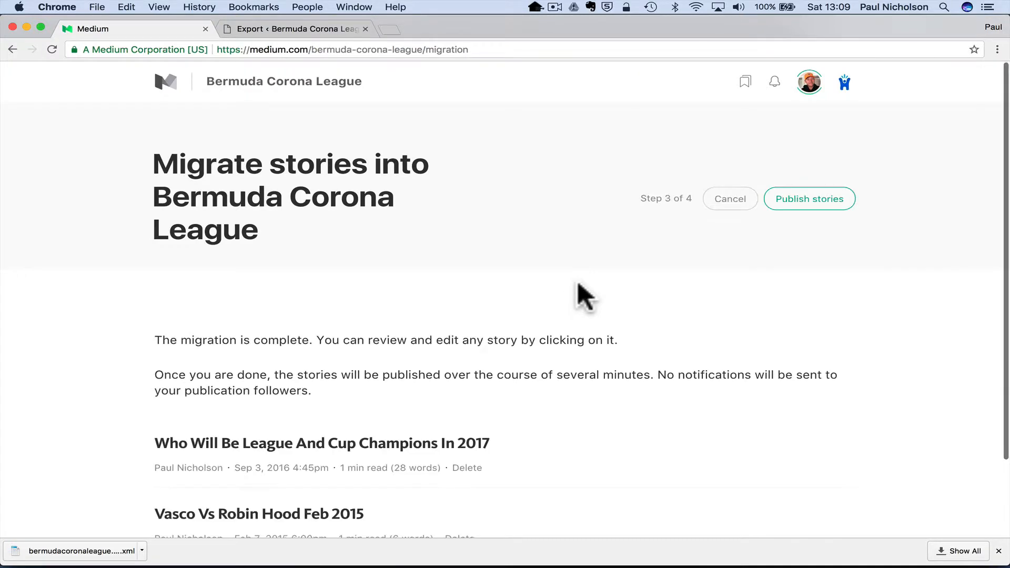
Review the three imported stories, then switch to the WordPress posts list to compare
scroll(down, 3)
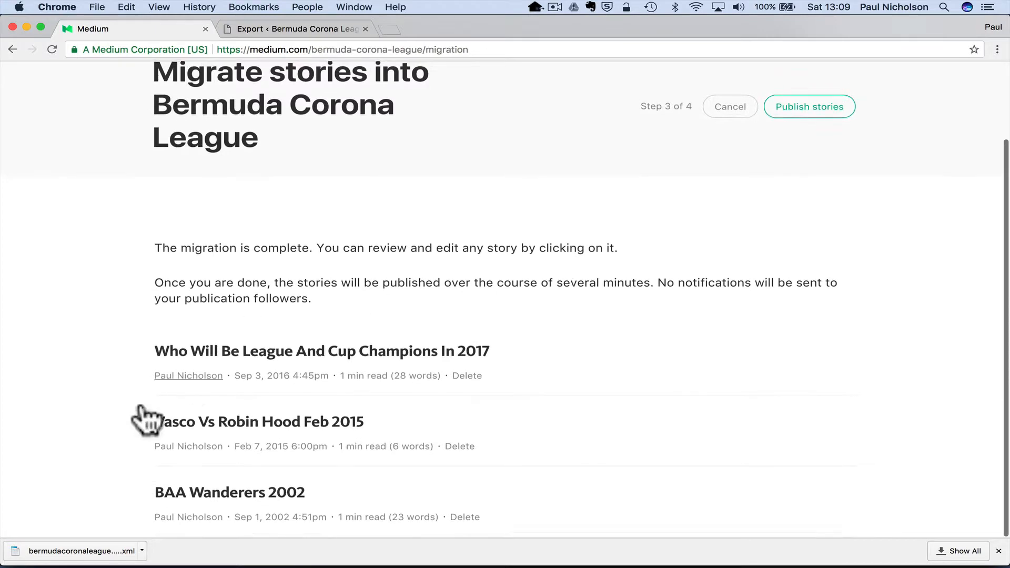
click(293, 29)
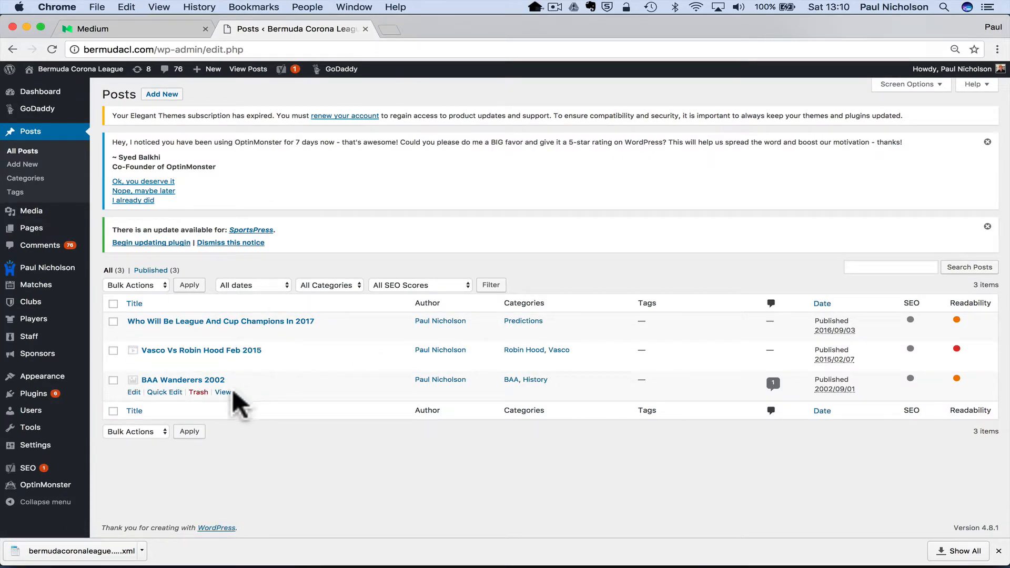
View the BAA Wanderers 2002 post on the live WordPress site
click(223, 392)
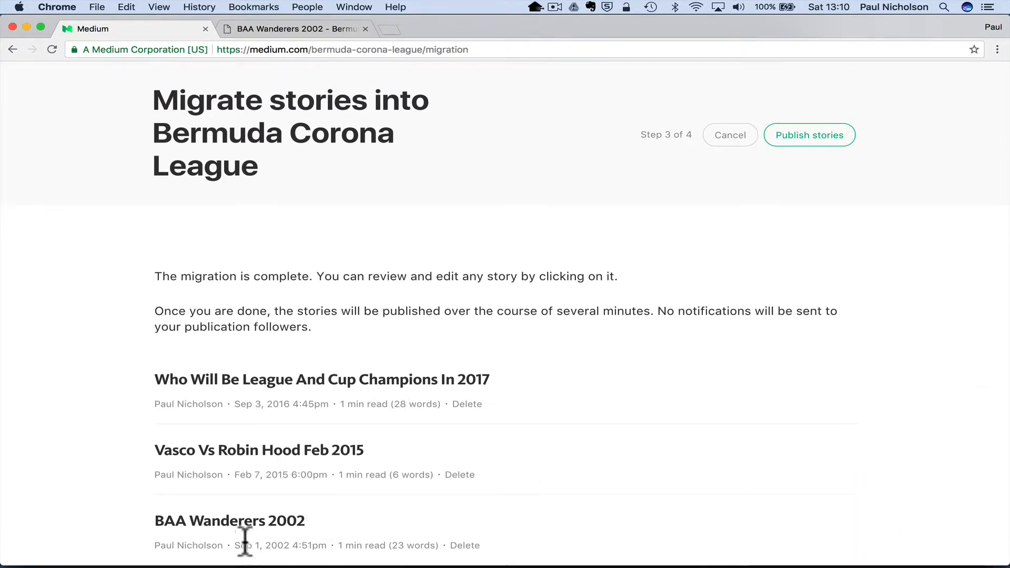
Review the migrated BAA Wanderers 2002 story, then return to the migration page
click(229, 520)
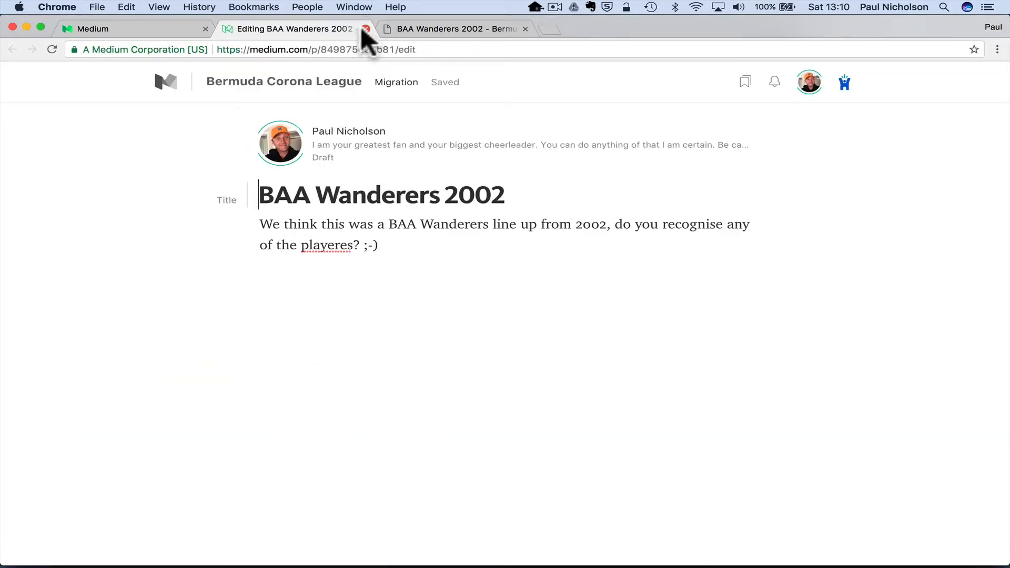
click(365, 29)
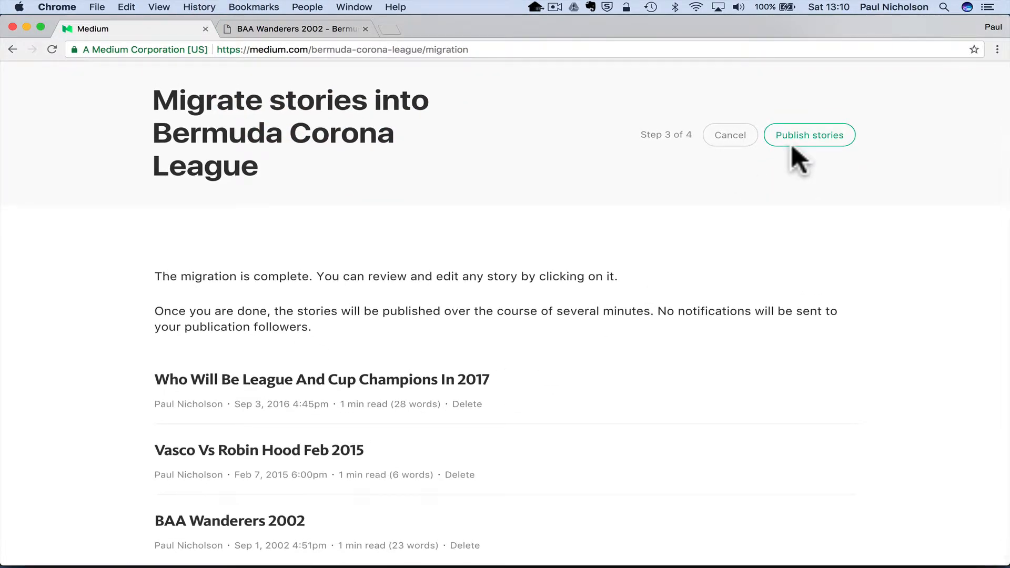
Publish all 3 migrated stories and confirm the publish dialog
click(807, 136)
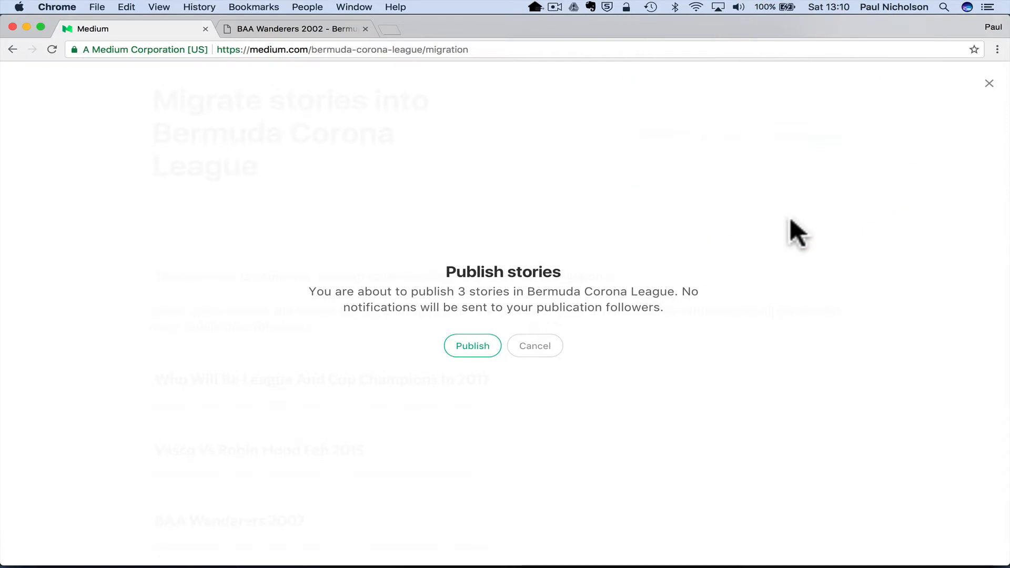
mouse_move(403, 325)
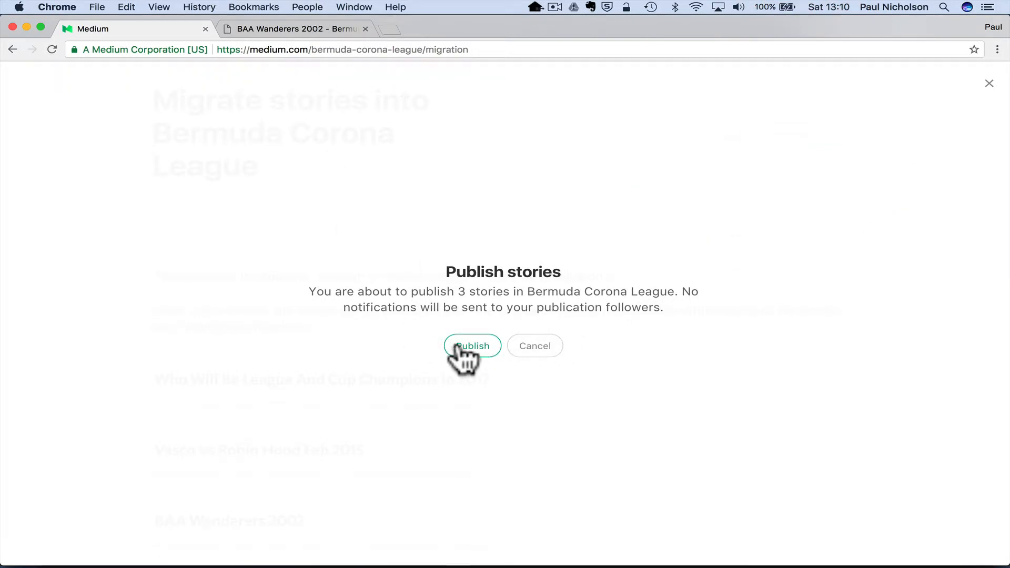
click(473, 346)
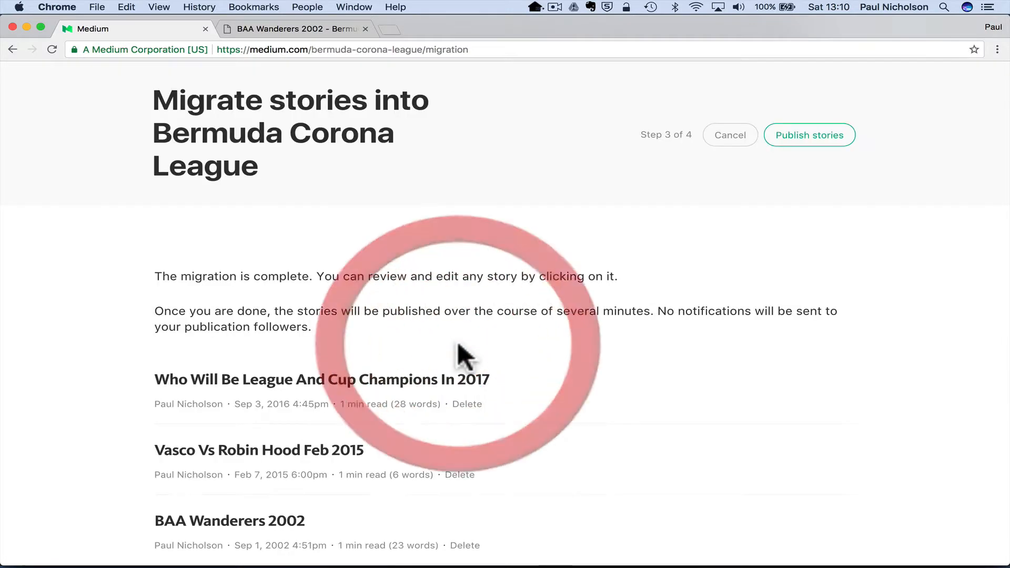
click(809, 134)
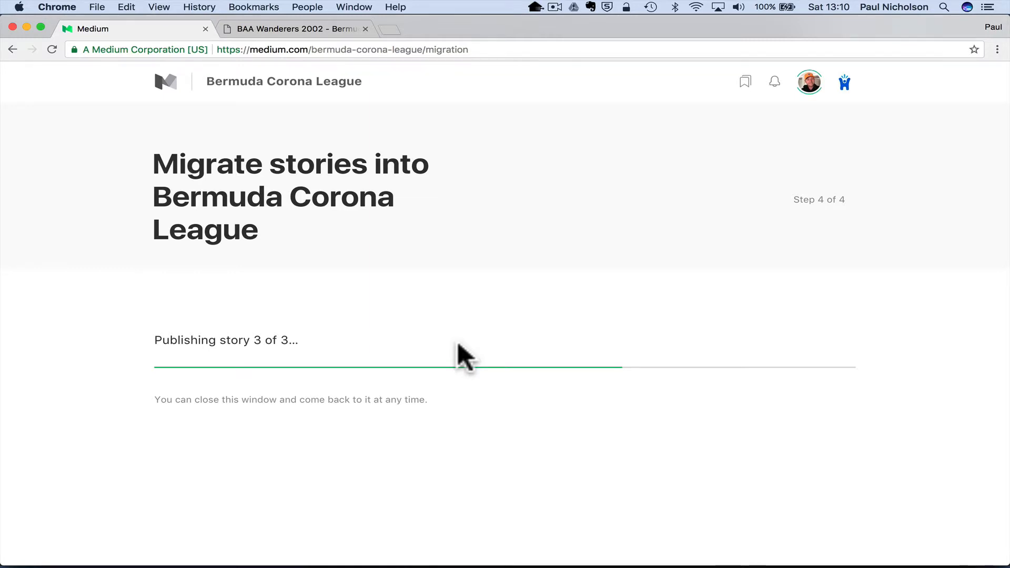
mouse_move(411, 203)
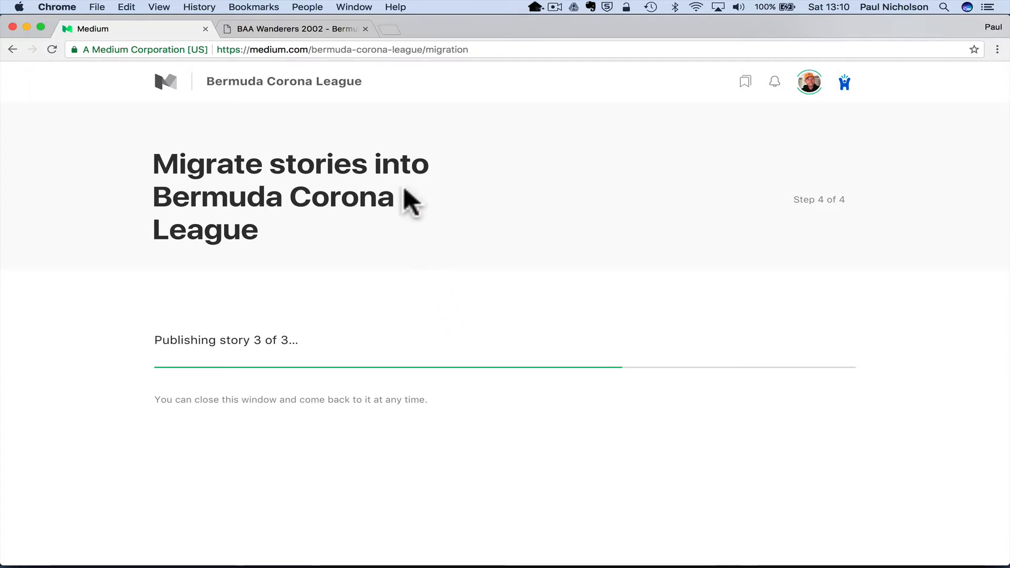
mouse_move(334, 108)
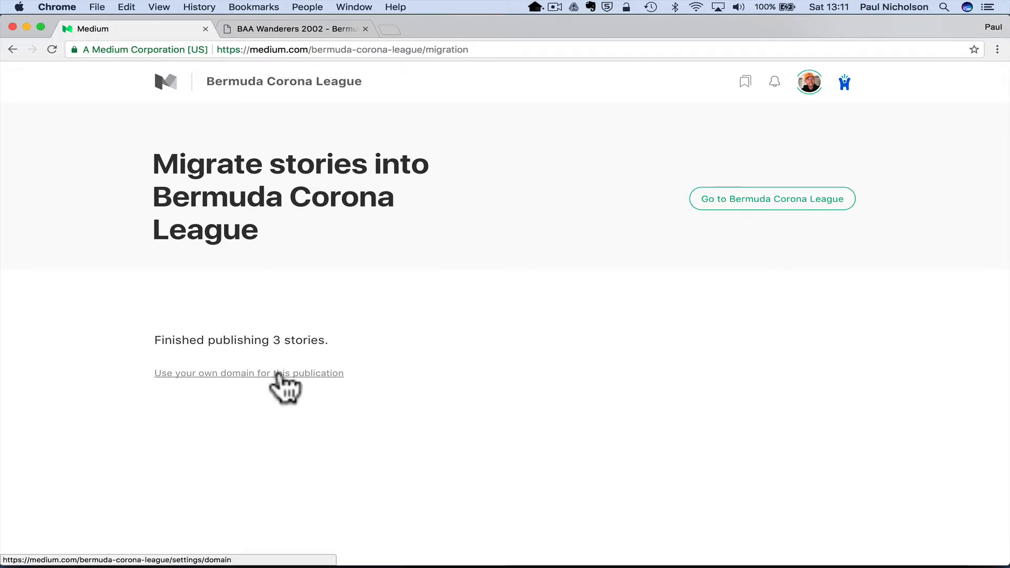
View the Custom Domain options for the Bermuda Corona League publication
click(248, 372)
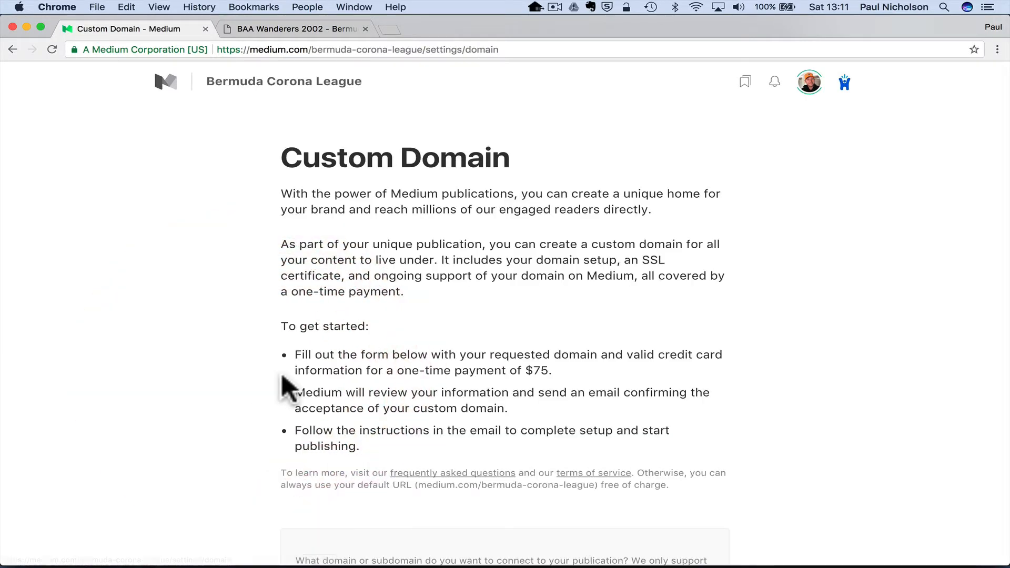
mouse_move(376, 308)
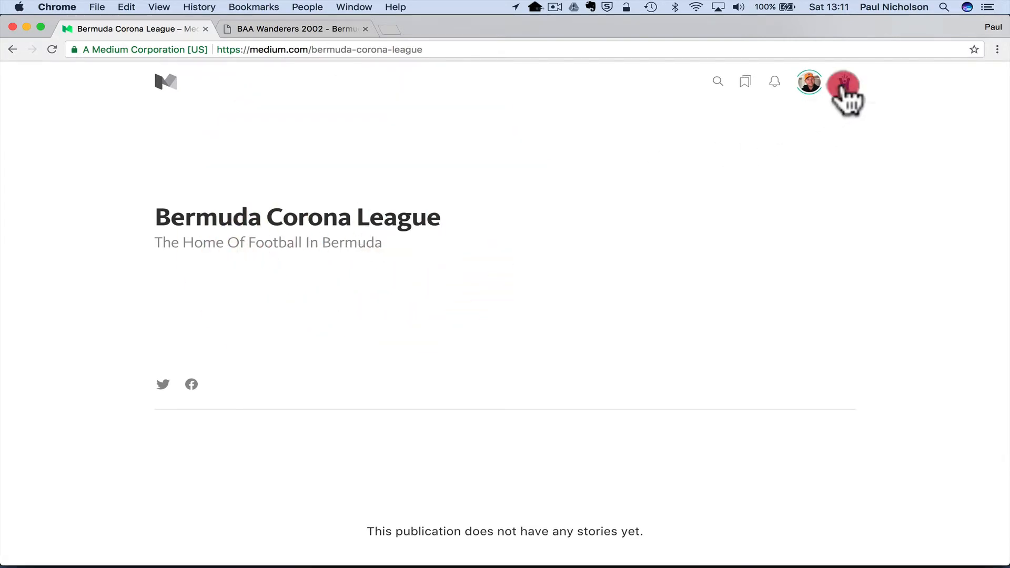
Save the homepage settings with Latest stories shown as a Grid of 3
click(843, 83)
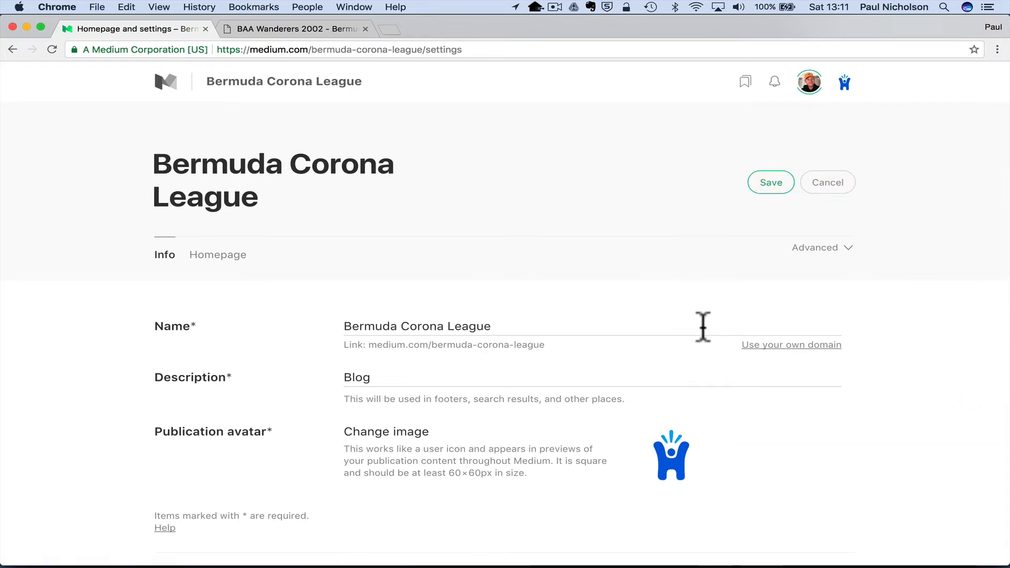
click(217, 253)
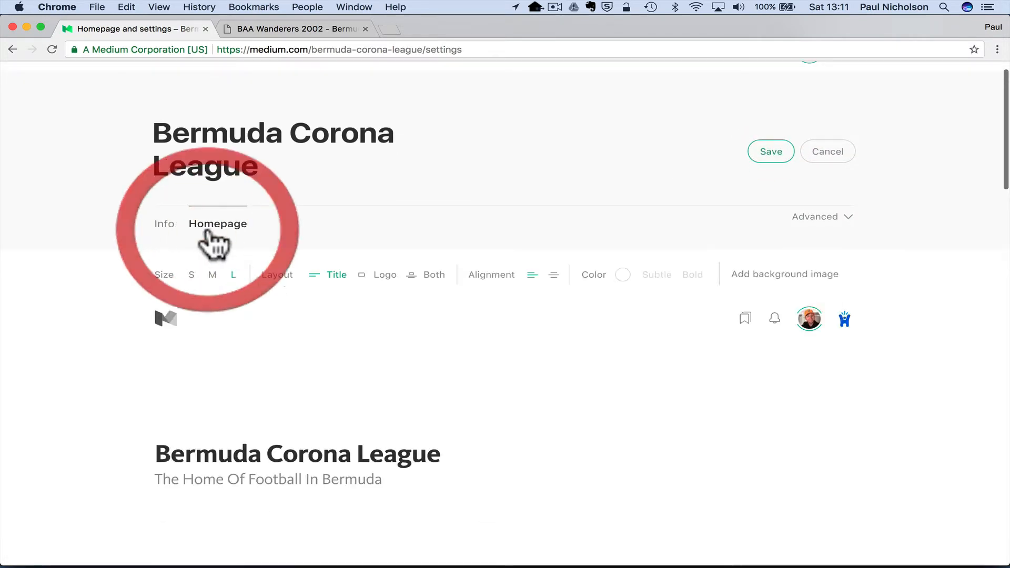
scroll(down, 3)
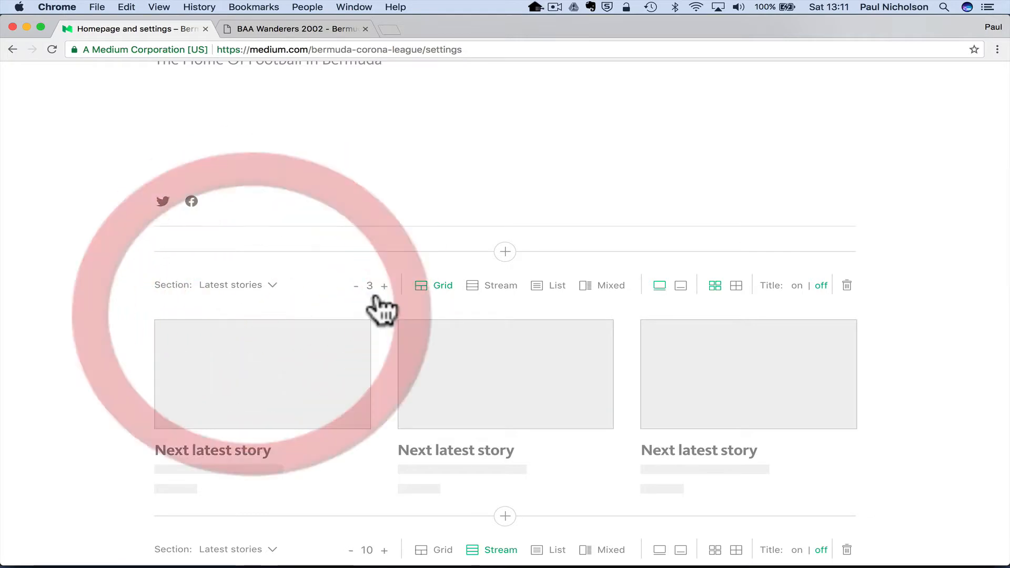
scroll(down, 3)
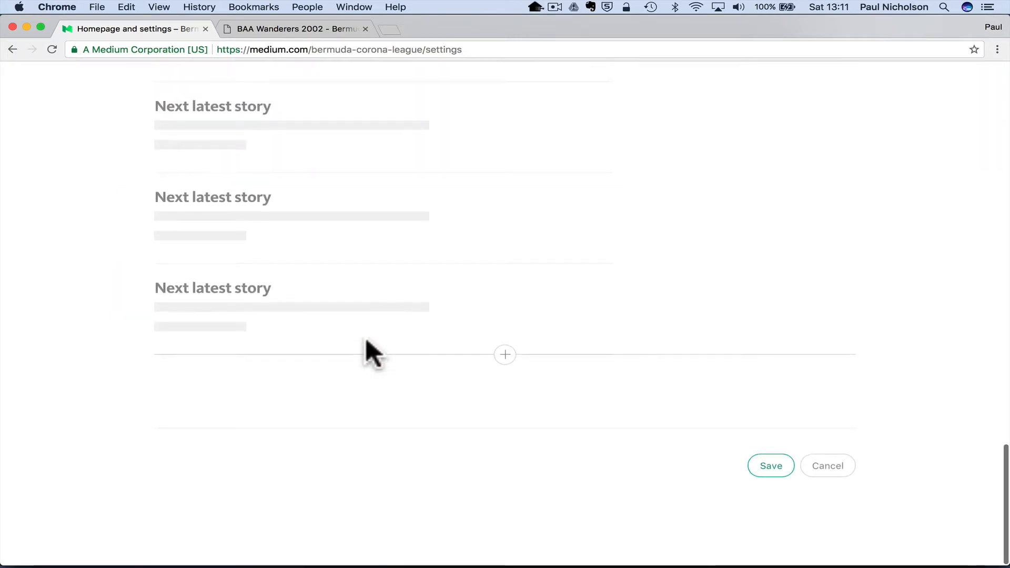
mouse_move(628, 470)
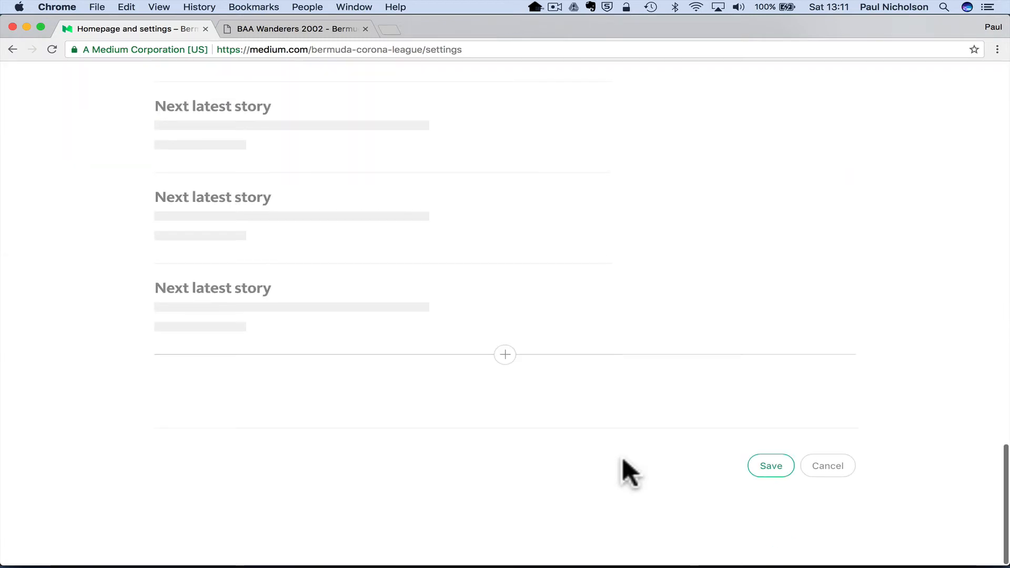
click(770, 466)
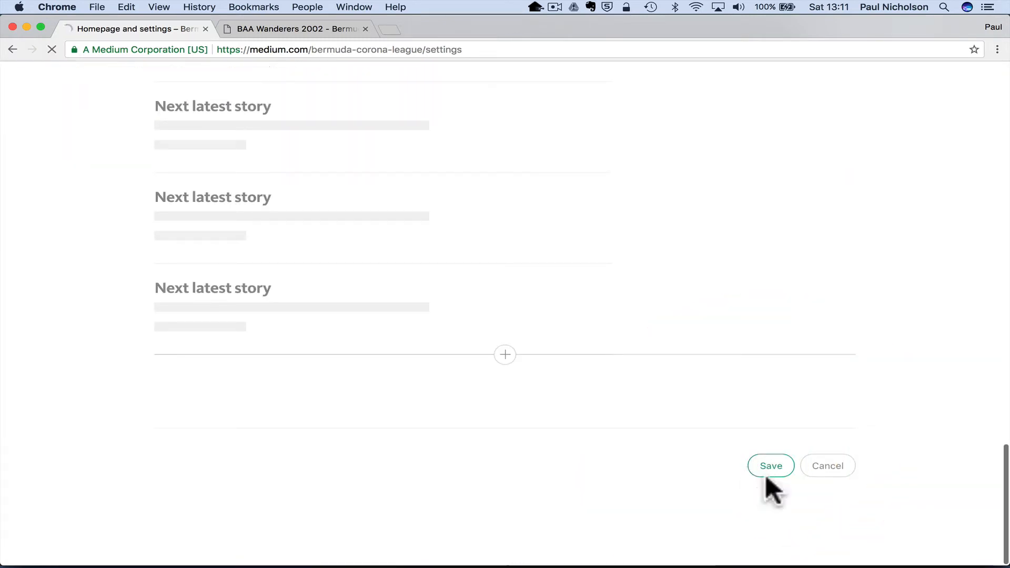
click(770, 466)
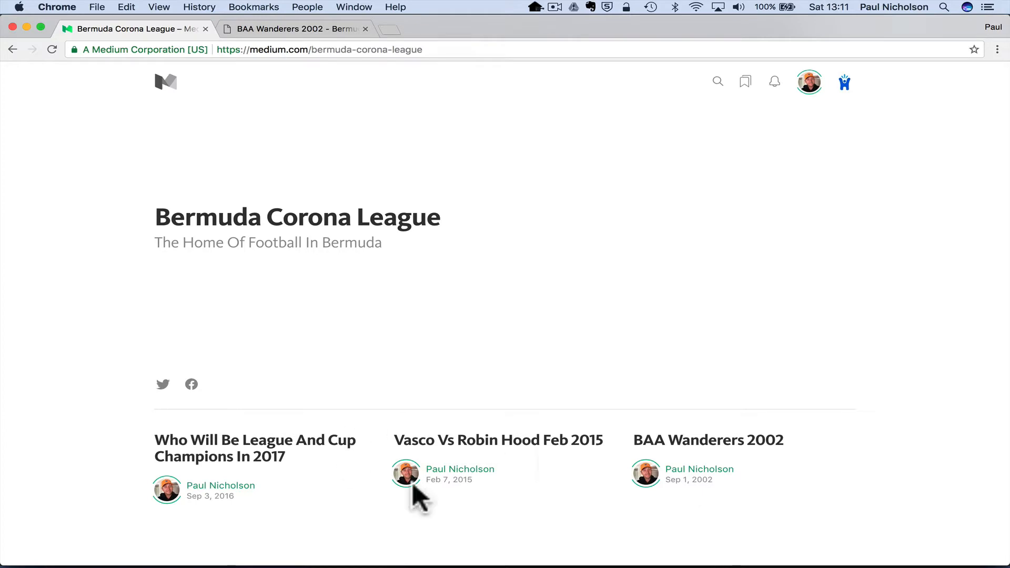
Read the 'Who Will Be League And Cup Champions In 2017' story from the homepage grid
scroll(down, 3)
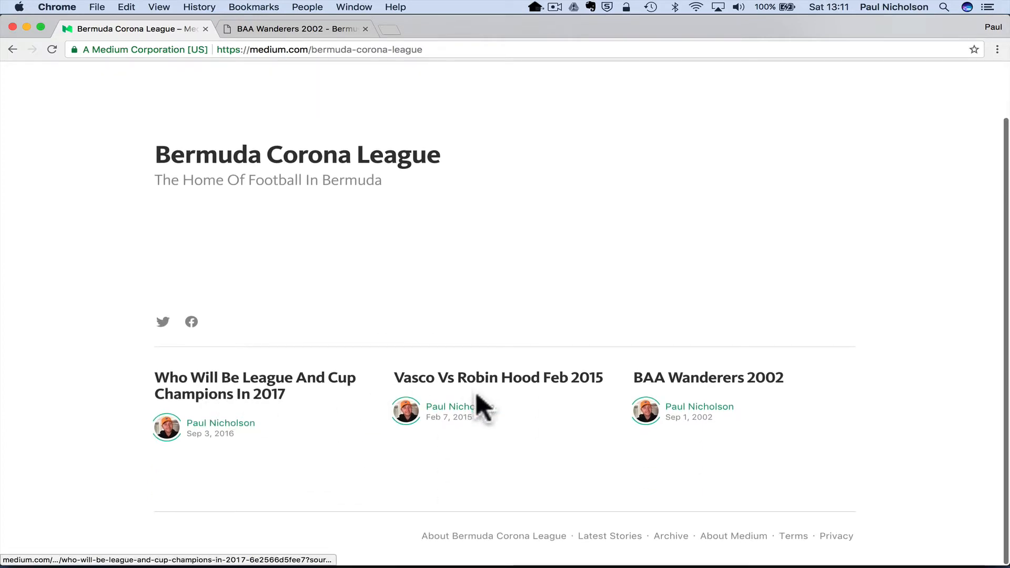
click(497, 377)
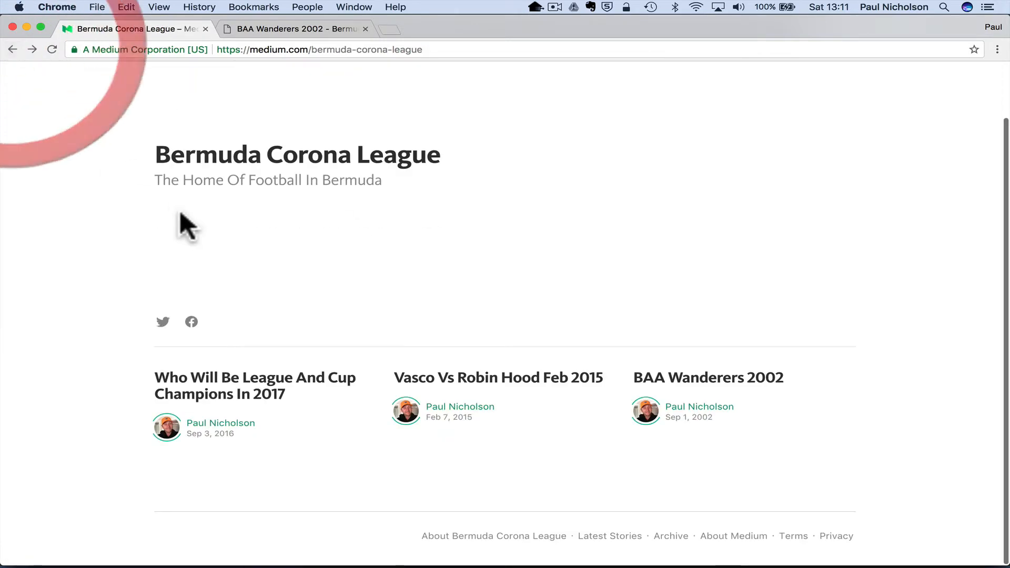
click(254, 385)
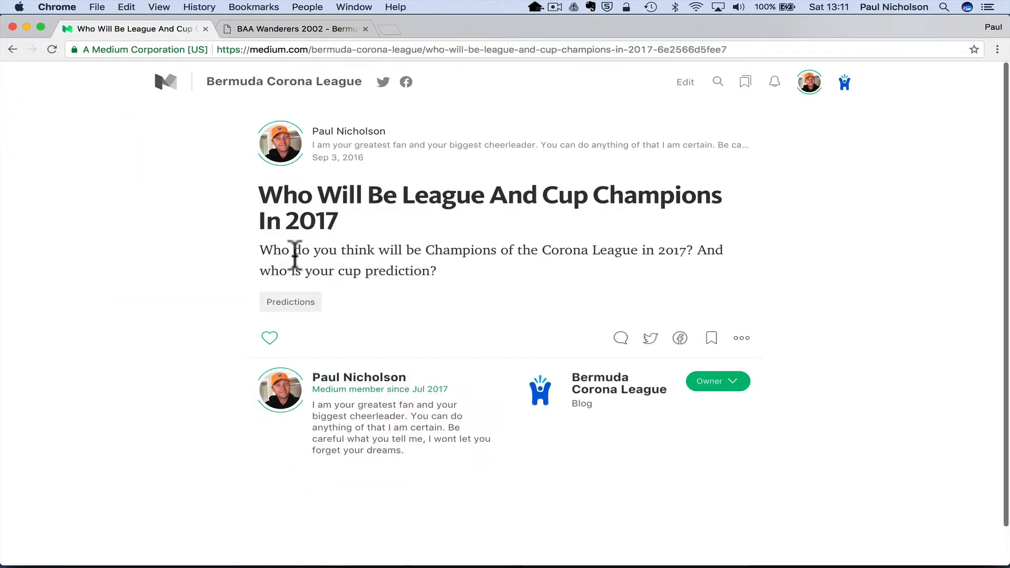
scroll(down, 3)
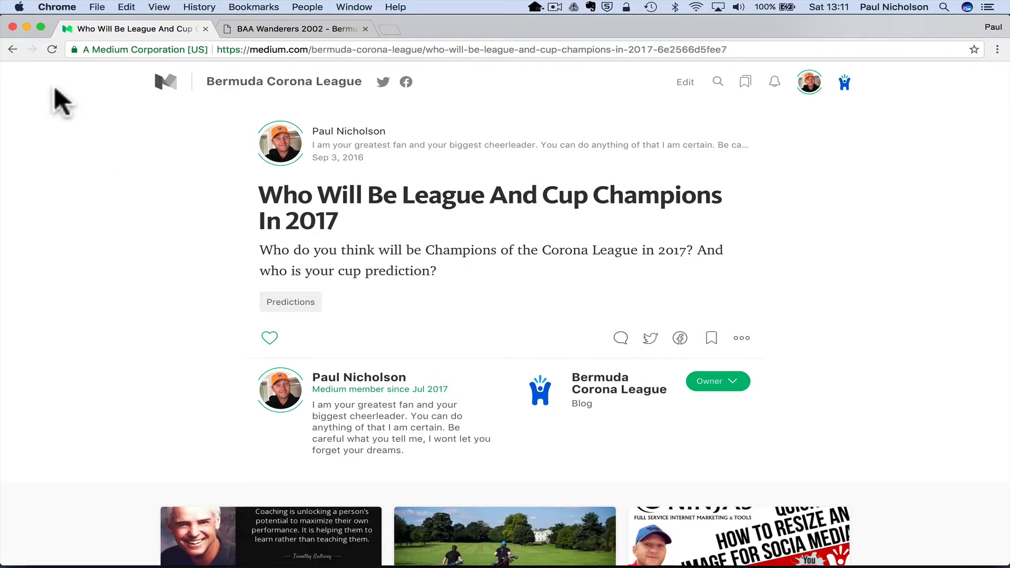
Return to the publication homepage and read the BAA Wanderers 2002 story
click(283, 81)
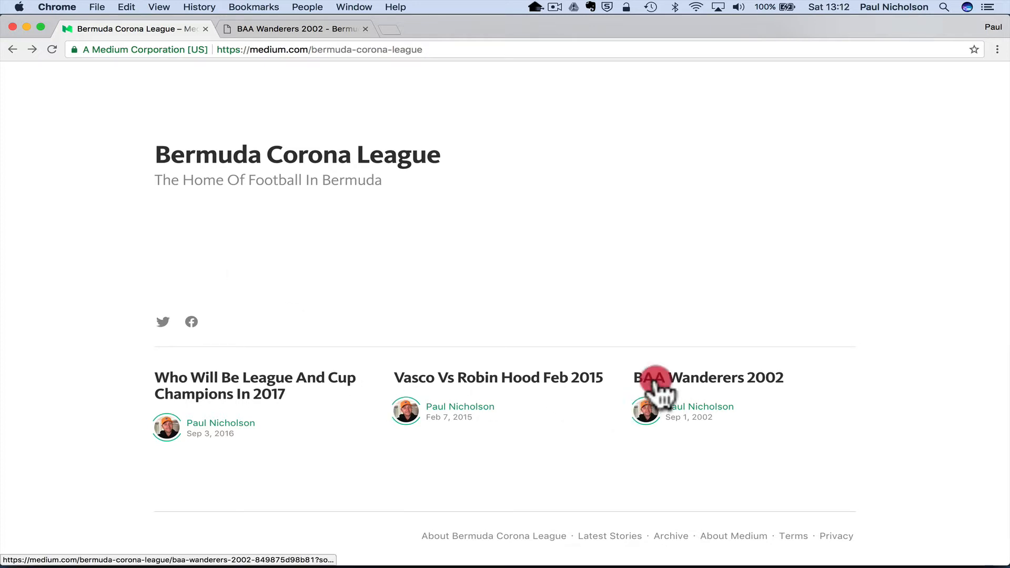
click(707, 378)
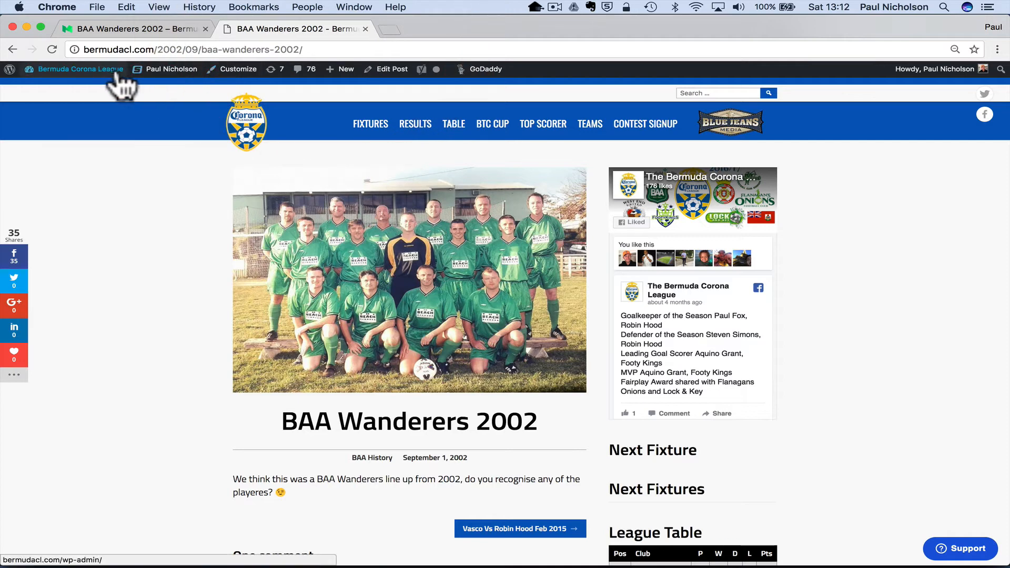
Download an All content export file from WordPress Tools > Export
click(79, 69)
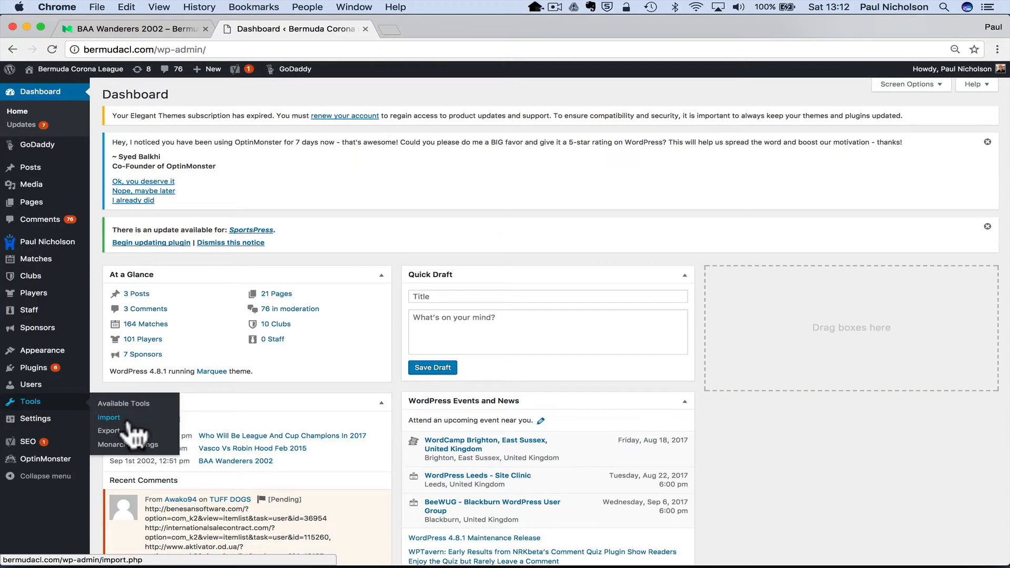
click(109, 430)
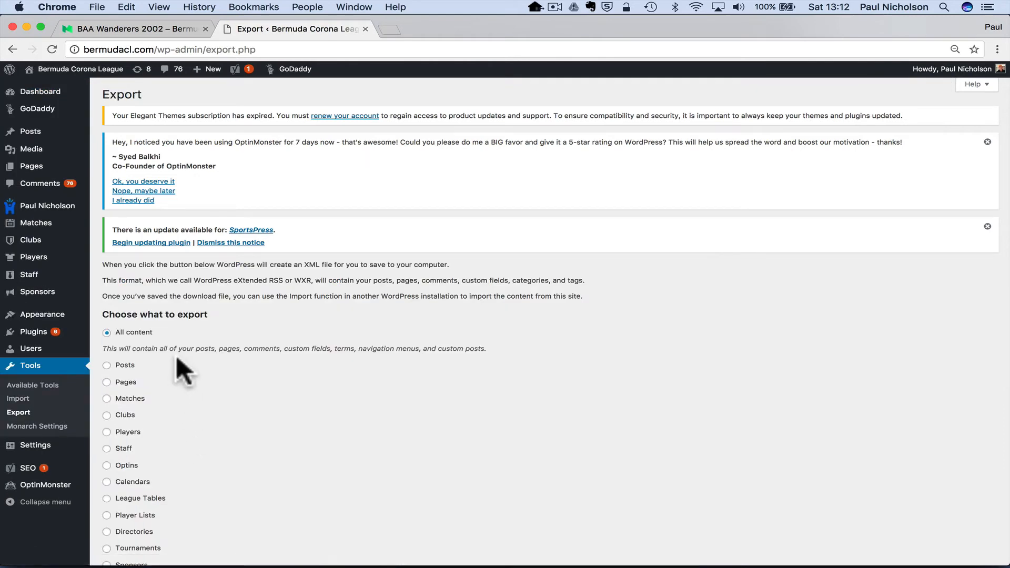
scroll(down, 3)
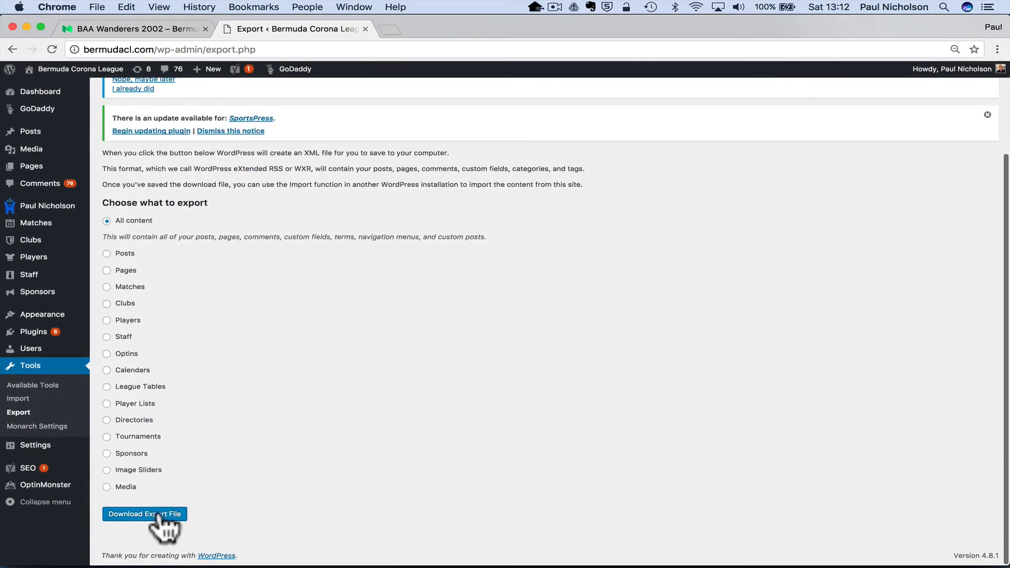
click(144, 514)
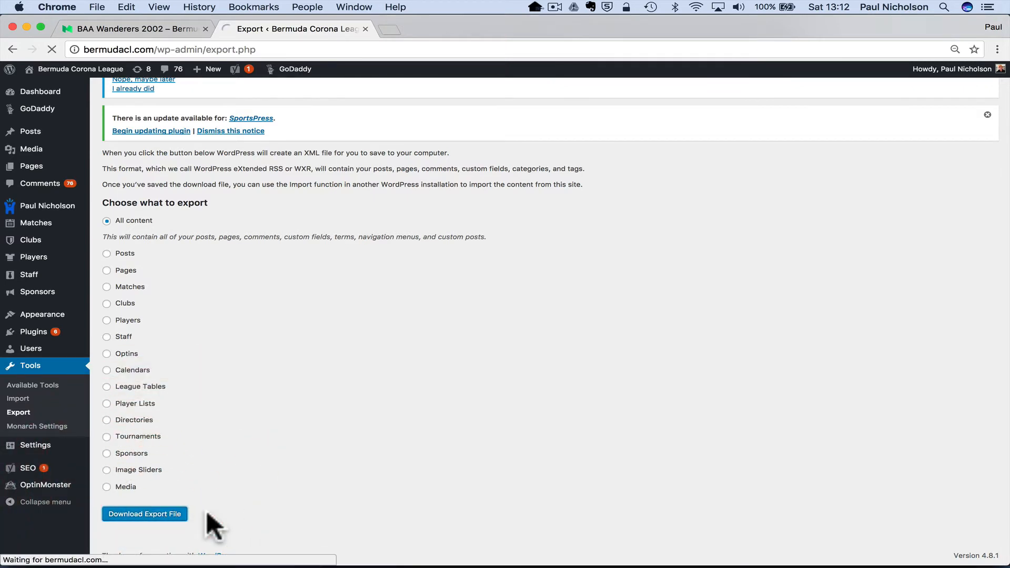
click(144, 514)
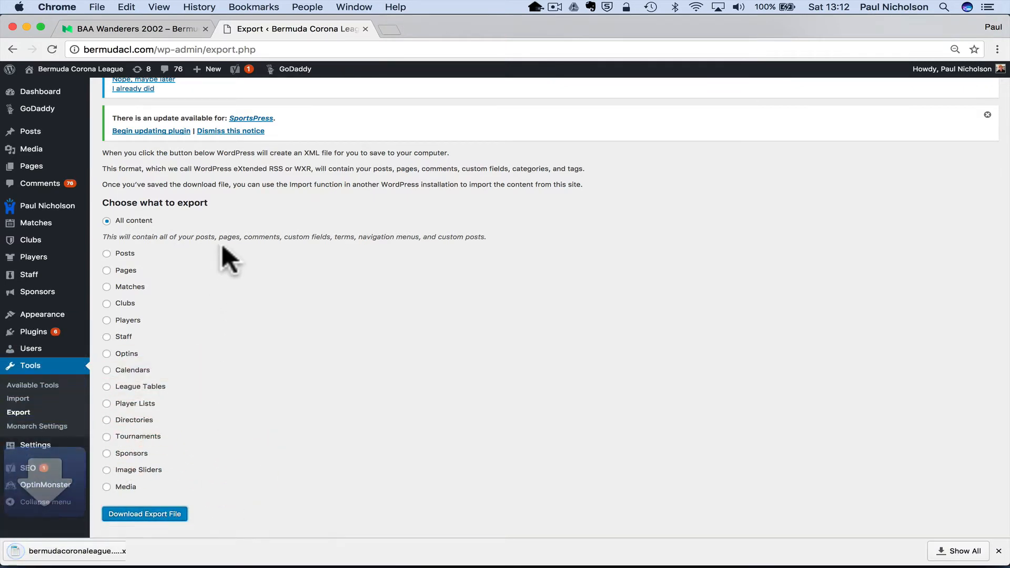
Switch the export choice to Posts only
click(107, 254)
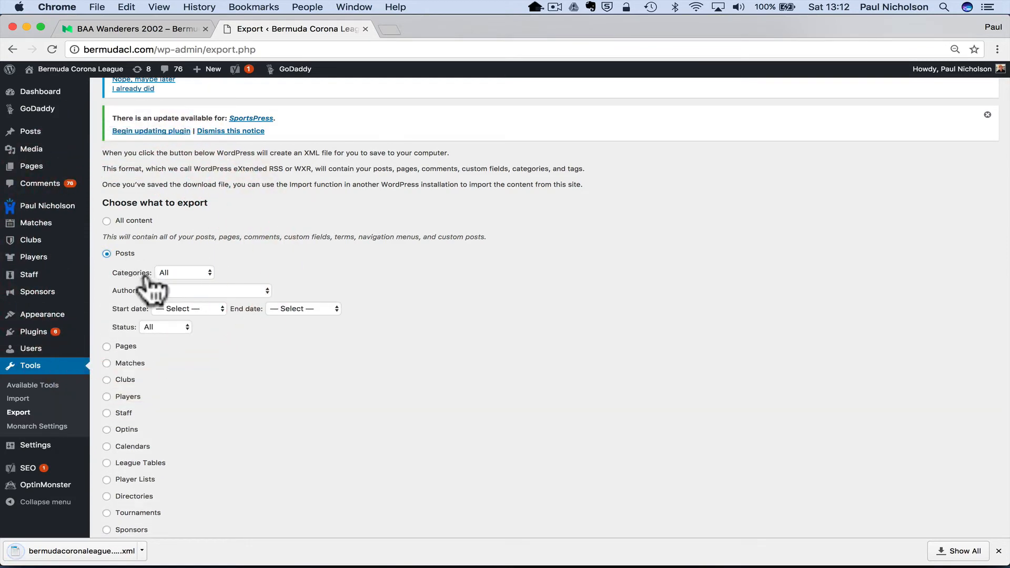
scroll(down, 3)
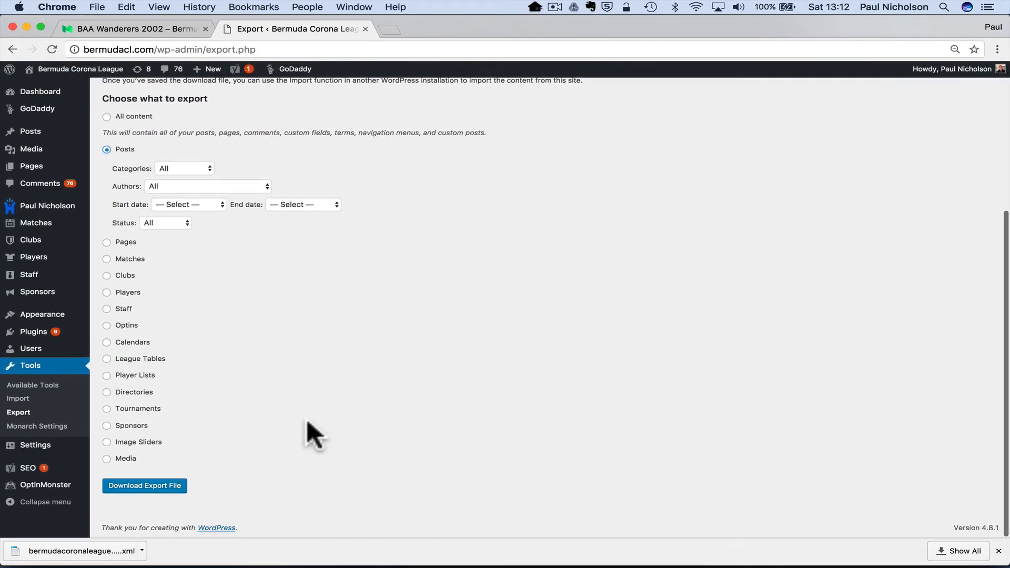
mouse_move(311, 367)
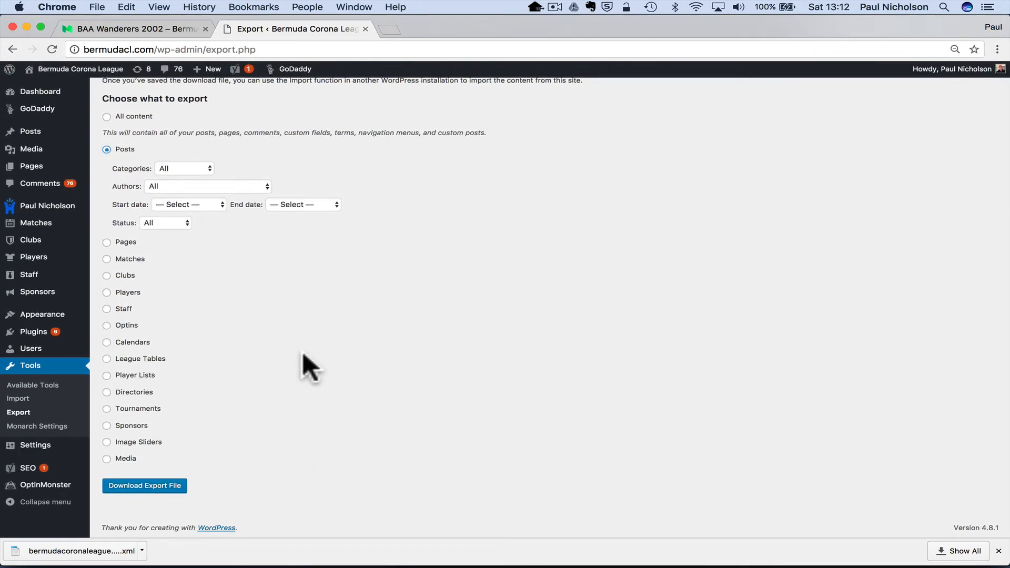
mouse_move(277, 196)
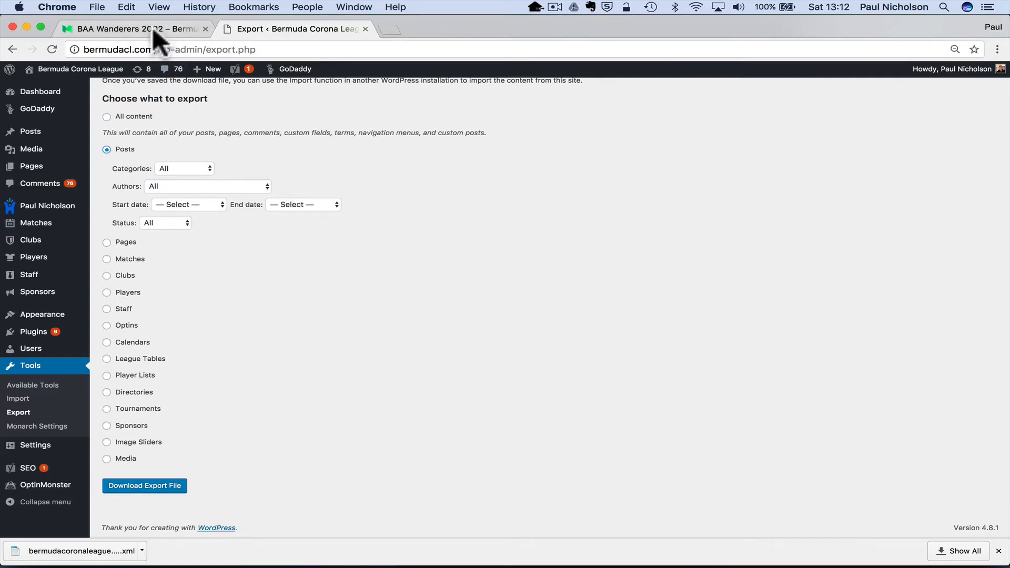
Return from the BAA Wanderers 2002 story to the Bermuda Corona League homepage with its three stories
click(128, 28)
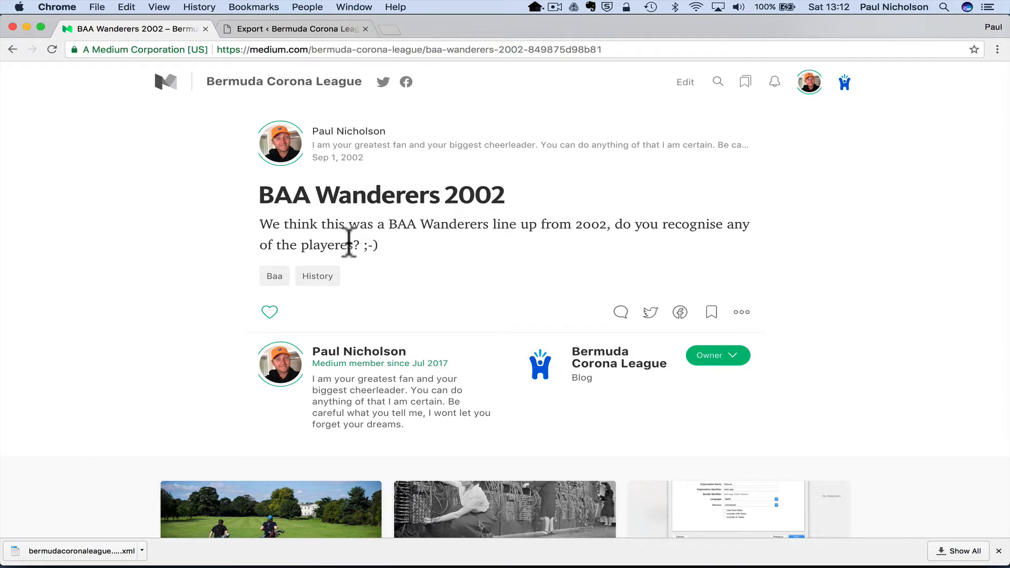
mouse_move(406, 286)
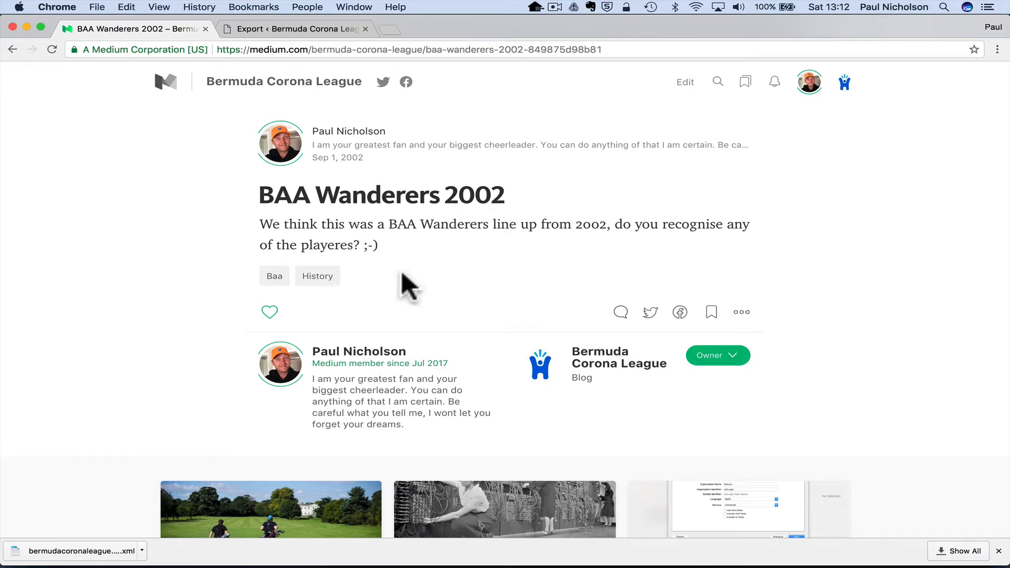
mouse_move(320, 225)
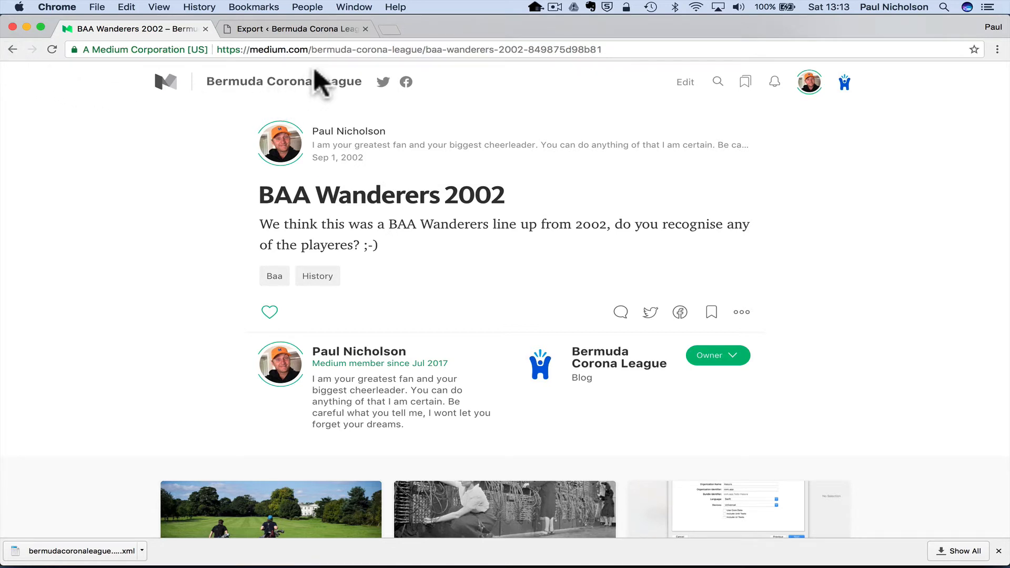
click(408, 50)
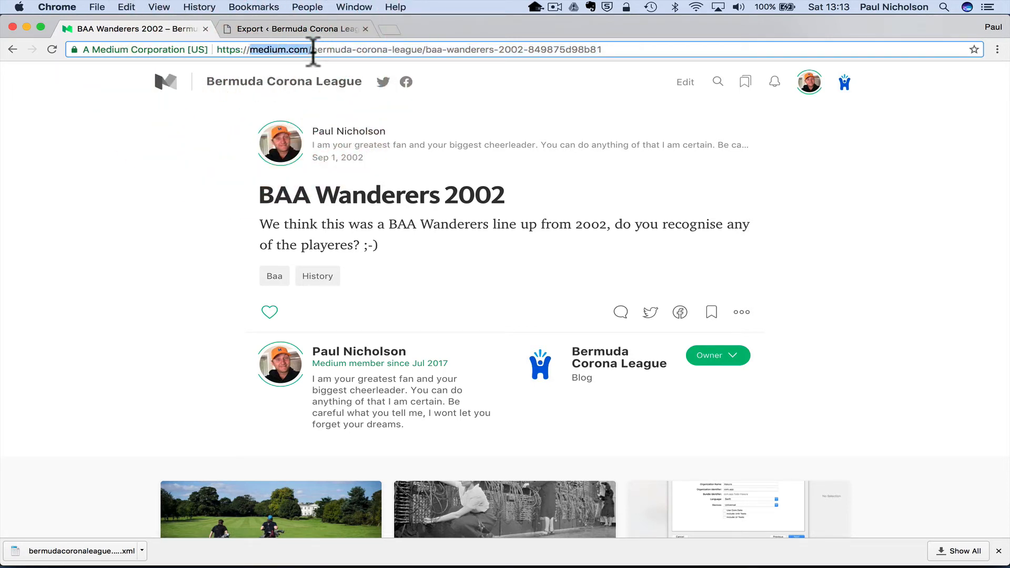
mouse_move(348, 132)
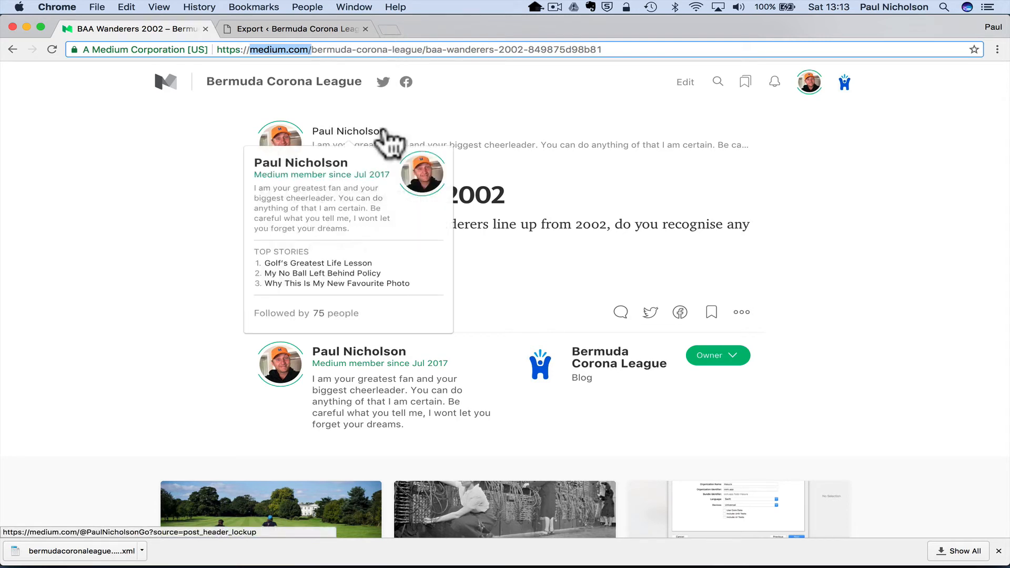
click(283, 81)
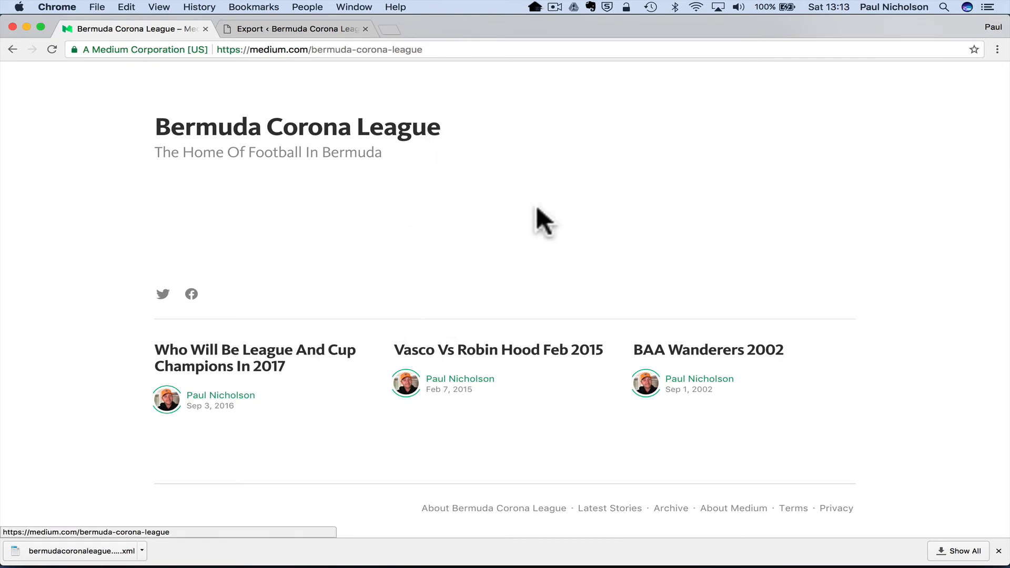
mouse_move(391, 128)
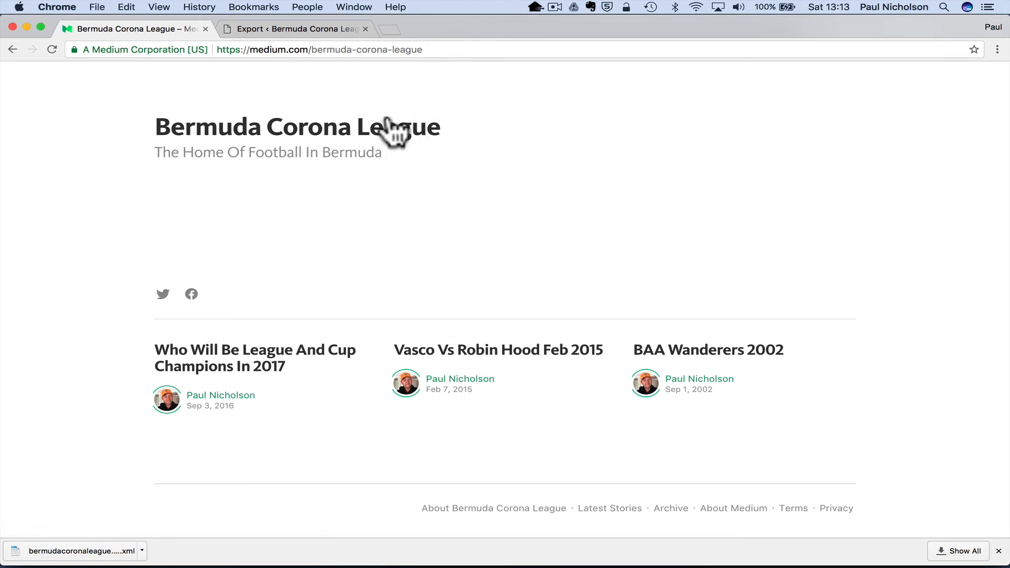
mouse_move(274, 380)
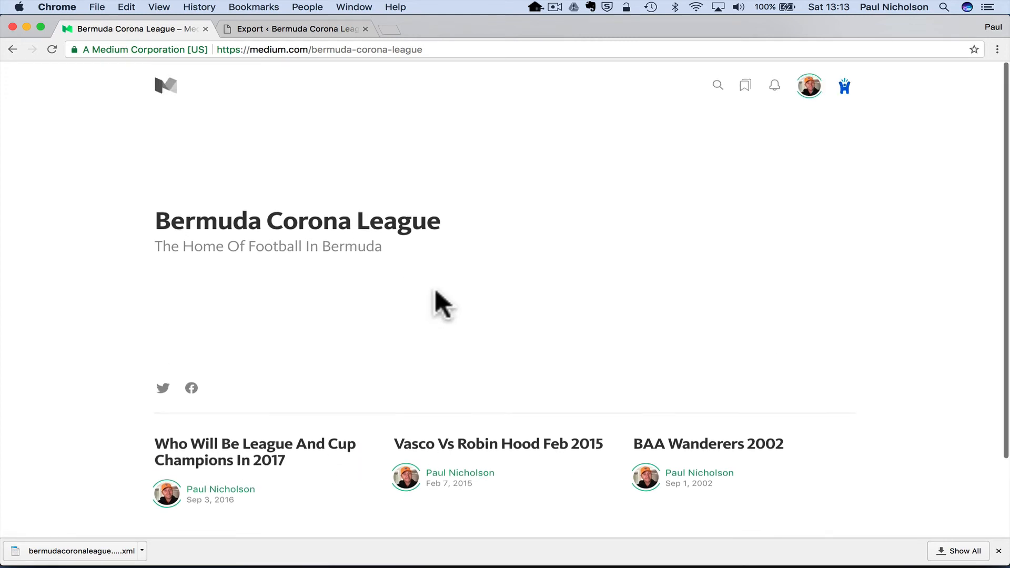
scroll(down, 3)
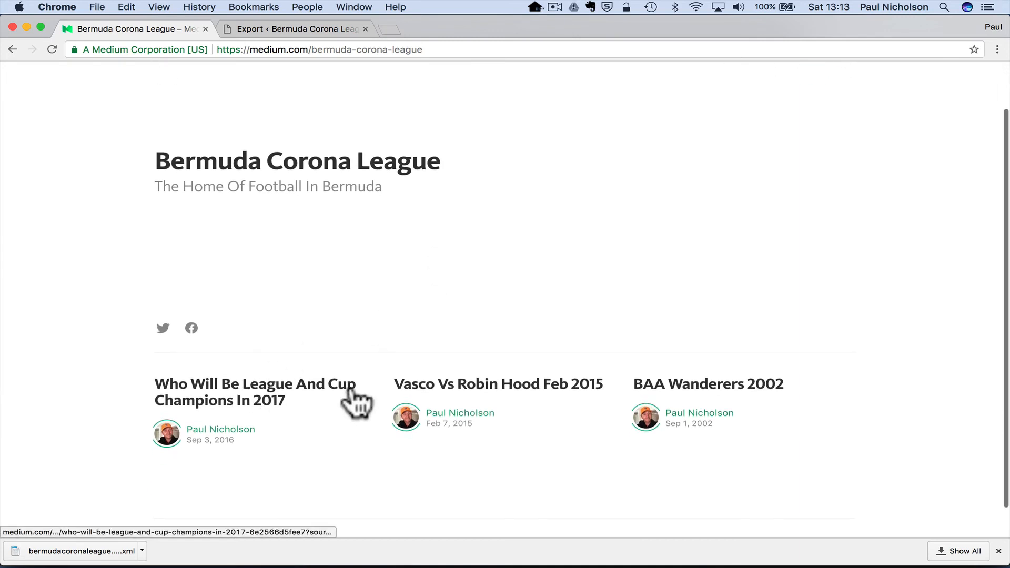
scroll(down, 3)
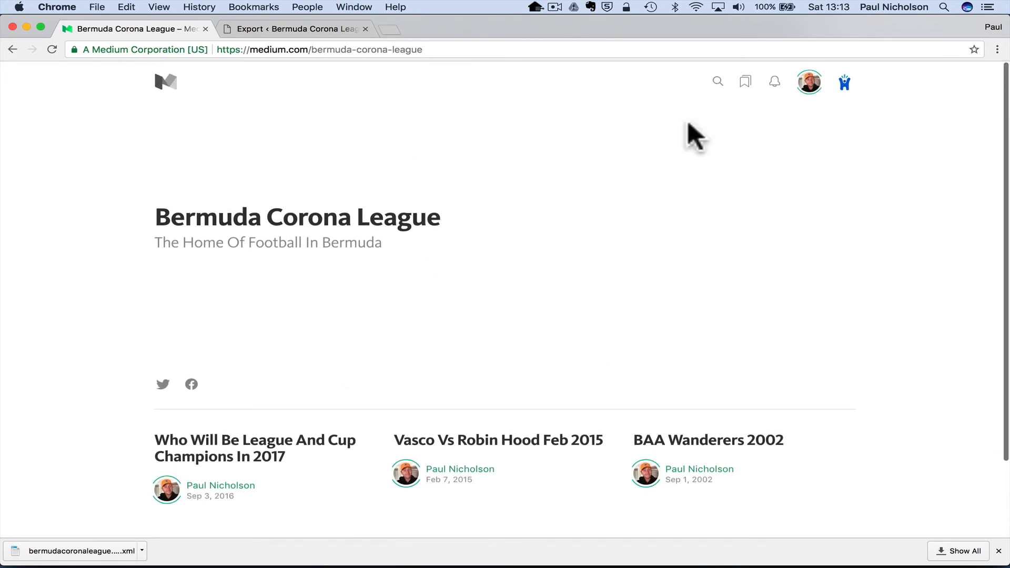
mouse_move(722, 164)
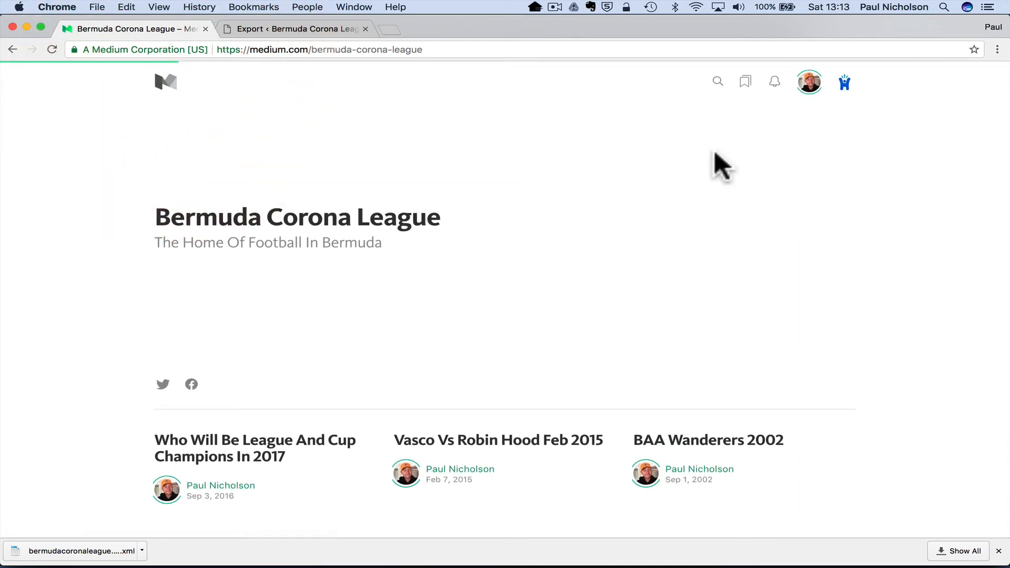
Show your owned Publications list from the profile menu, with Bermuda Corona League first
click(842, 82)
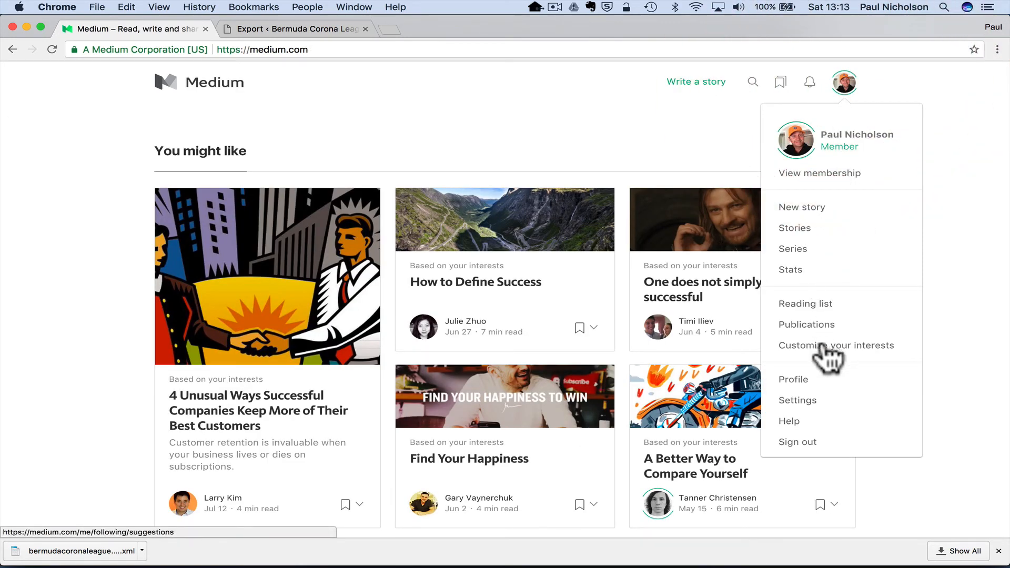
mouse_move(849, 146)
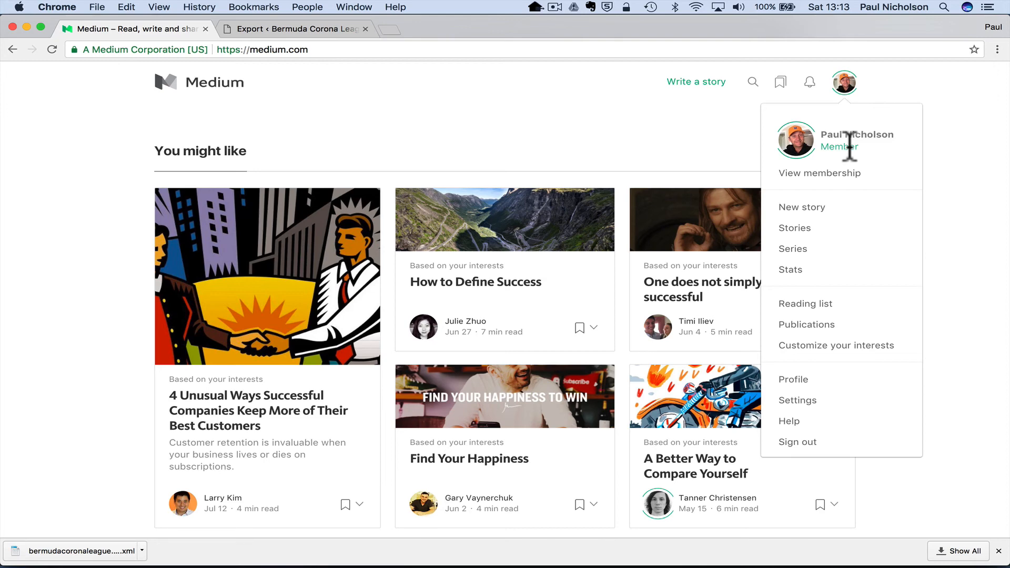
mouse_move(806, 324)
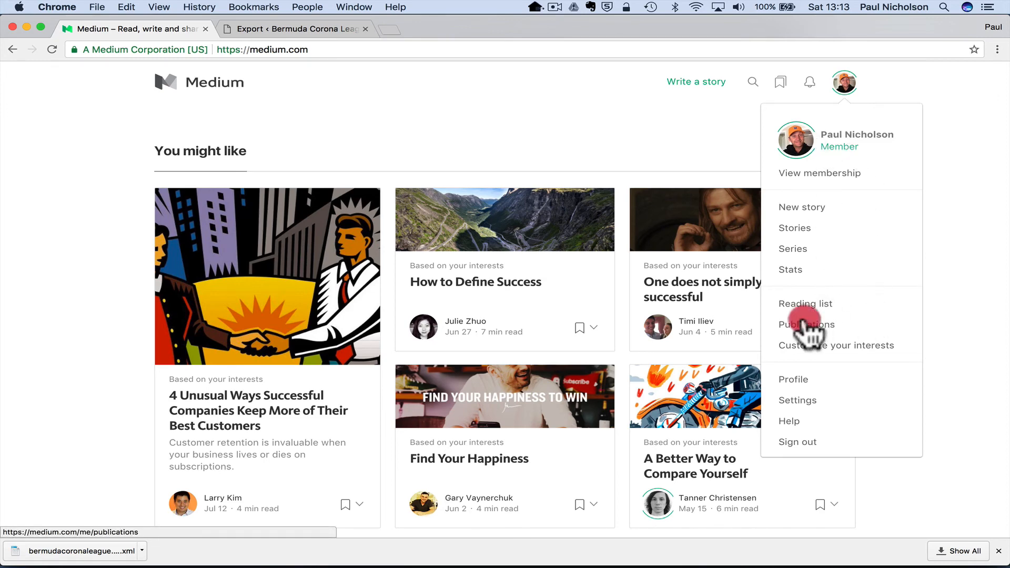
click(806, 324)
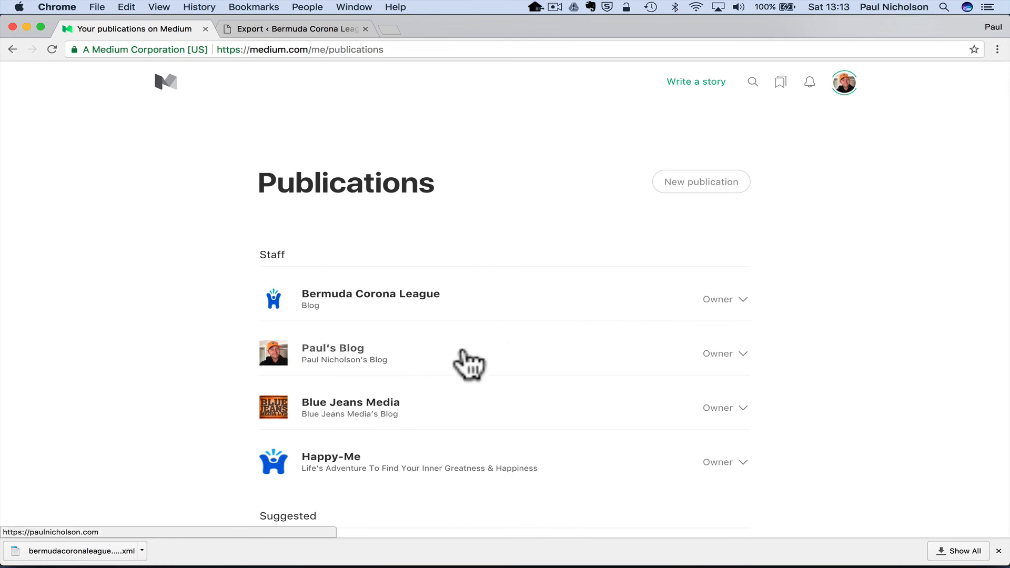
mouse_move(452, 400)
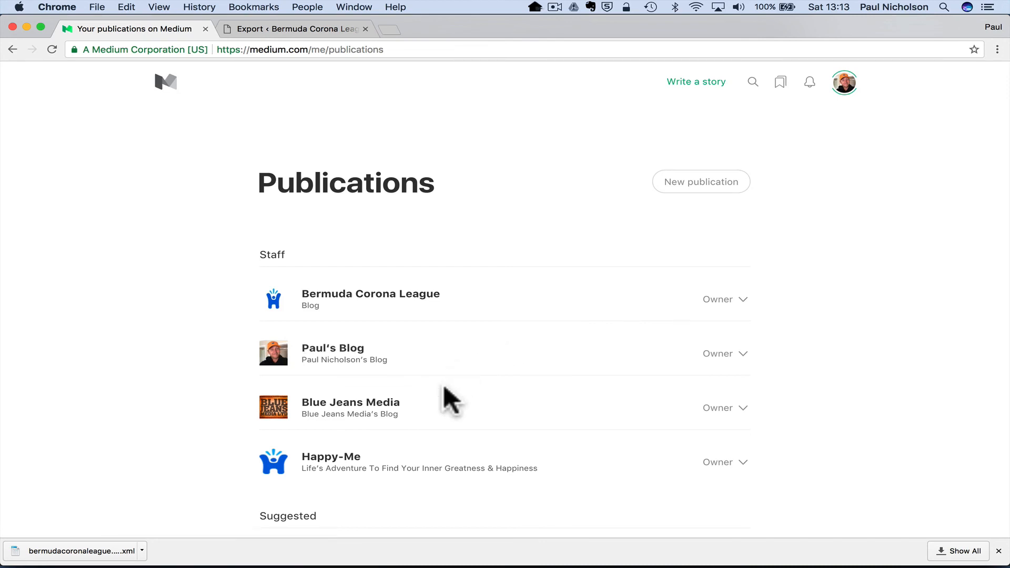